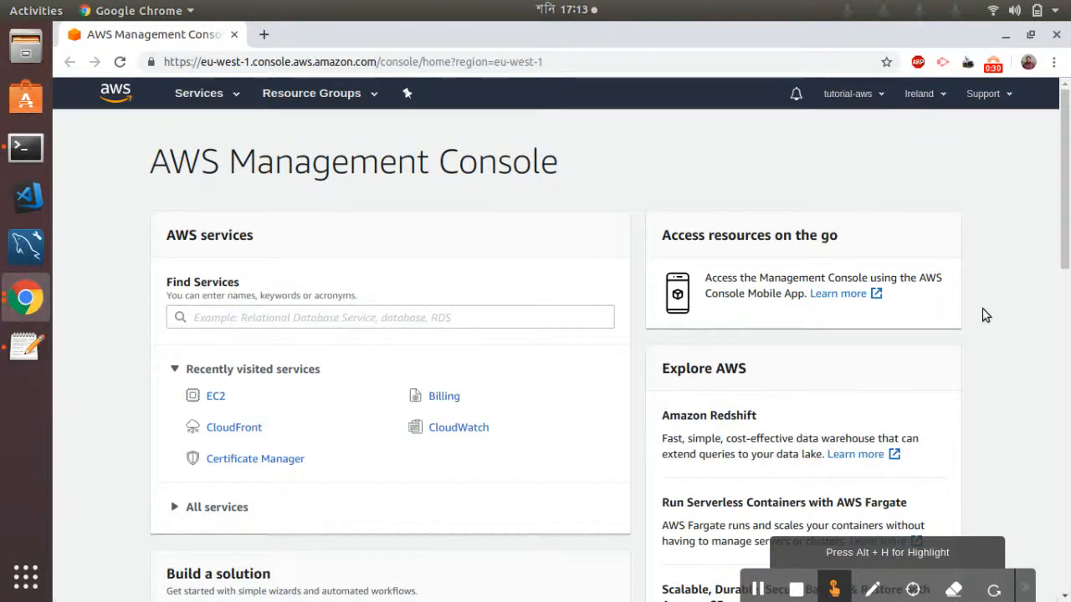
{"action": "mouse_move", "coordinate": [489, 291]}
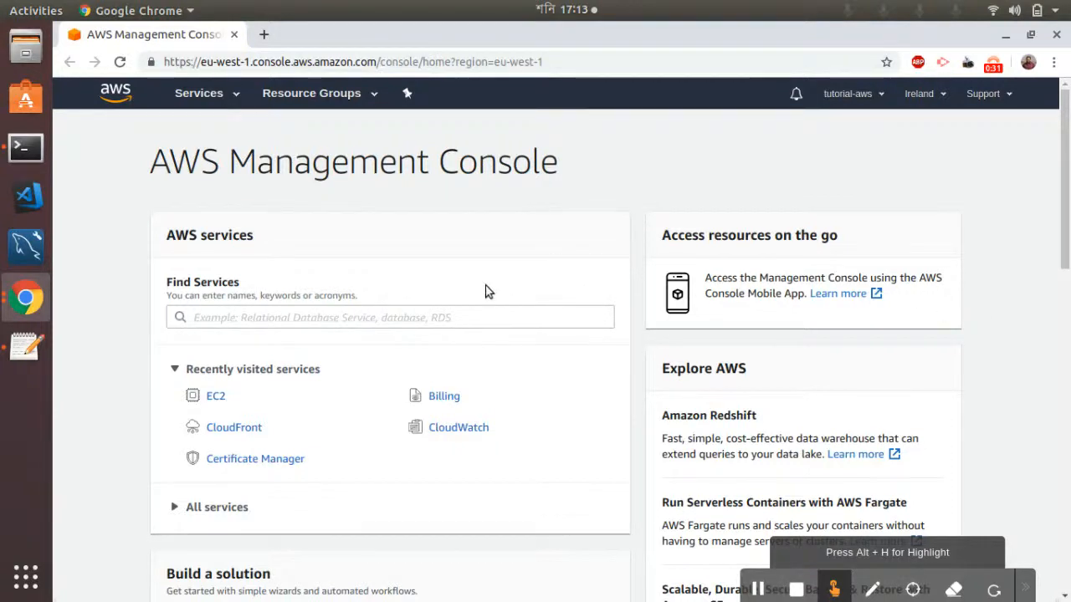
- Find Lightsail through the Find Services search by entering 'ligh' and choosing the suggestion
{"action": "left_click", "coordinate": [390, 318]}
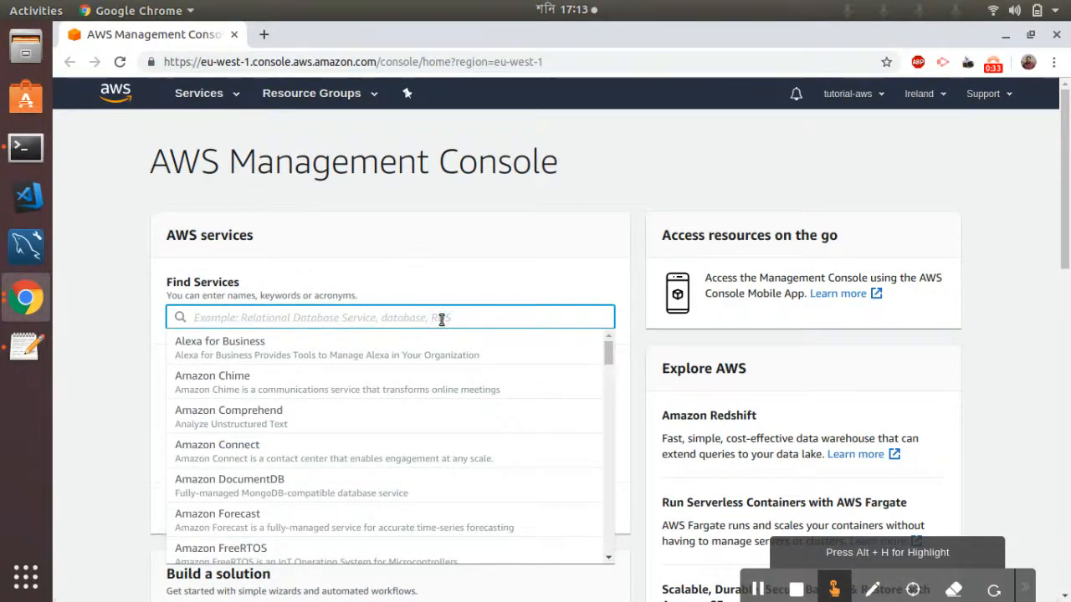
{"action": "type", "text": "ligh"}
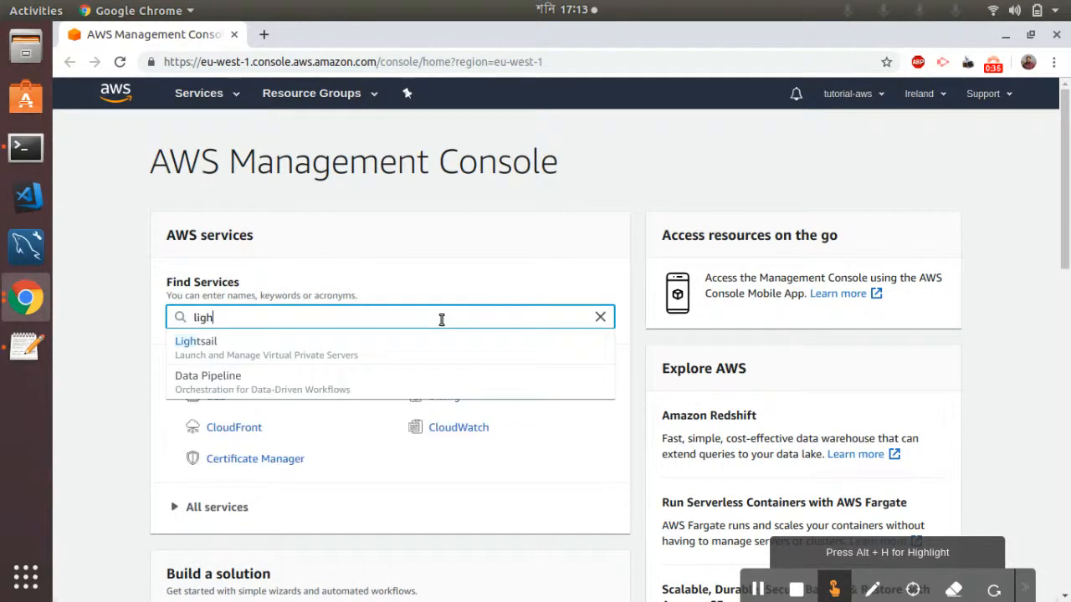
{"action": "left_click", "coordinate": [194, 341]}
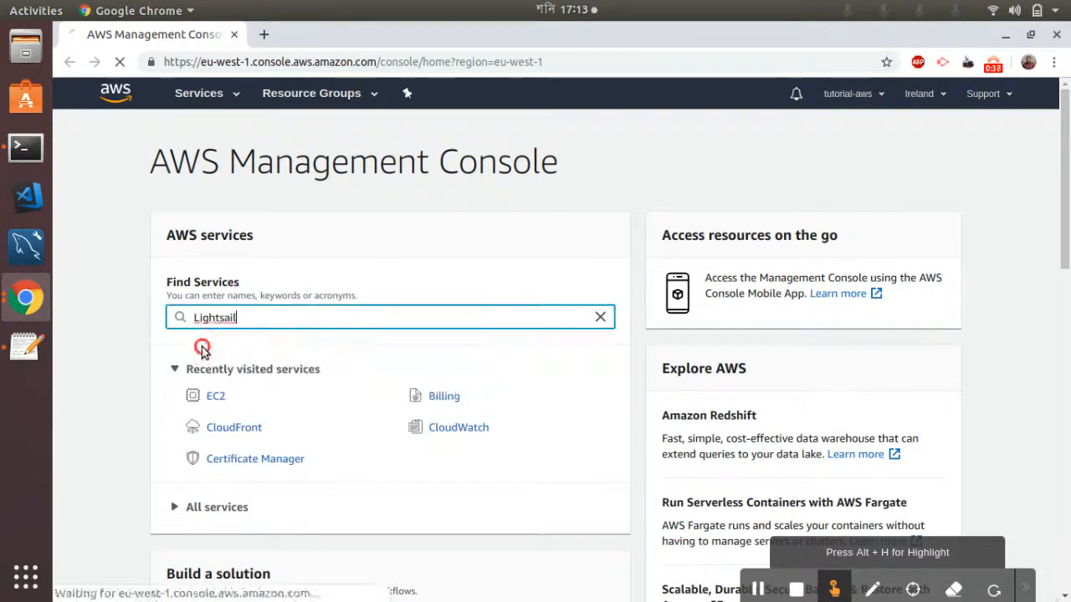
{"action": "left_click", "coordinate": [200, 348]}
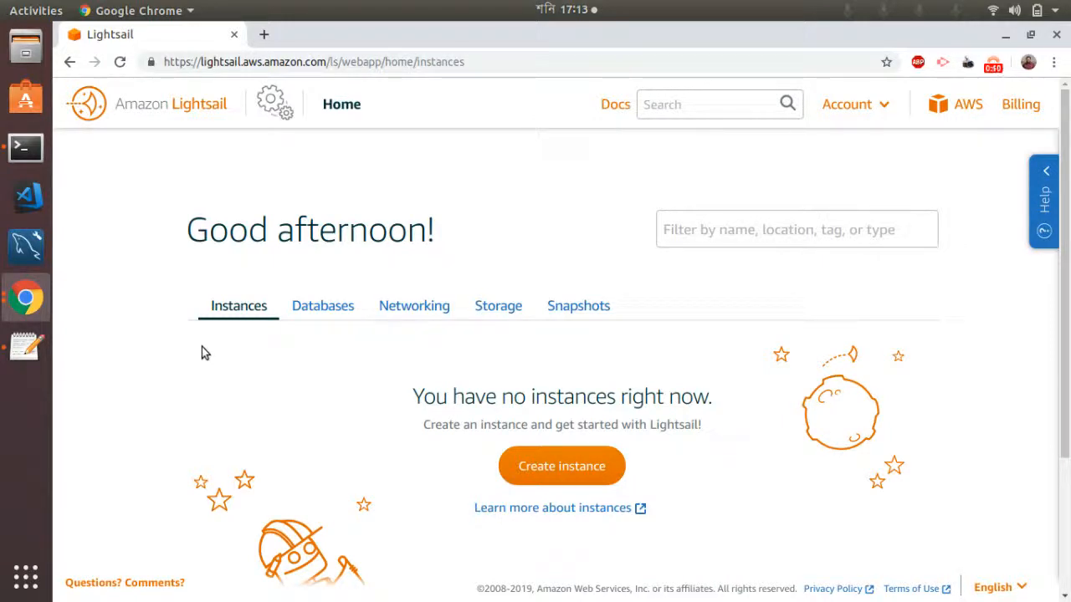
{"action": "mouse_move", "coordinate": [303, 391]}
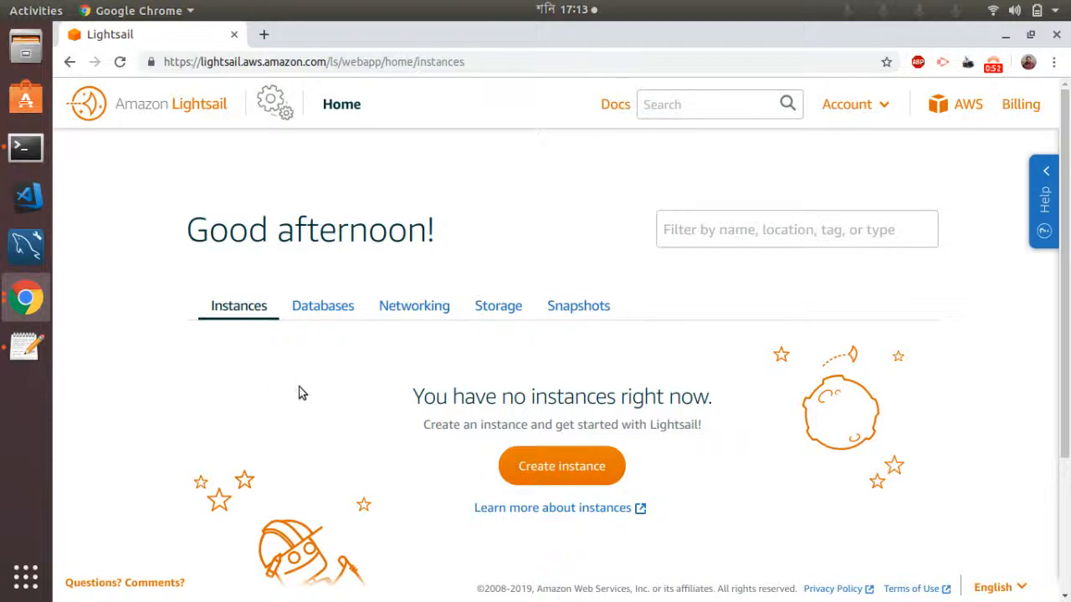
{"action": "mouse_move", "coordinate": [563, 468]}
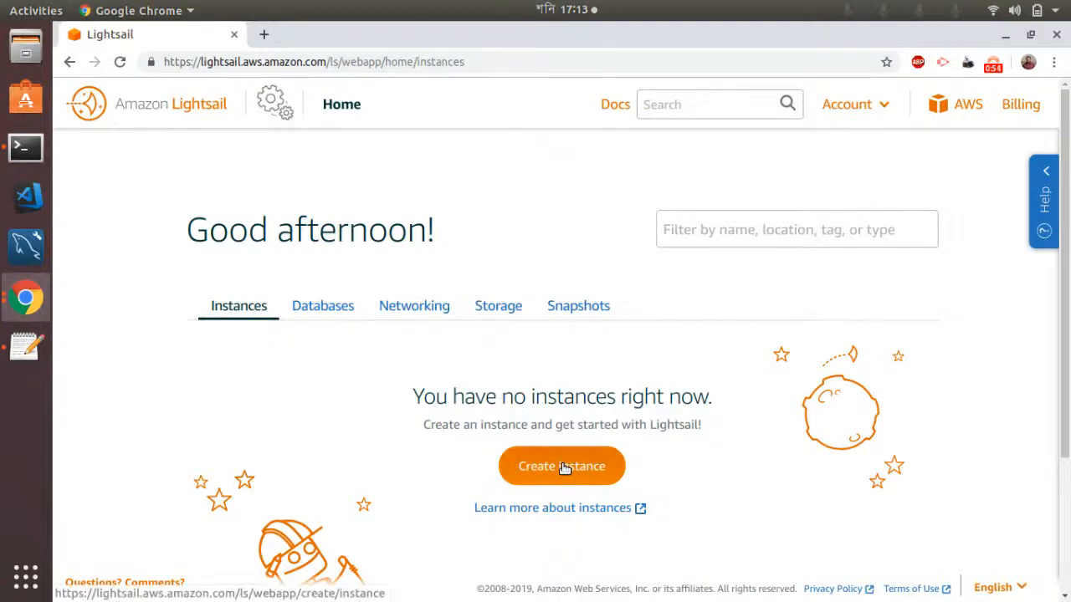
- Start creating a new Lightsail instance from the empty home page
{"action": "left_click", "coordinate": [562, 465]}
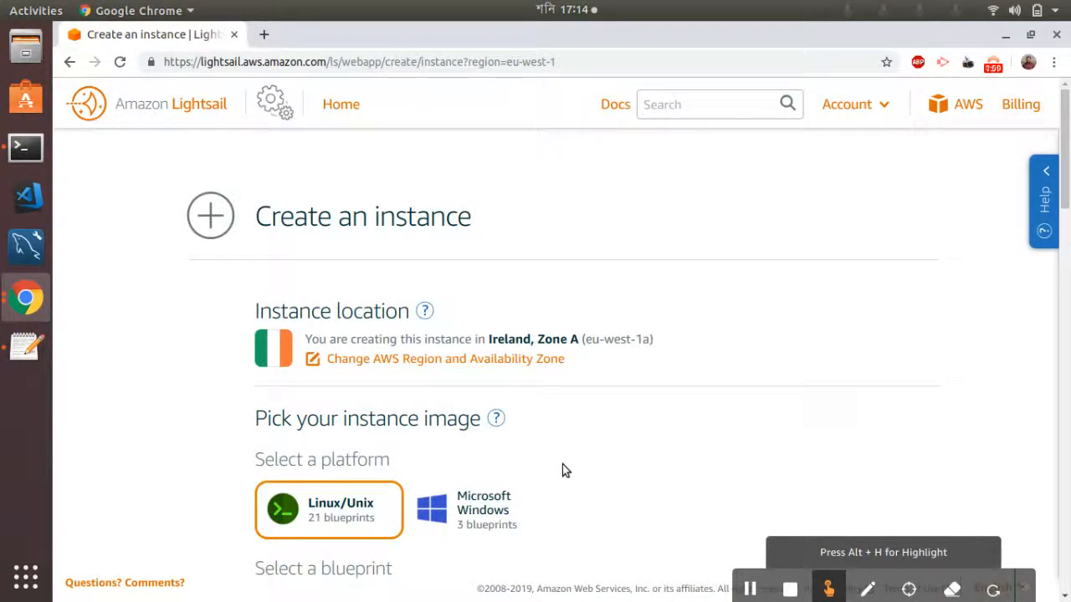
{"action": "mouse_move", "coordinate": [592, 345]}
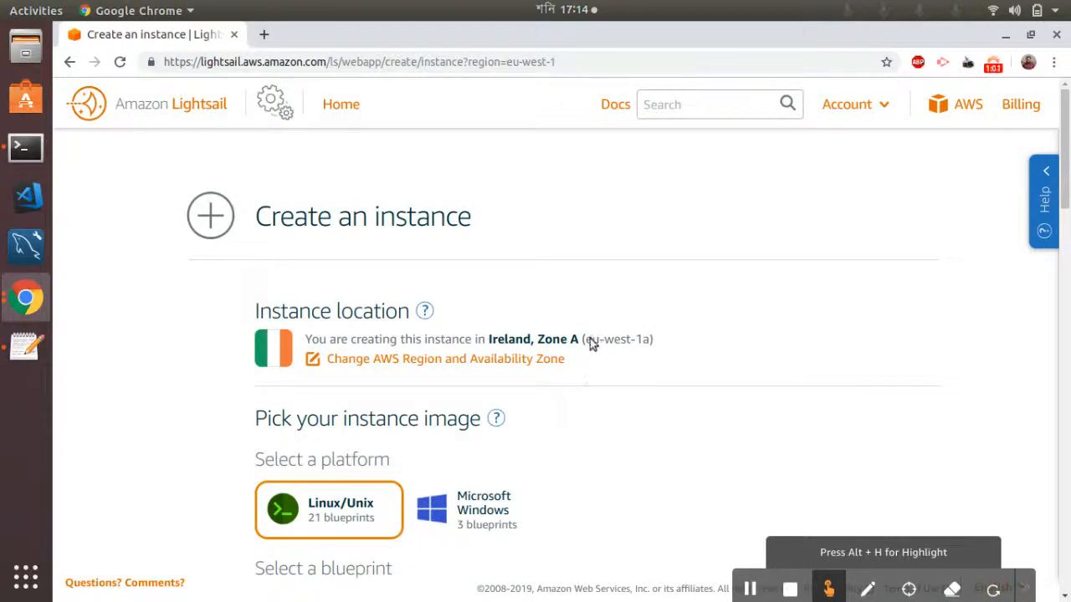
{"action": "mouse_move", "coordinate": [570, 342]}
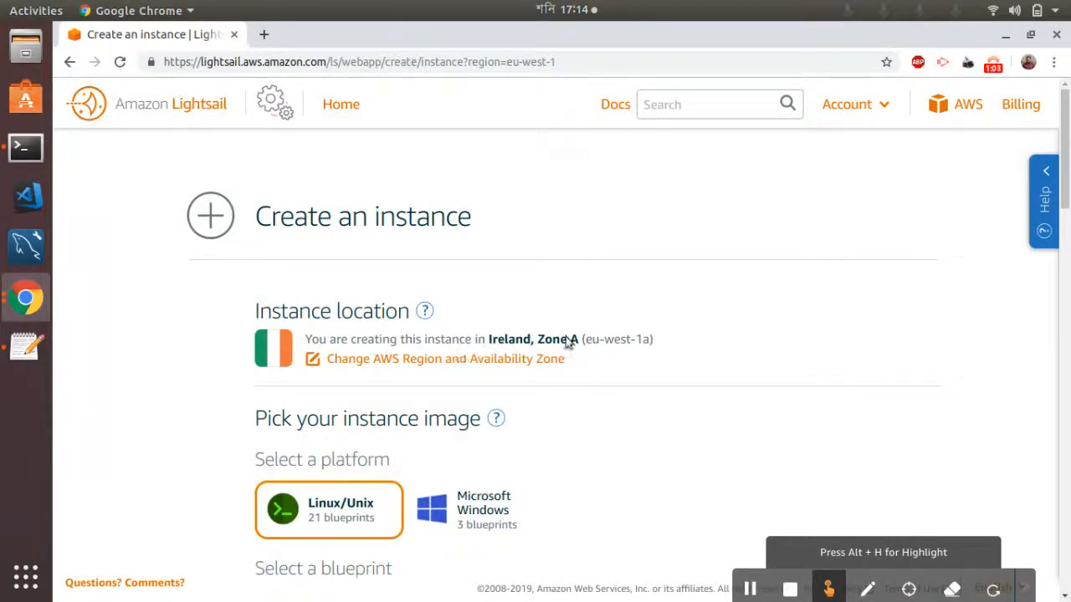
{"action": "mouse_move", "coordinate": [164, 445]}
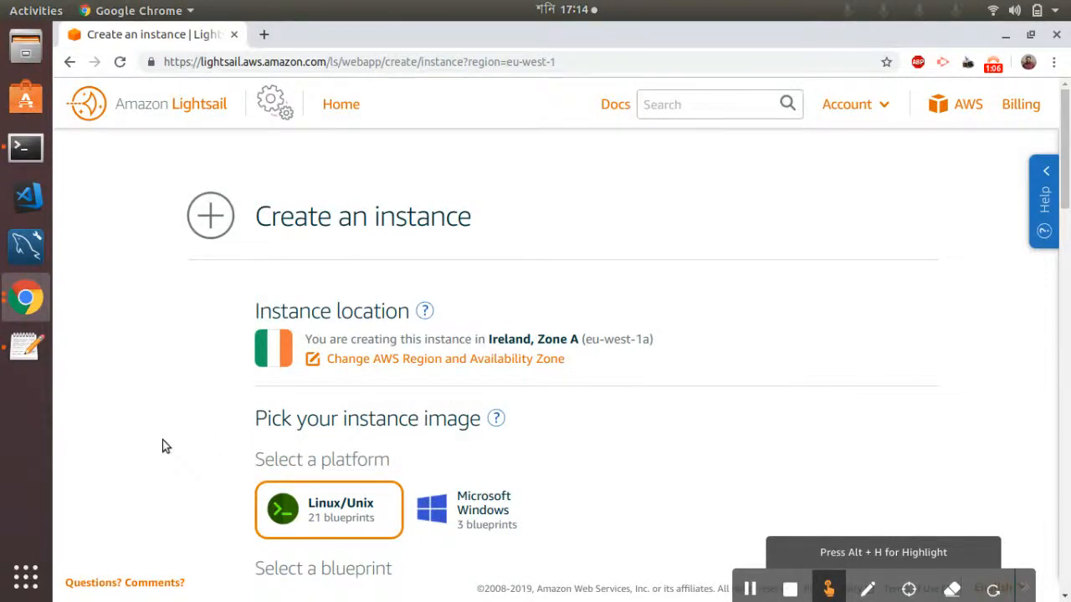
- Scroll the Create an instance page down to the blueprint selection for Magento 2.3.0
{"action": "scroll", "scroll_direction": "down", "scroll_amount": 3}
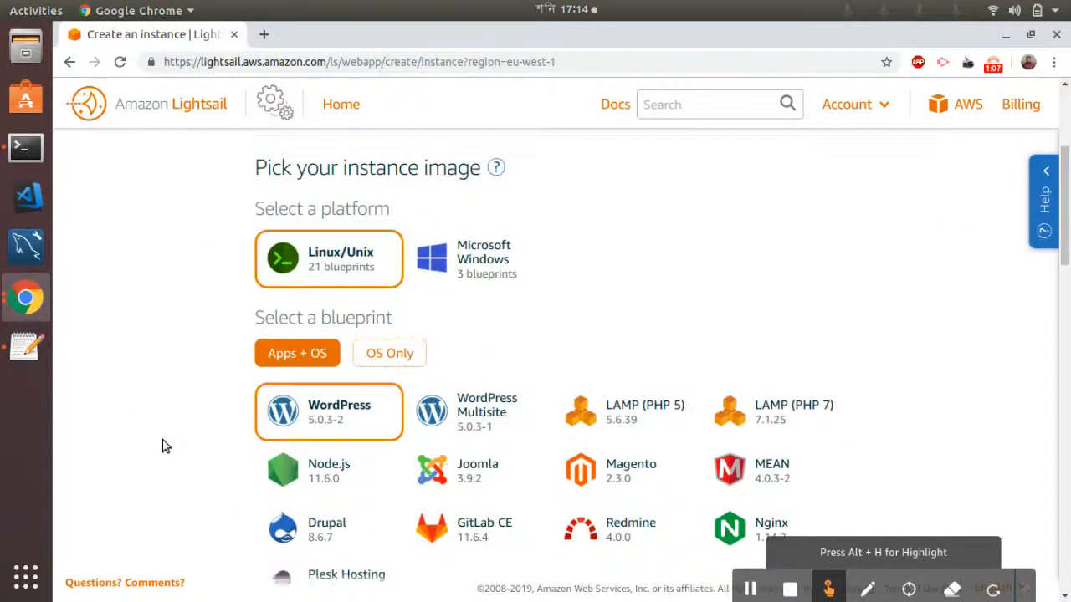
{"action": "scroll", "scroll_direction": "down", "scroll_amount": 3}
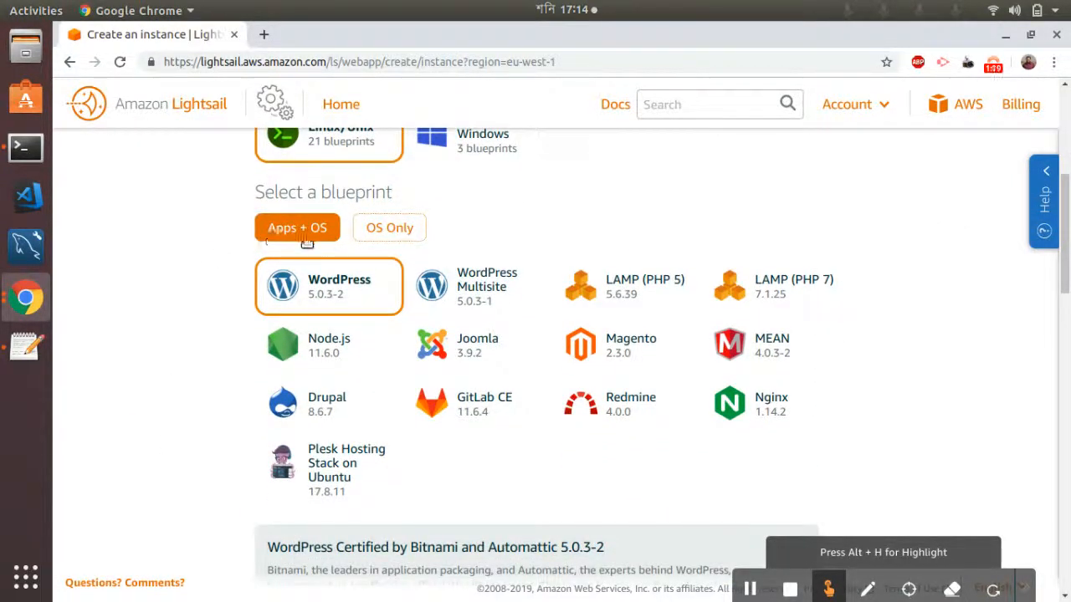
{"action": "mouse_move", "coordinate": [478, 389]}
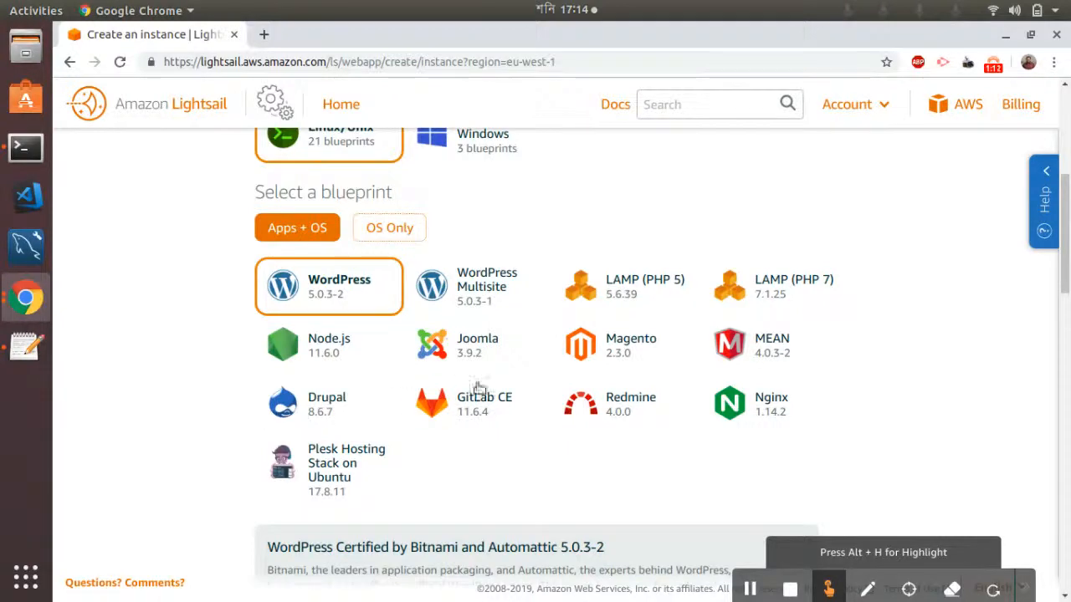
{"action": "mouse_move", "coordinate": [619, 358]}
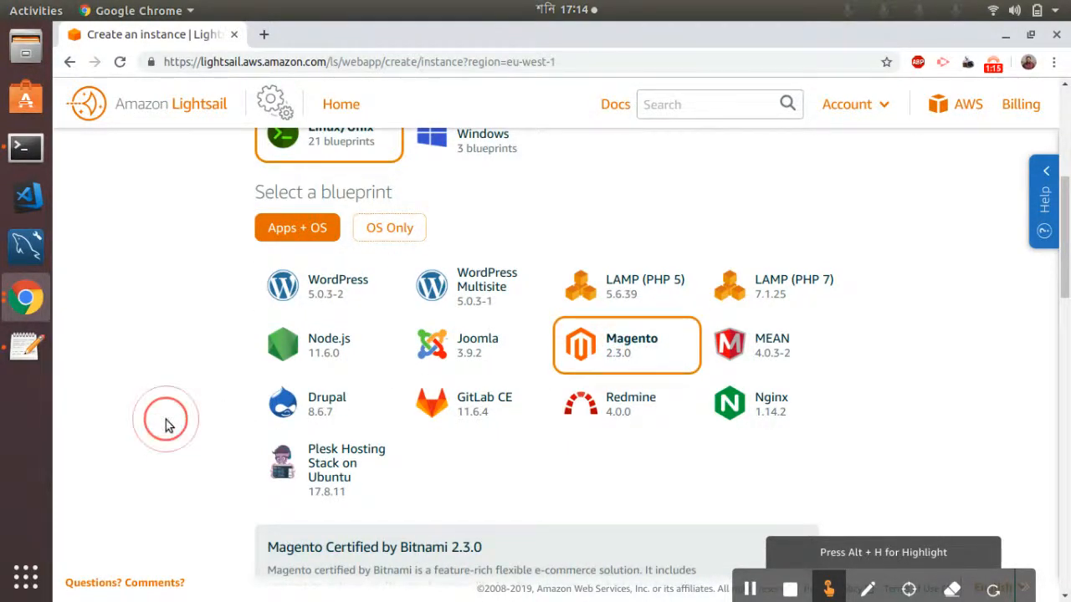
{"action": "scroll", "scroll_direction": "down", "scroll_amount": 3}
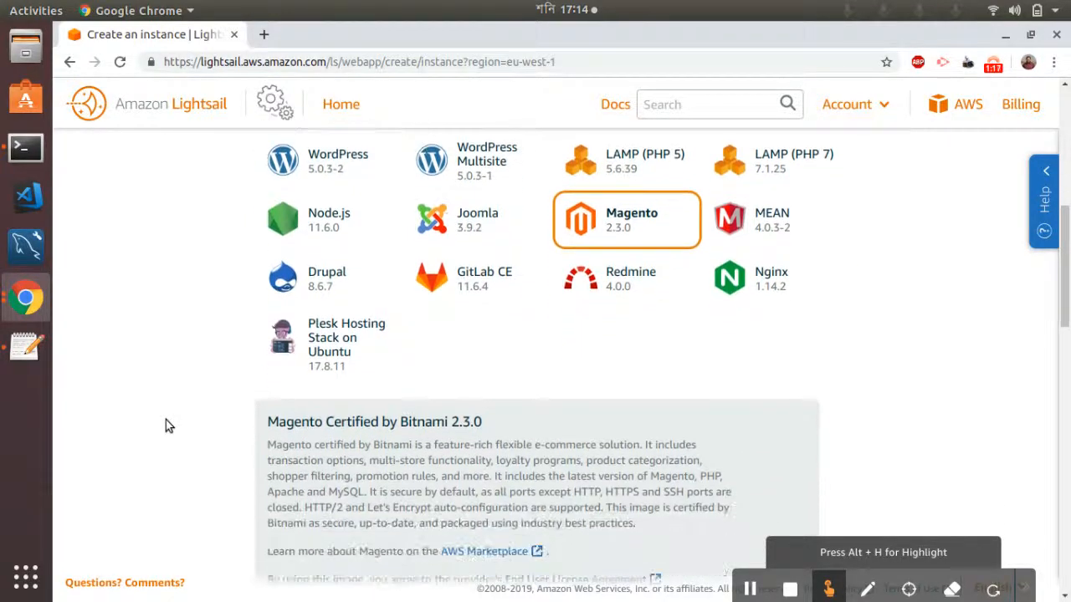
{"action": "scroll", "scroll_direction": "down", "scroll_amount": 3}
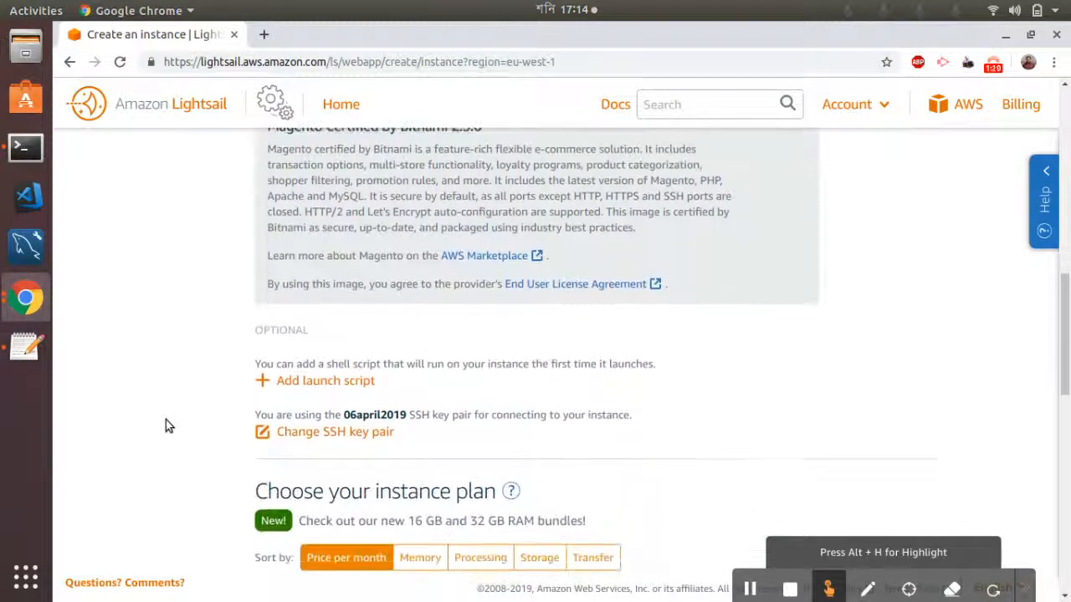
{"action": "scroll", "scroll_direction": "down", "scroll_amount": 3}
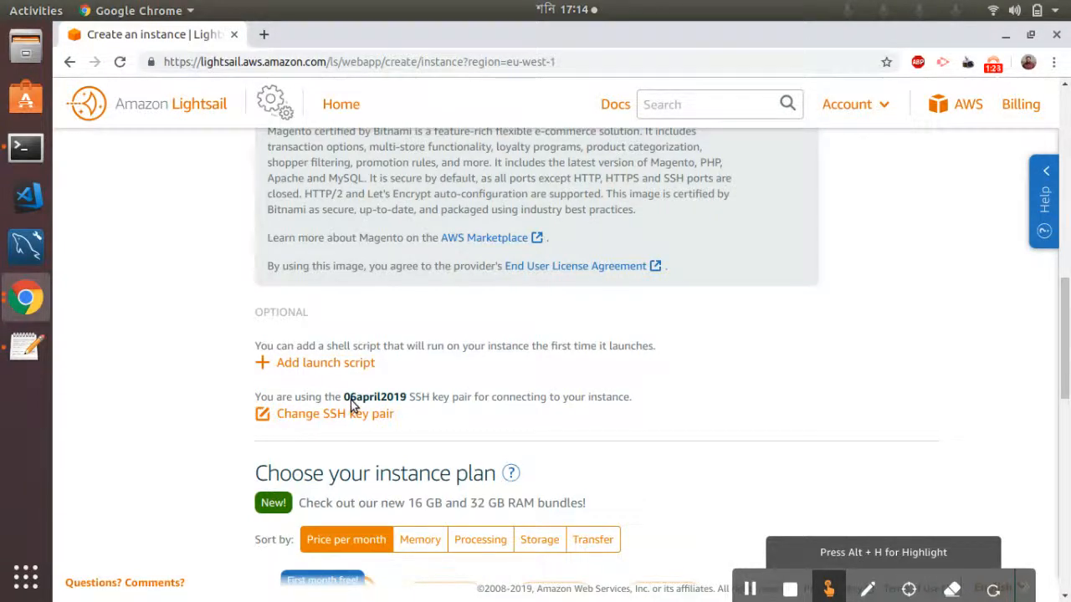
{"action": "mouse_move", "coordinate": [365, 408]}
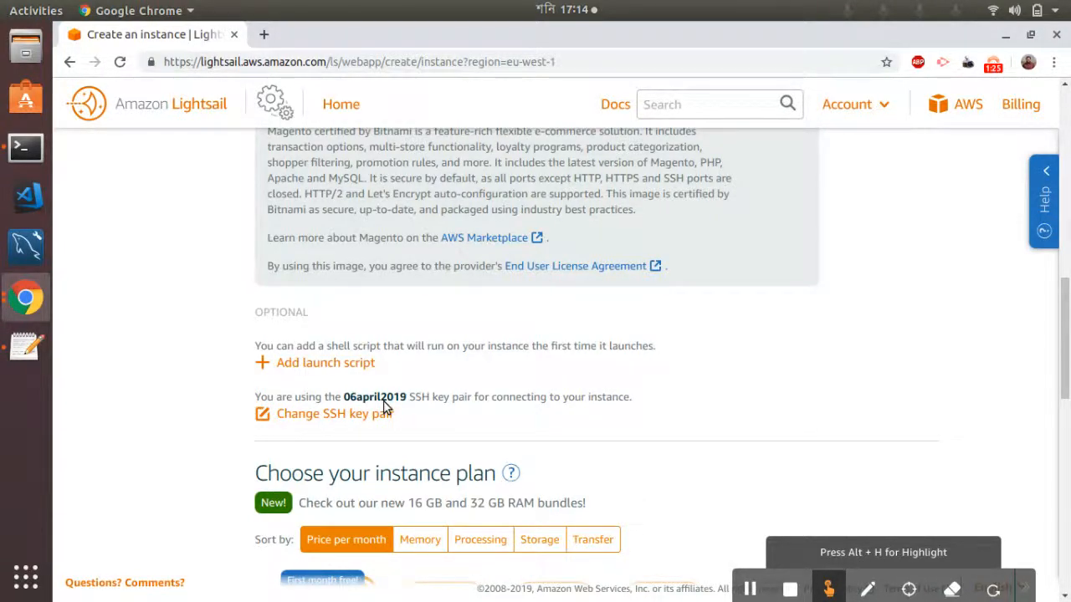
{"action": "mouse_move", "coordinate": [147, 402]}
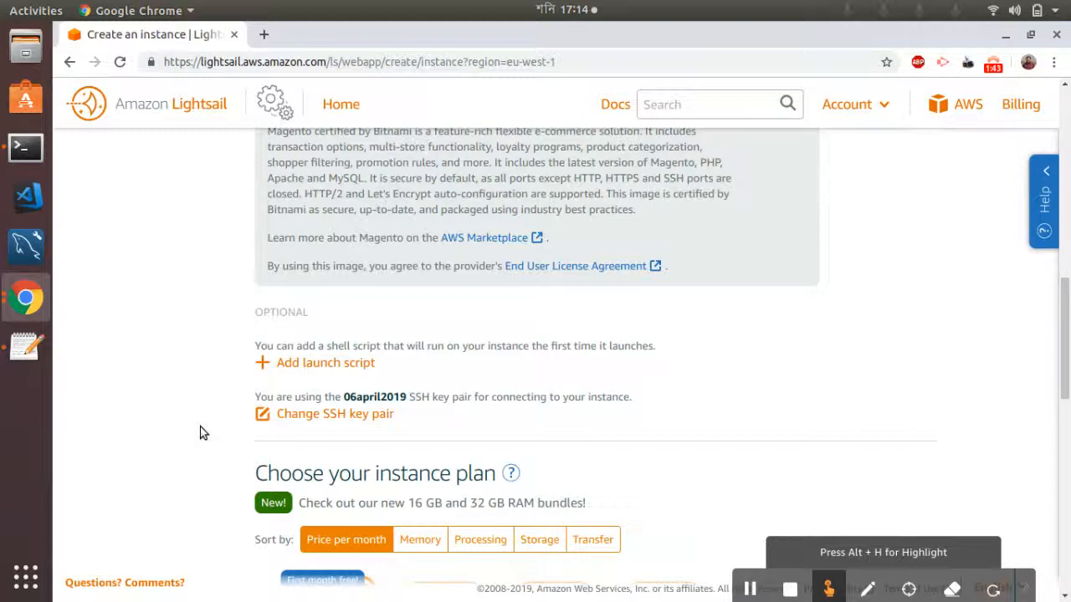
{"action": "scroll", "scroll_direction": "down", "scroll_amount": 3}
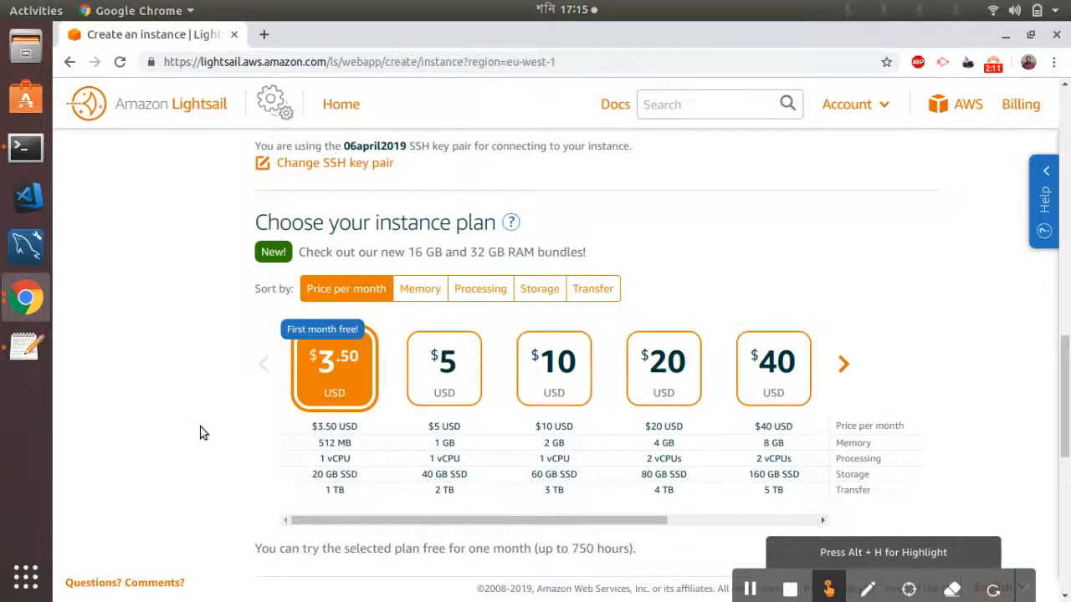
{"action": "mouse_move", "coordinate": [425, 498]}
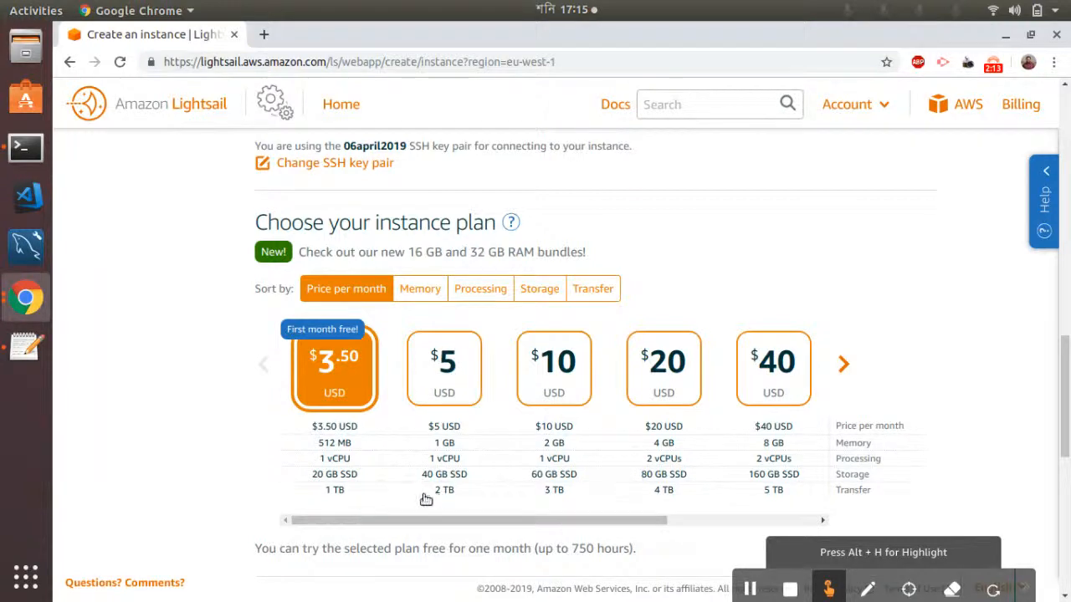
{"action": "mouse_move", "coordinate": [485, 406]}
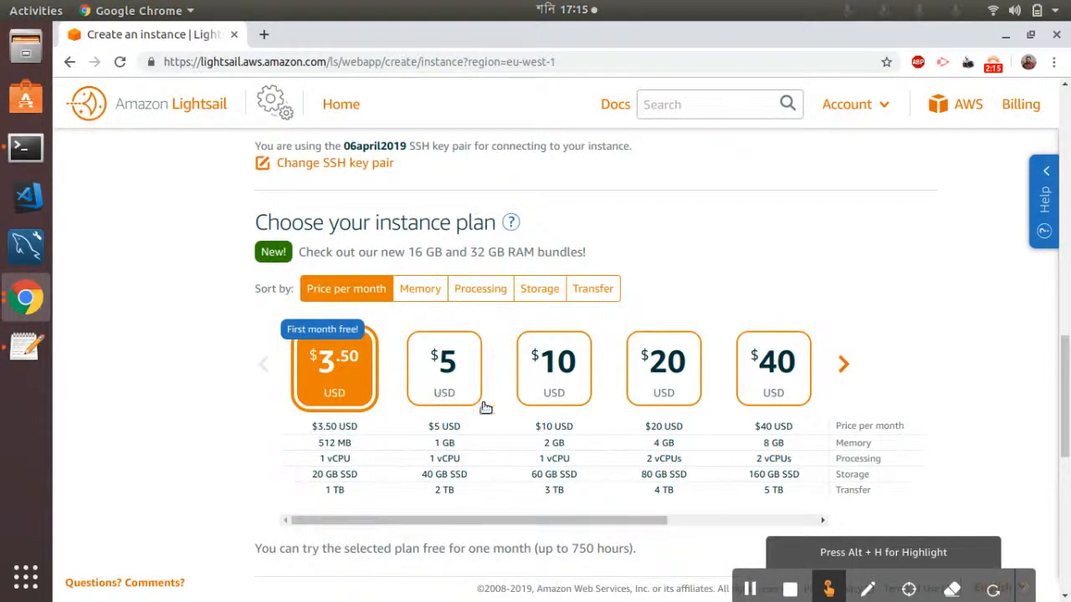
{"action": "mouse_move", "coordinate": [846, 367]}
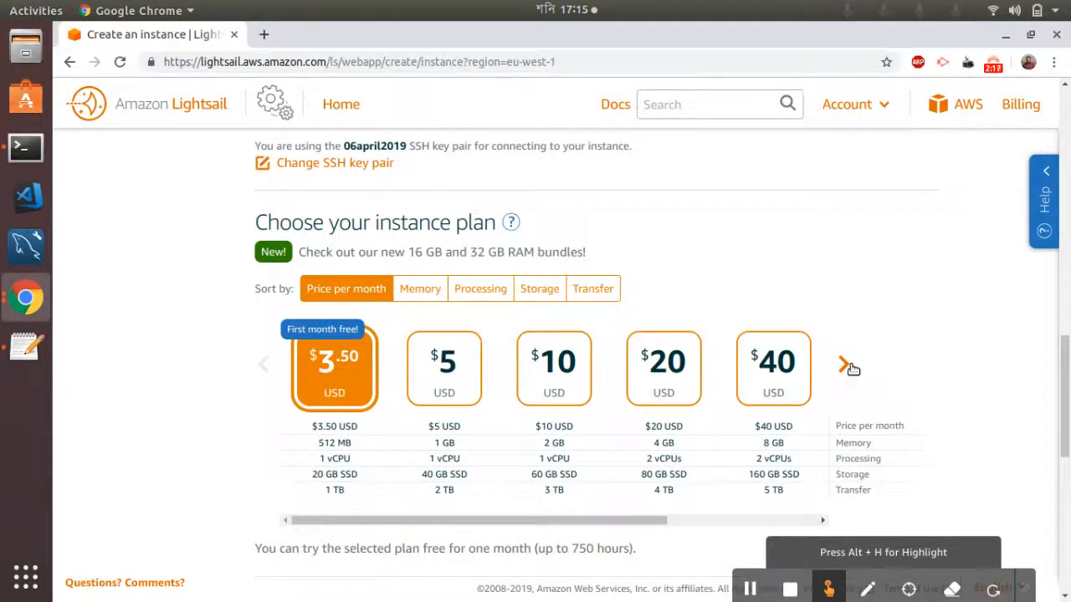
- Browse the larger instance plans and return to the cheapest $3.50 USD plan
{"action": "left_click", "coordinate": [843, 367]}
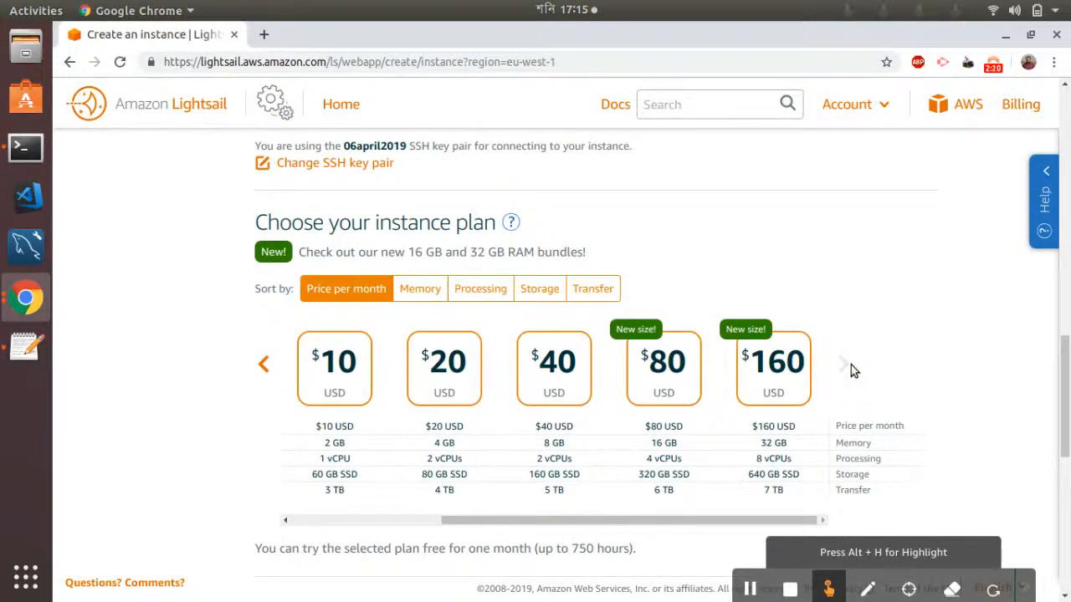
{"action": "left_click", "coordinate": [265, 363]}
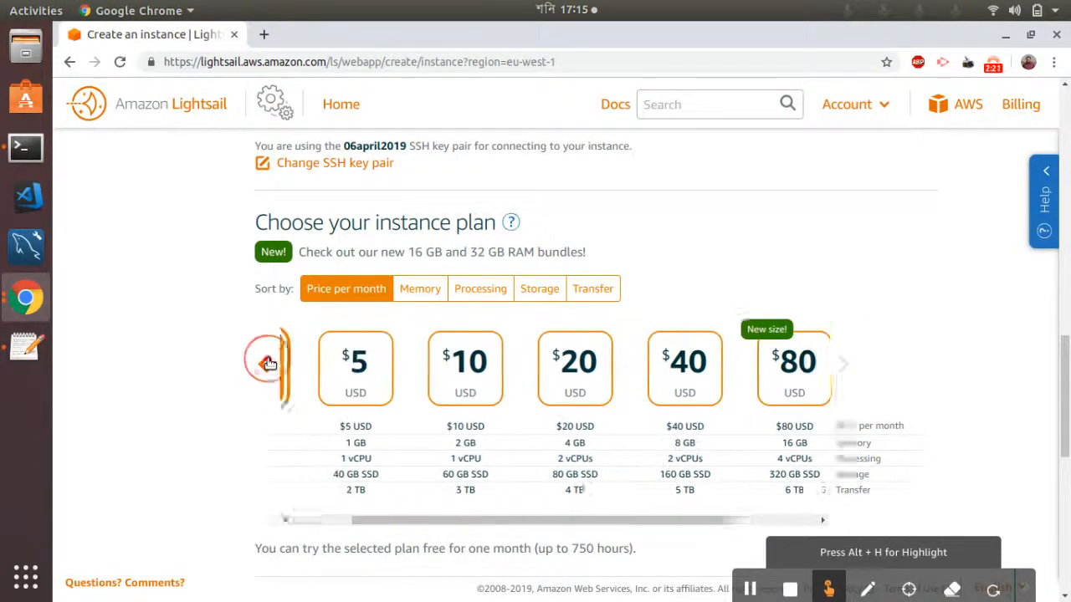
{"action": "left_click", "coordinate": [268, 363]}
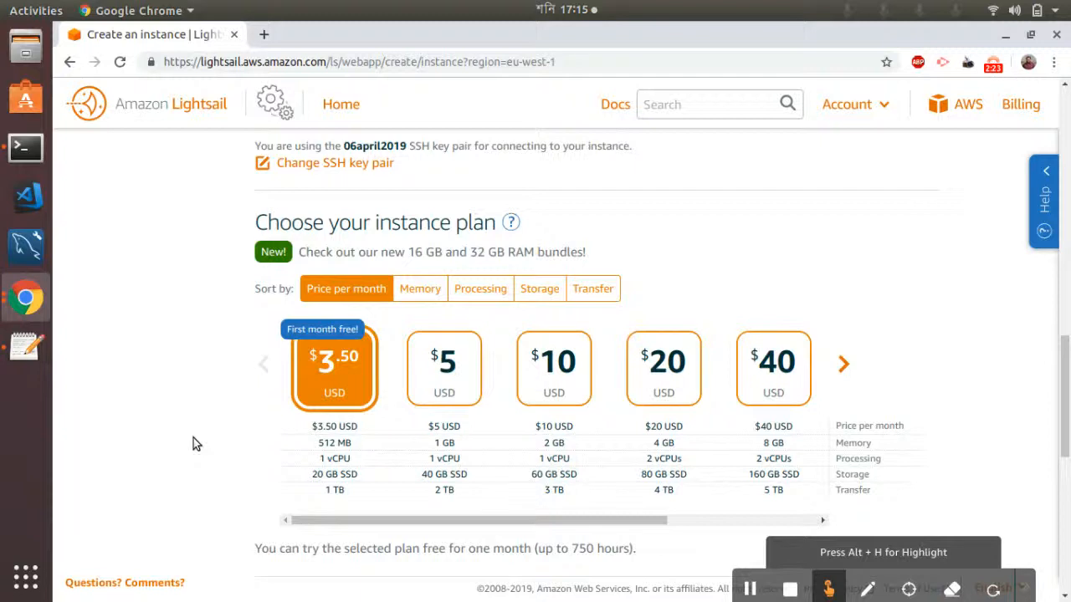
{"action": "mouse_move", "coordinate": [278, 455]}
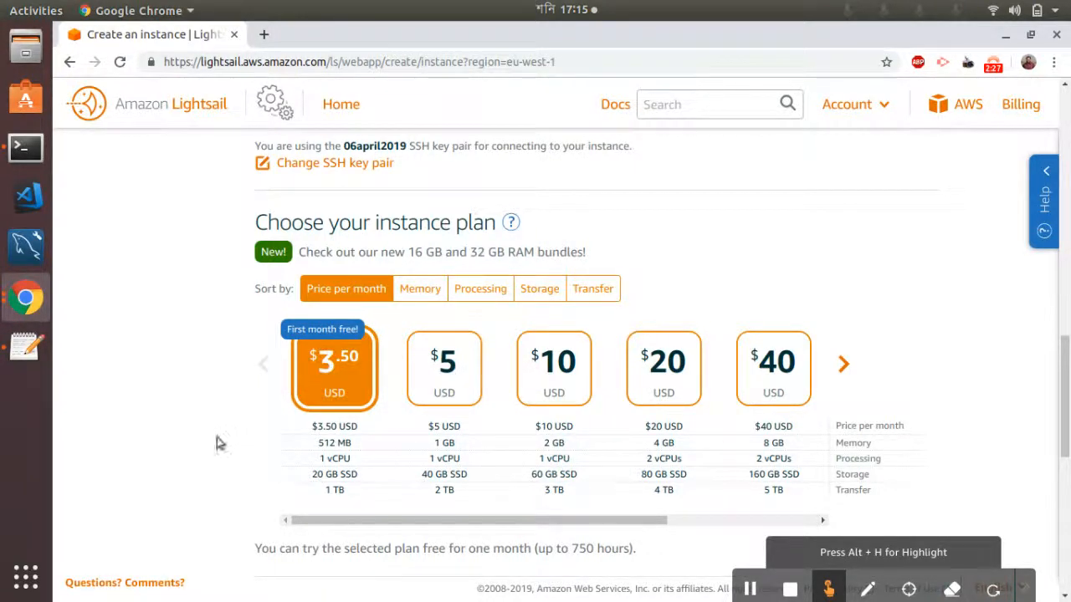
{"action": "scroll", "scroll_direction": "down", "scroll_amount": 3}
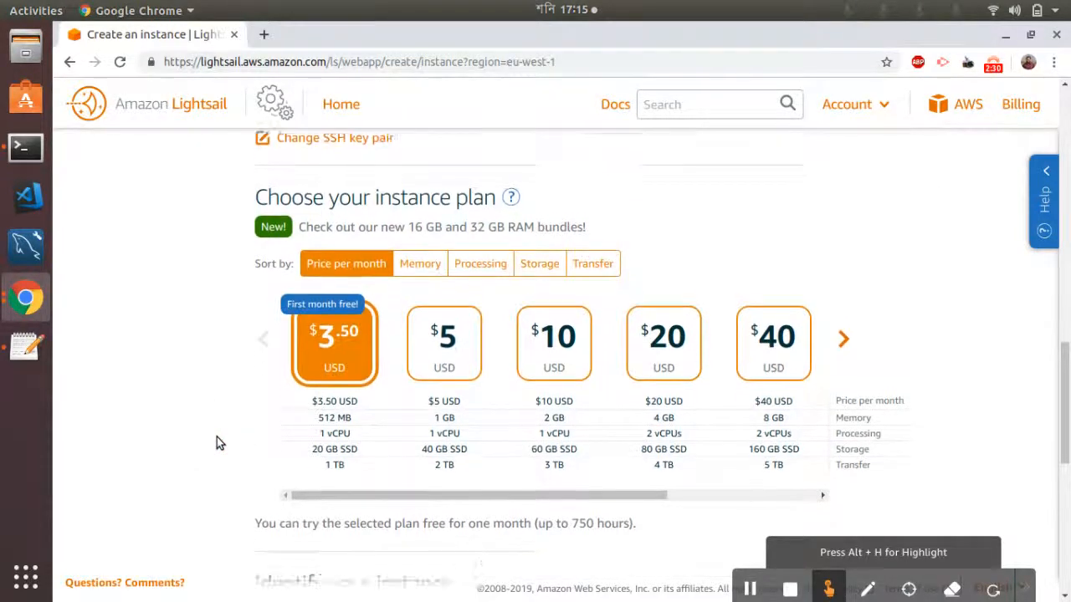
- Add the key-value tag project: magento and create the Magento-512MB-Ireland-1 instance
{"action": "scroll", "scroll_direction": "down", "scroll_amount": 3}
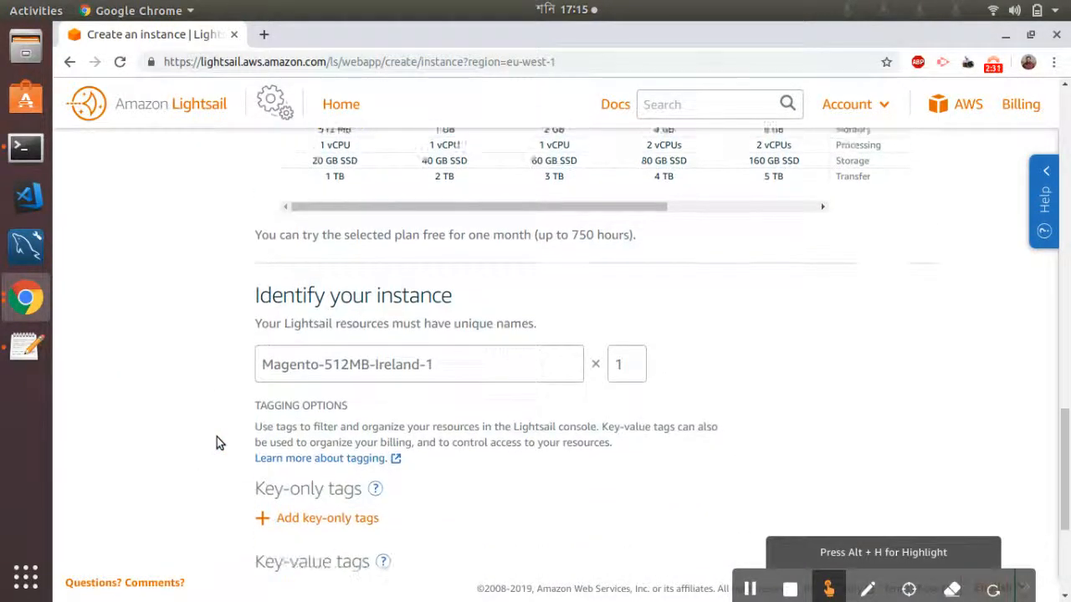
{"action": "scroll", "scroll_direction": "down", "scroll_amount": 3}
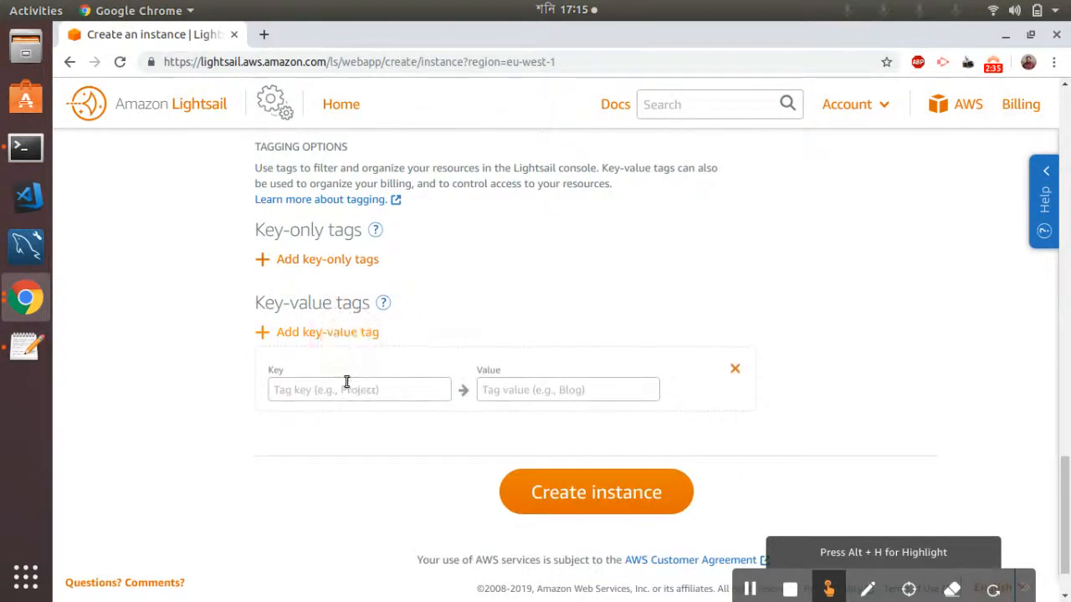
{"action": "left_click", "coordinate": [358, 388]}
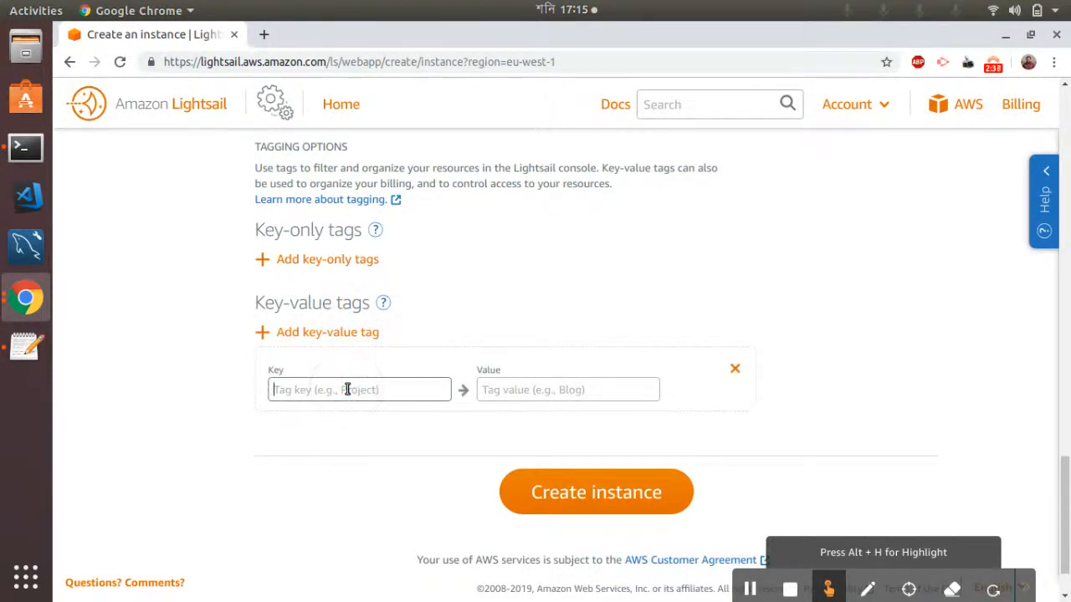
{"action": "type", "text": "pro"}
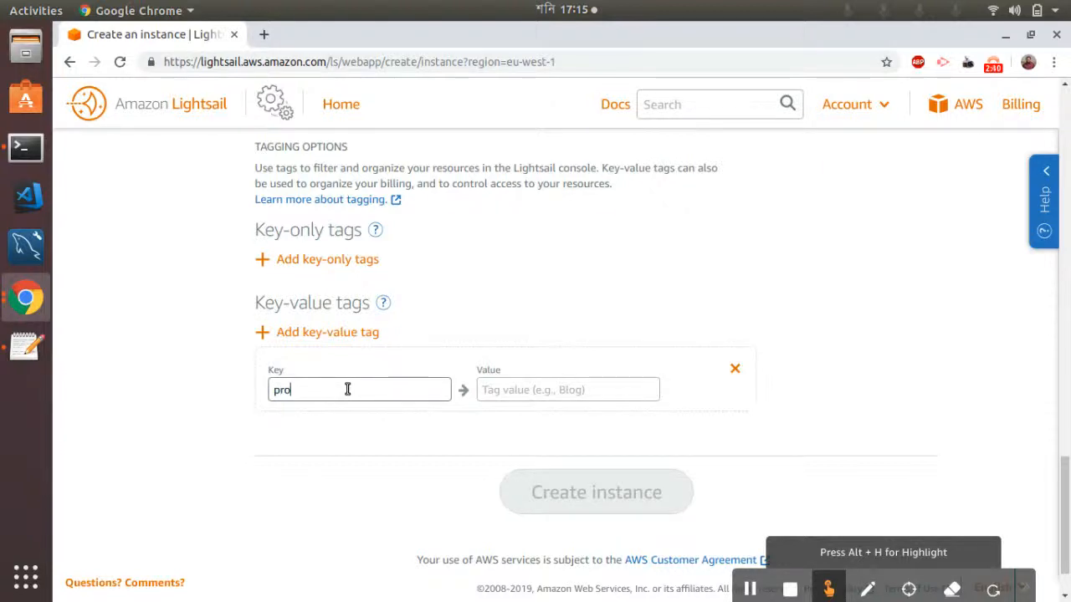
{"action": "type", "text": "ject"}
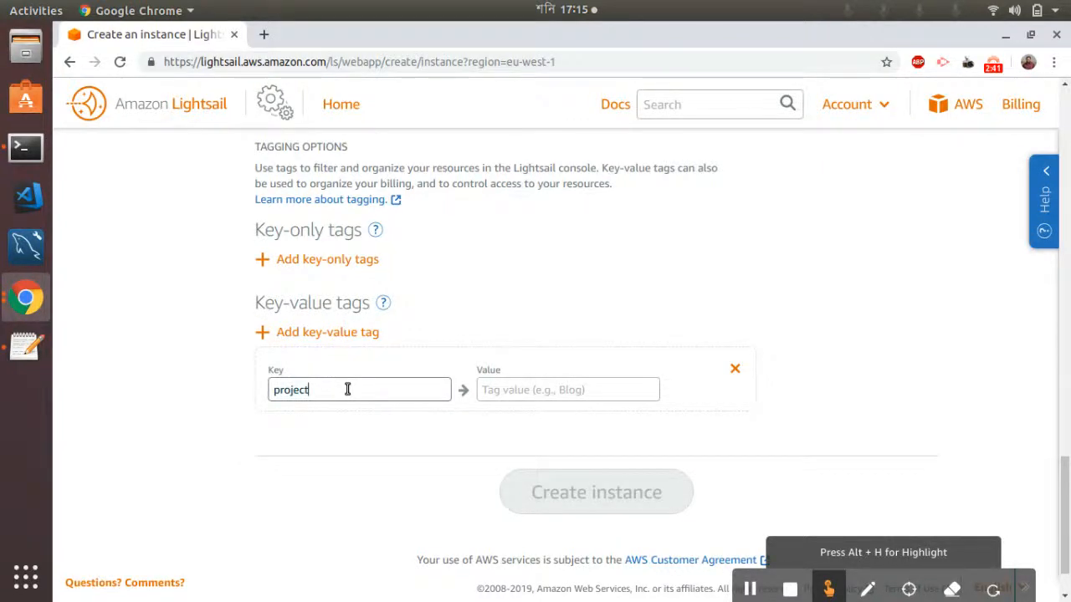
{"action": "type", "text": "ma"}
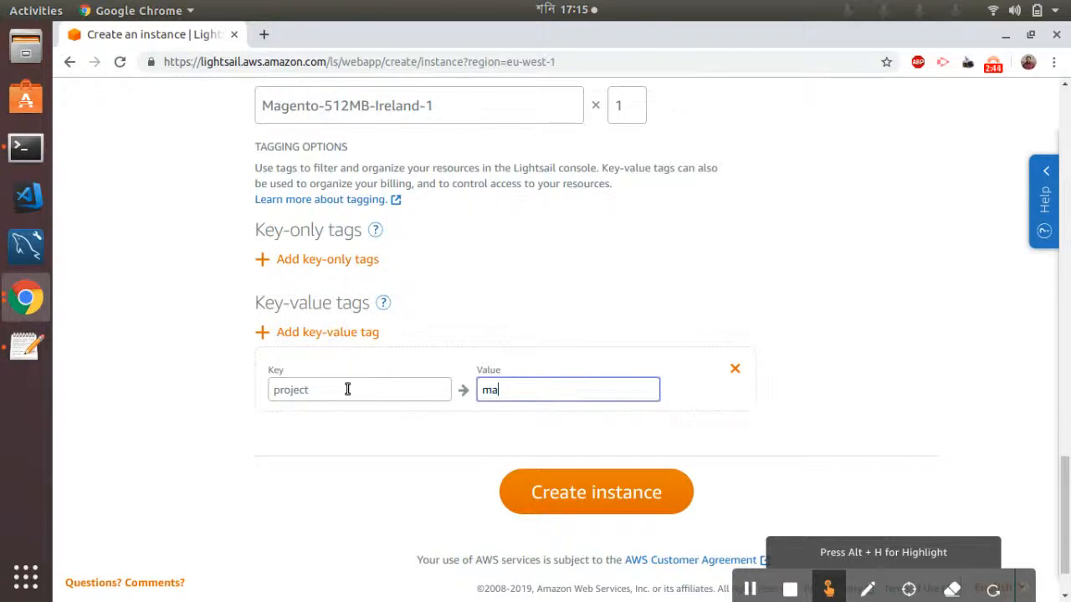
{"action": "type", "text": "gent"}
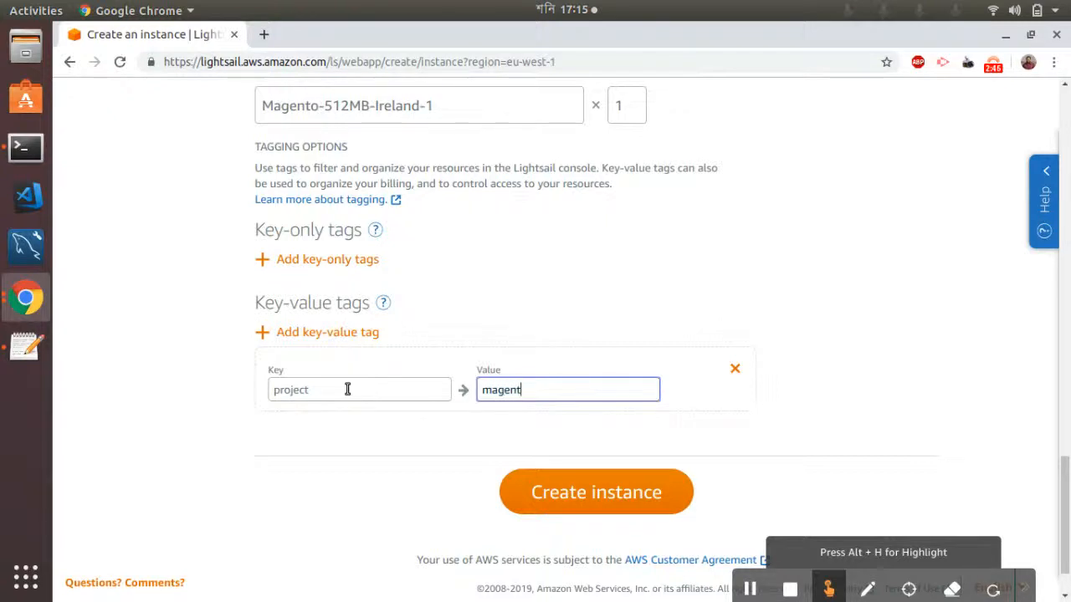
{"action": "type", "text": "o"}
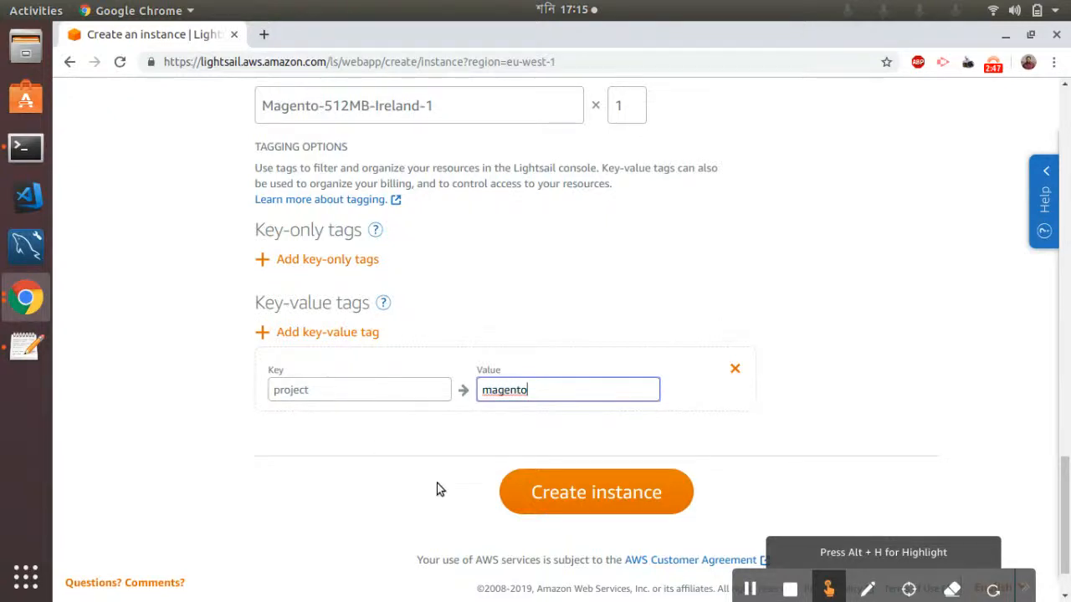
{"action": "left_click", "coordinate": [595, 492]}
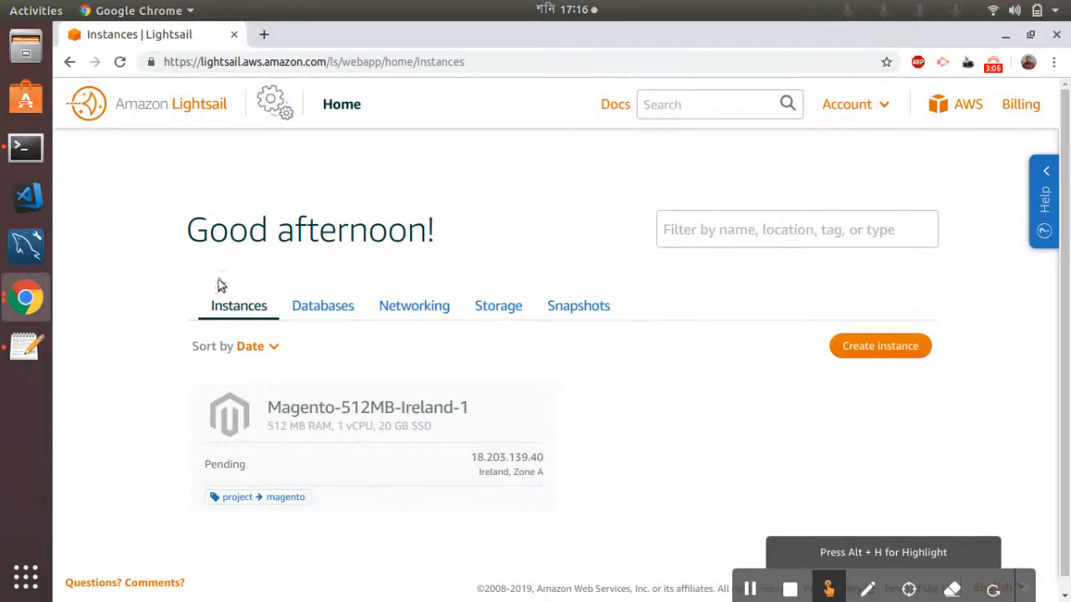
{"action": "mouse_move", "coordinate": [545, 398]}
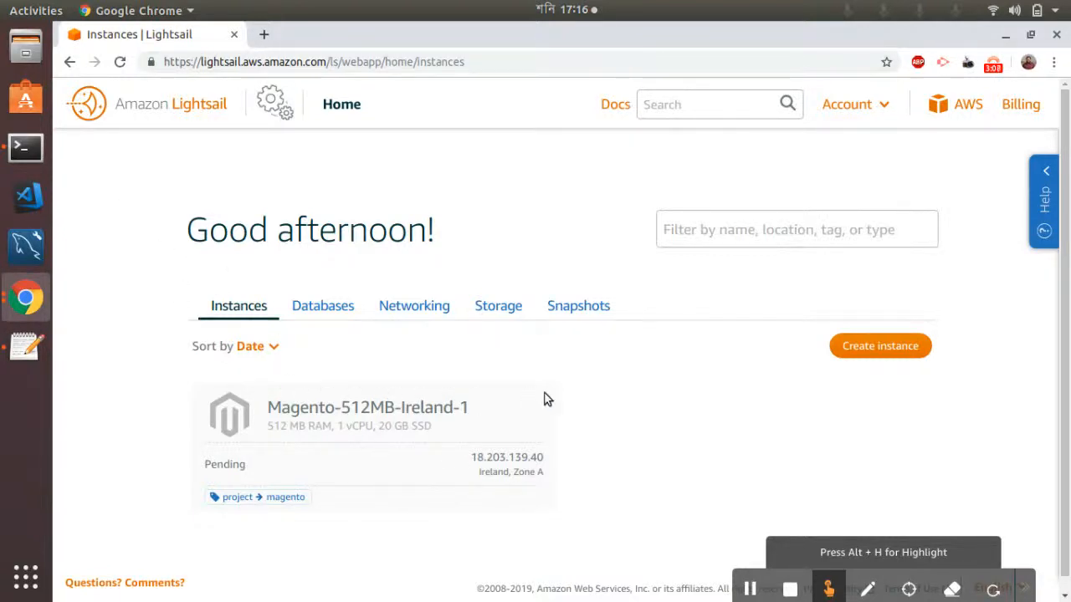
{"action": "mouse_move", "coordinate": [619, 412]}
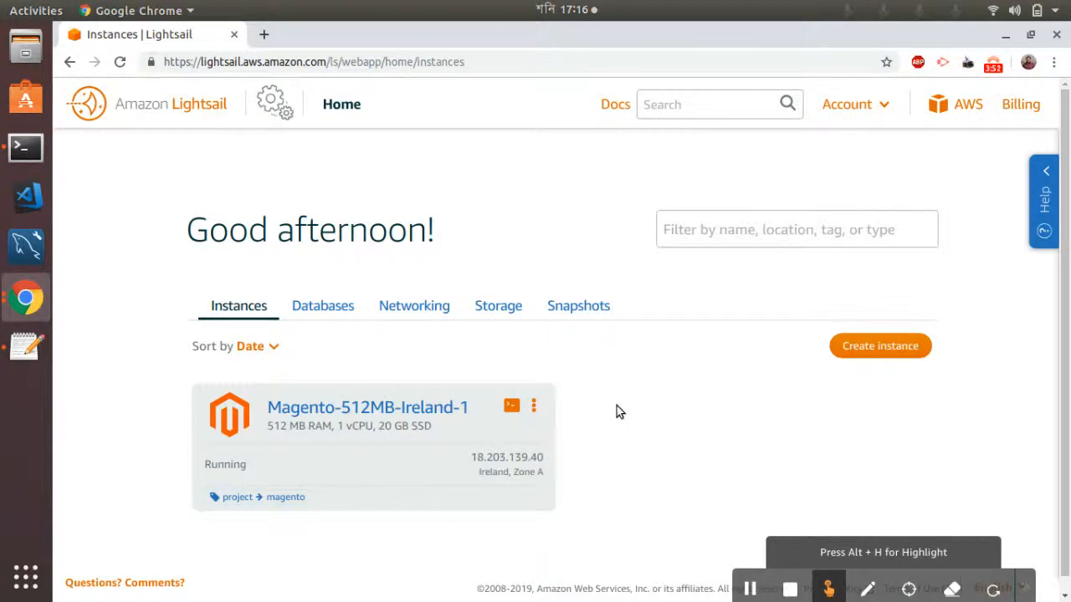
{"action": "mouse_move", "coordinate": [634, 474]}
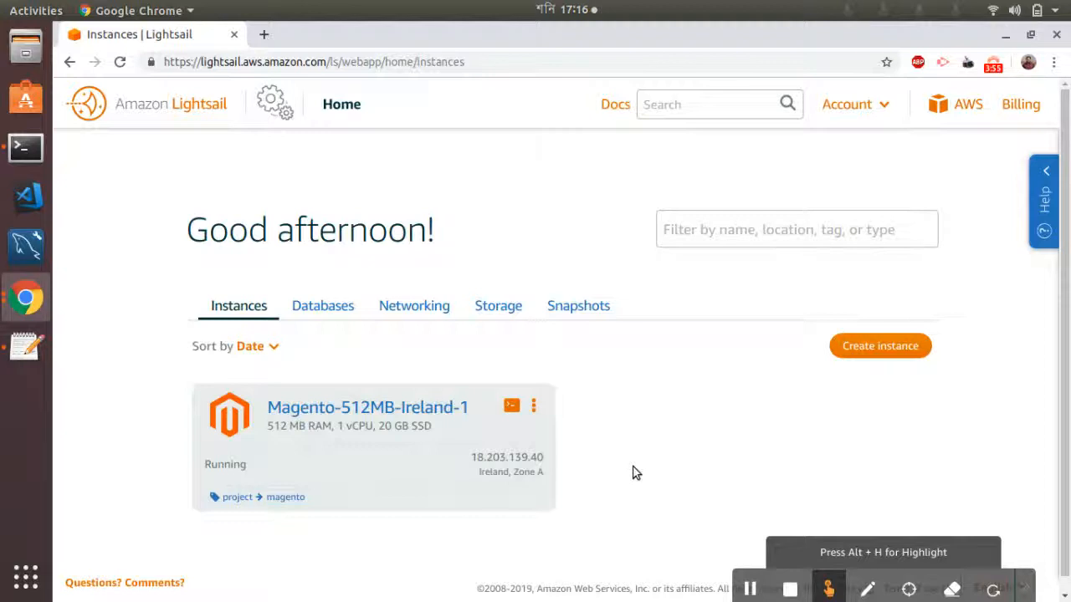
{"action": "mouse_move", "coordinate": [425, 412]}
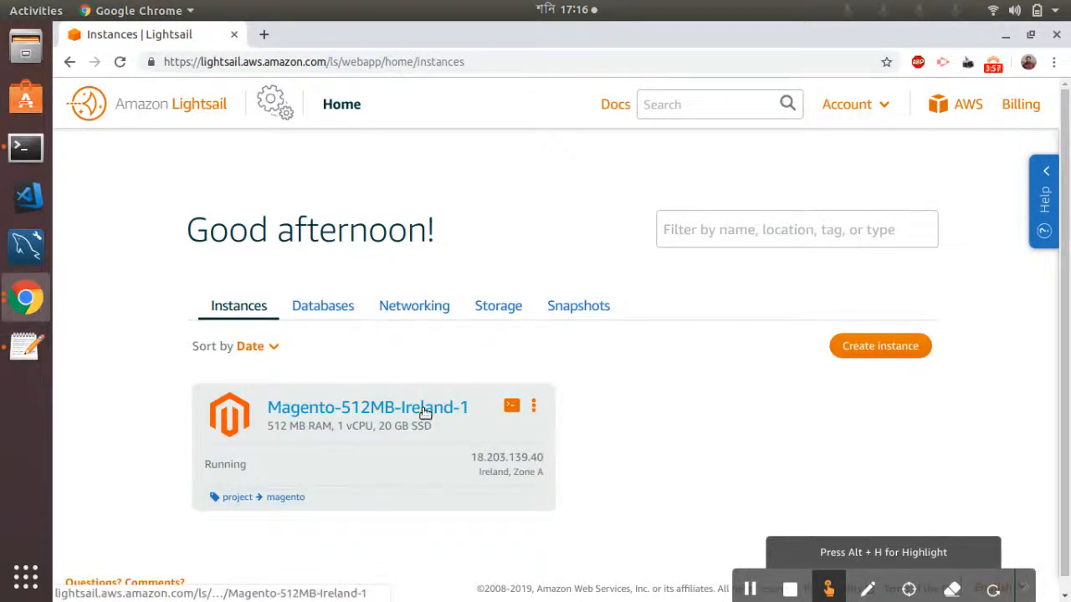
- Review the instance's Connect details: public IP 18.203.139.40 and user name bitnami
{"action": "left_click", "coordinate": [511, 405]}
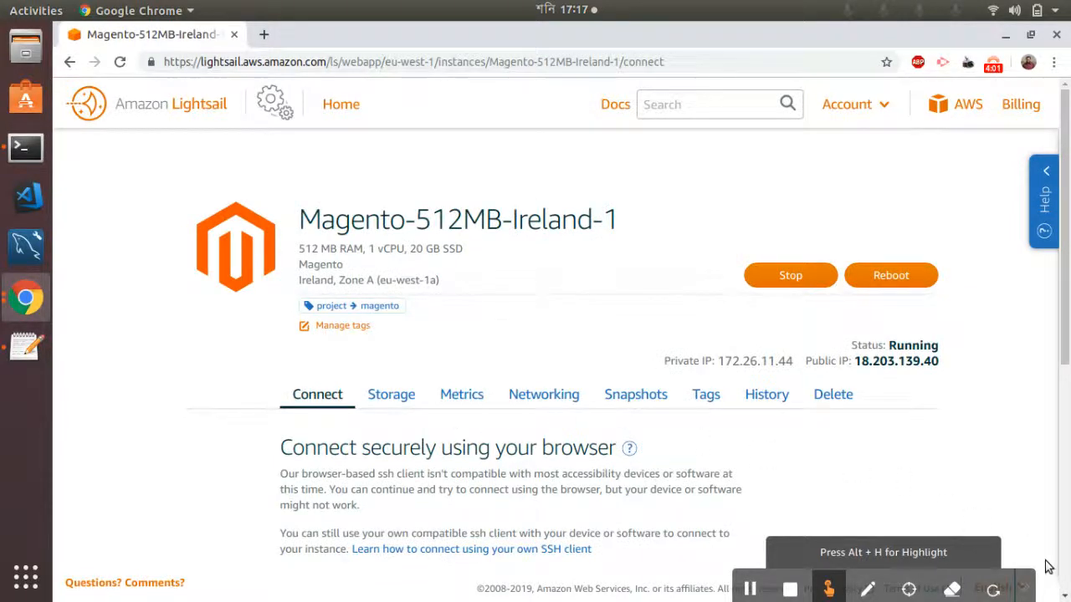
{"action": "scroll", "scroll_direction": "down", "scroll_amount": 3}
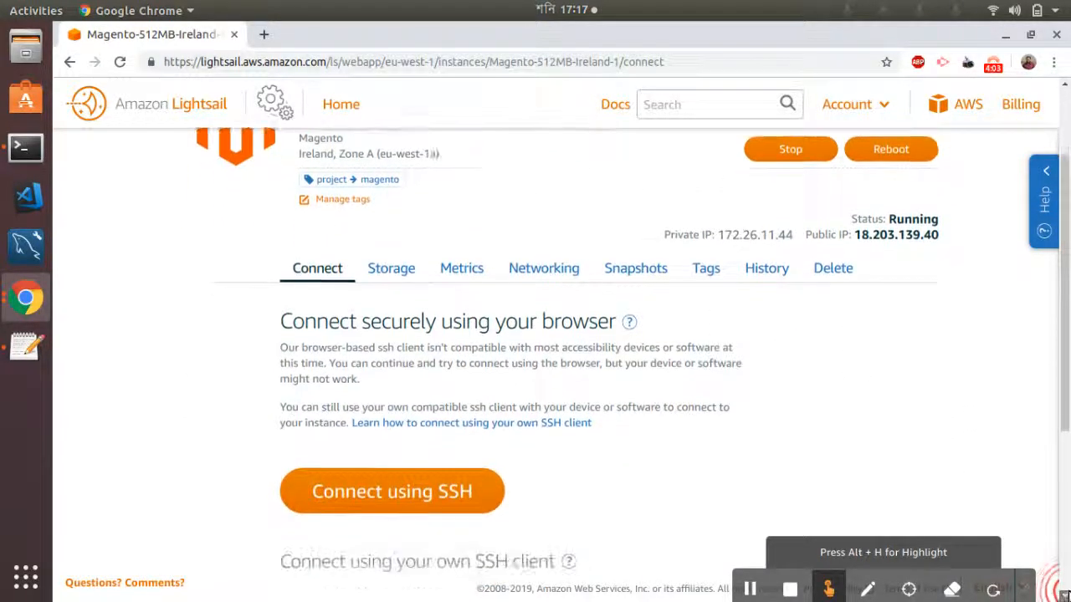
{"action": "scroll", "scroll_direction": "down", "scroll_amount": 3}
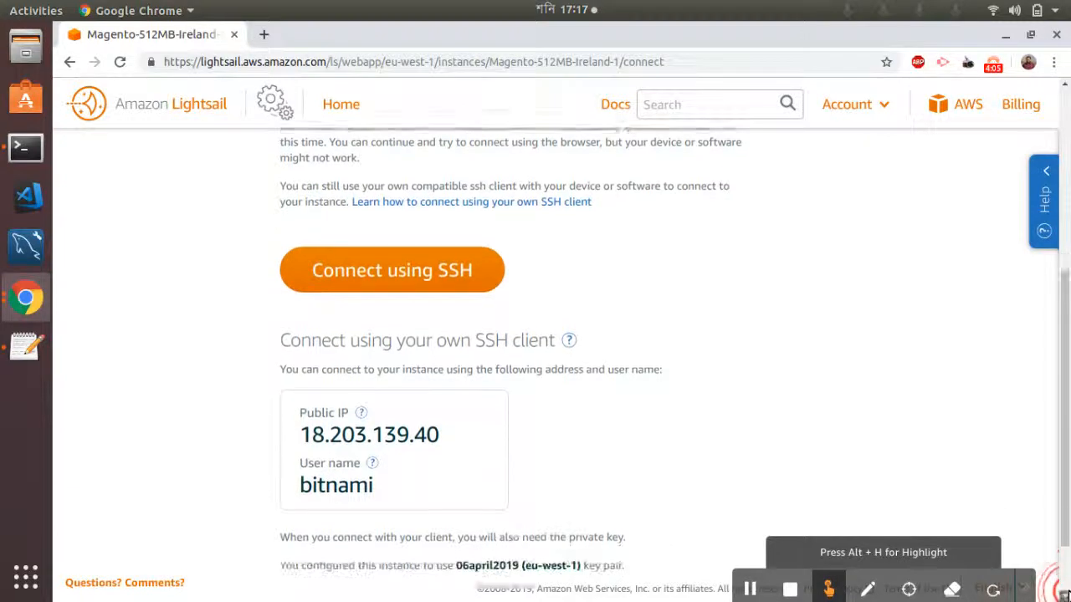
{"action": "scroll", "scroll_direction": "down", "scroll_amount": 3}
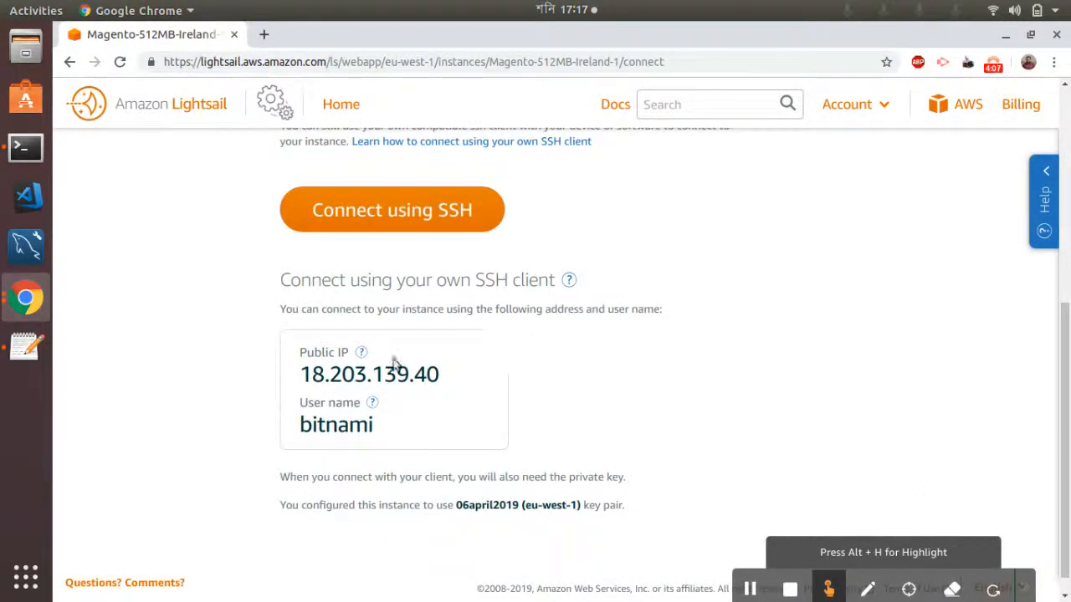
{"action": "mouse_move", "coordinate": [308, 382]}
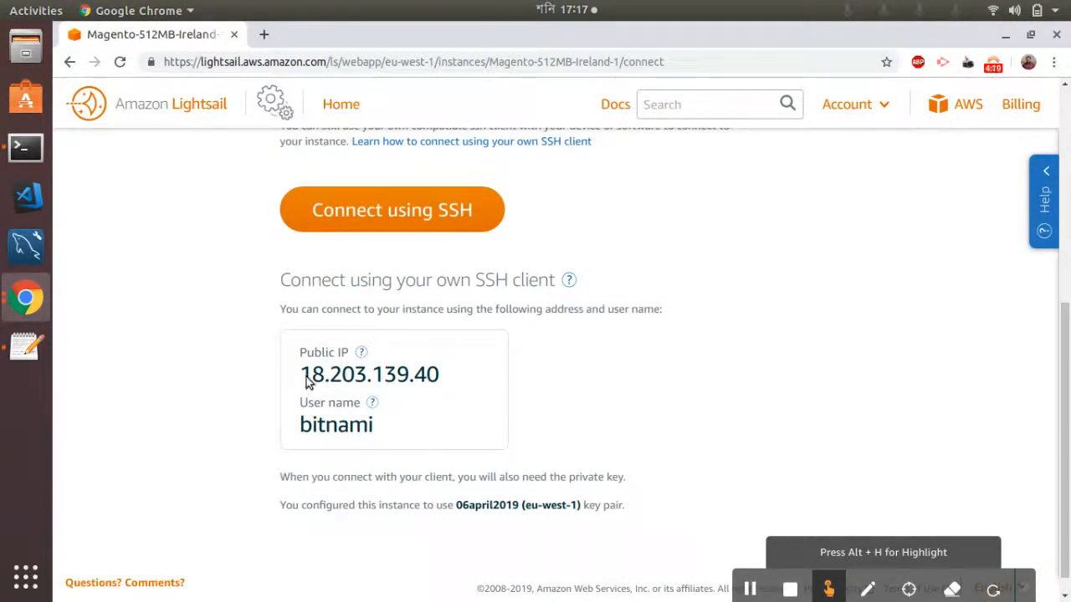
{"action": "mouse_move", "coordinate": [745, 392]}
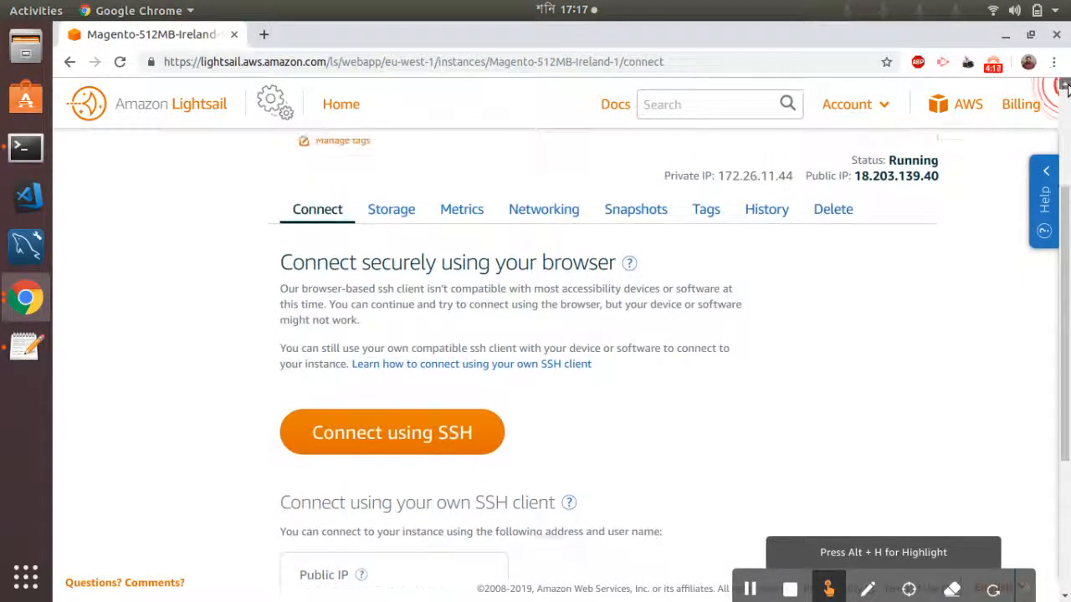
{"action": "scroll", "scroll_direction": "up", "scroll_amount": 3}
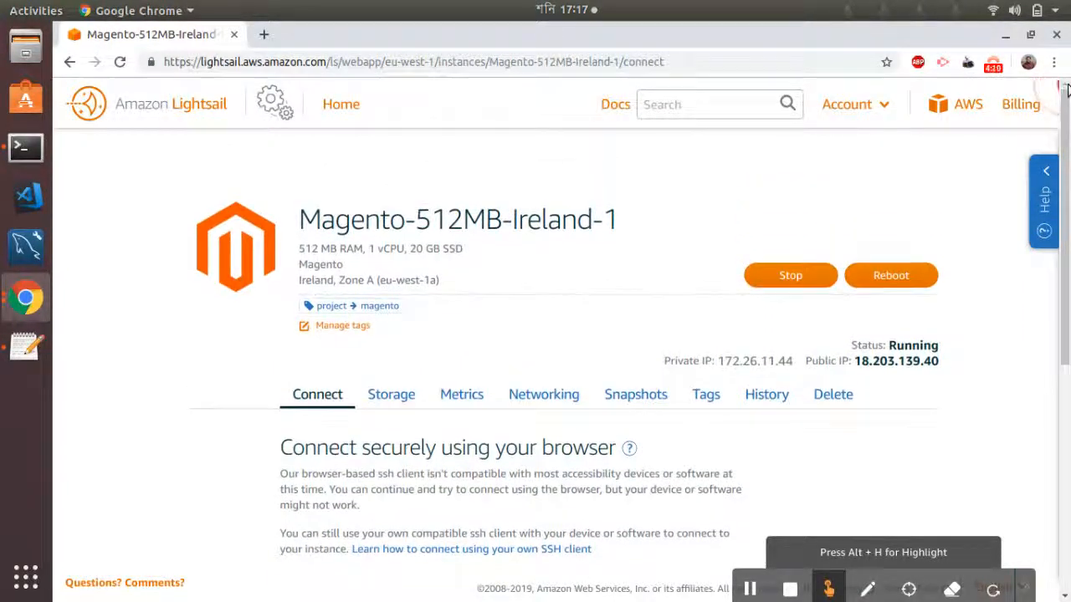
{"action": "mouse_move", "coordinate": [908, 388]}
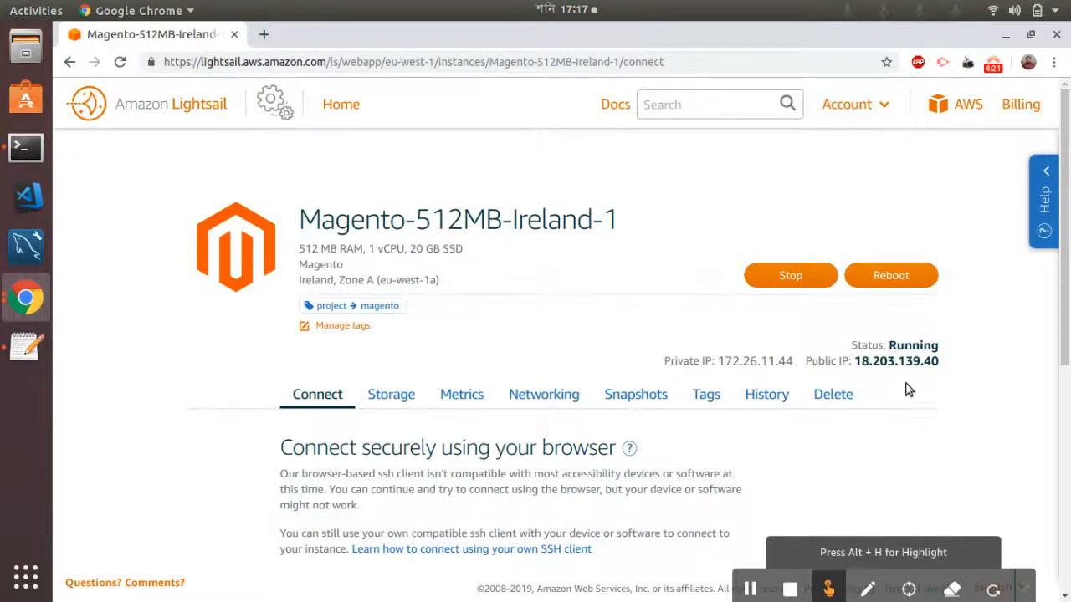
{"action": "mouse_move", "coordinate": [720, 452]}
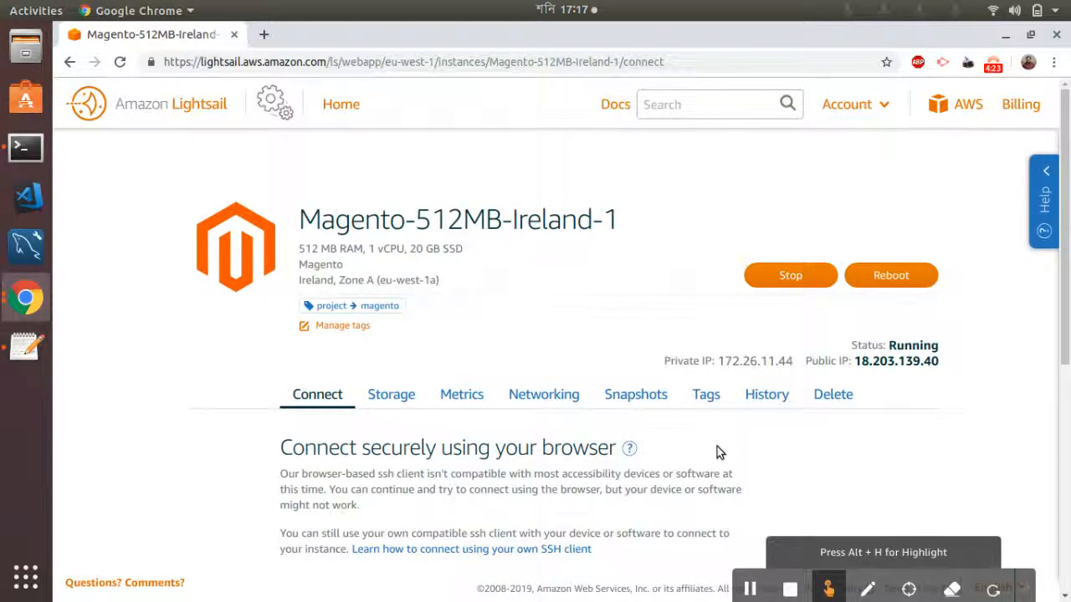
{"action": "mouse_move", "coordinate": [569, 406]}
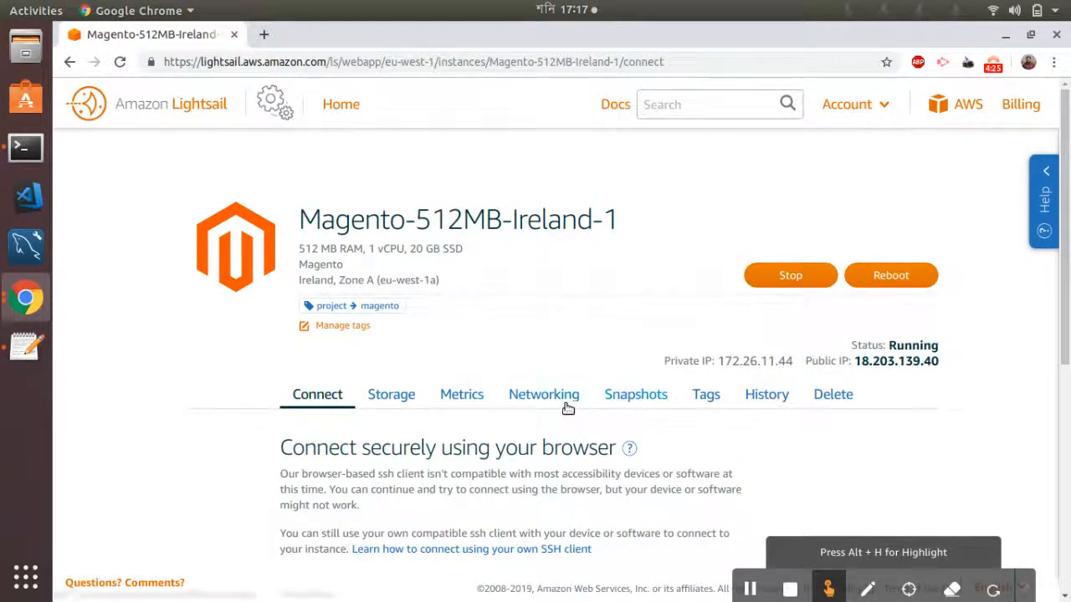
- From the Networking settings, create static IP StaticIp-Ireland-1 attached to the instance
{"action": "left_click", "coordinate": [542, 394]}
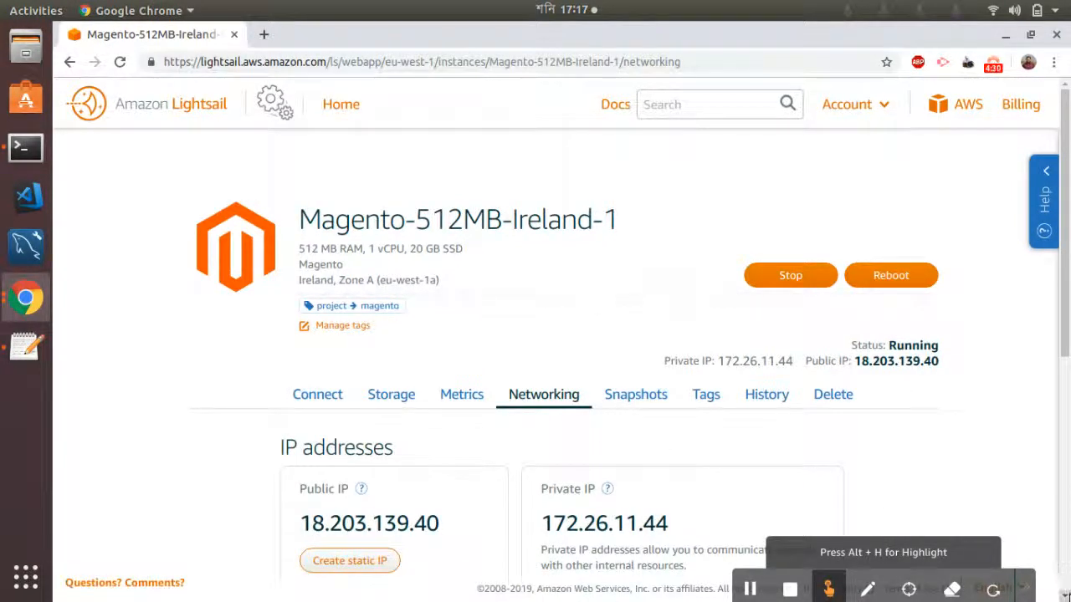
{"action": "scroll", "scroll_direction": "down", "scroll_amount": 3}
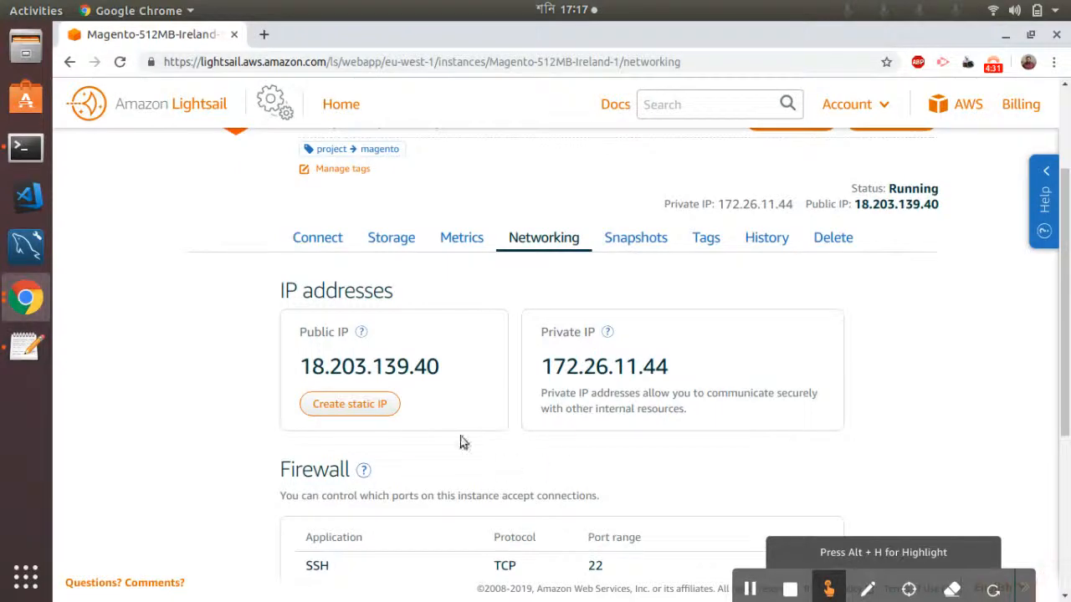
{"action": "left_click", "coordinate": [349, 403]}
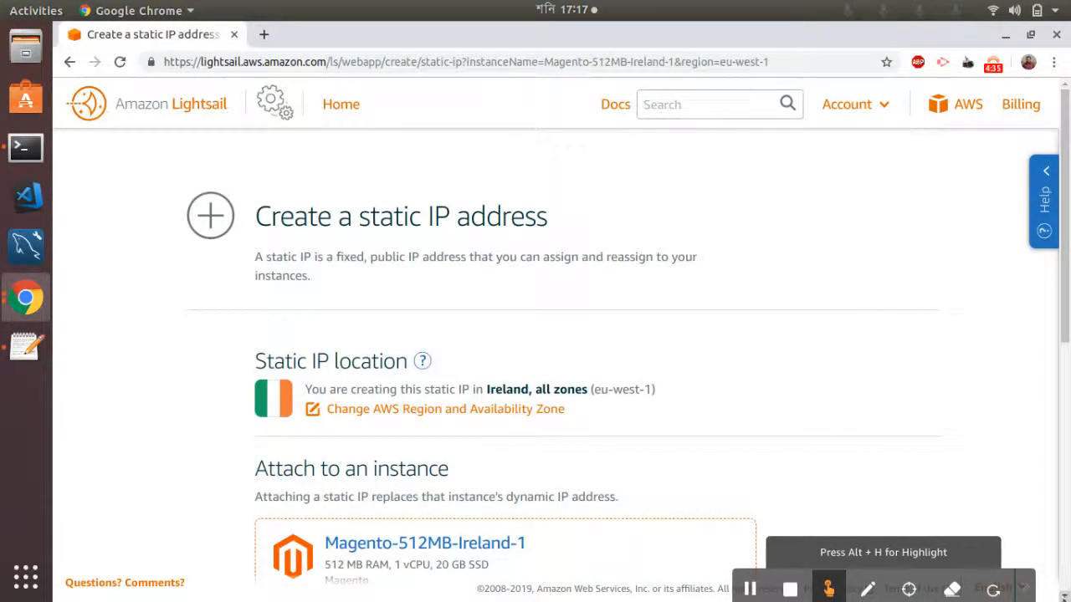
{"action": "scroll", "scroll_direction": "down", "scroll_amount": 3}
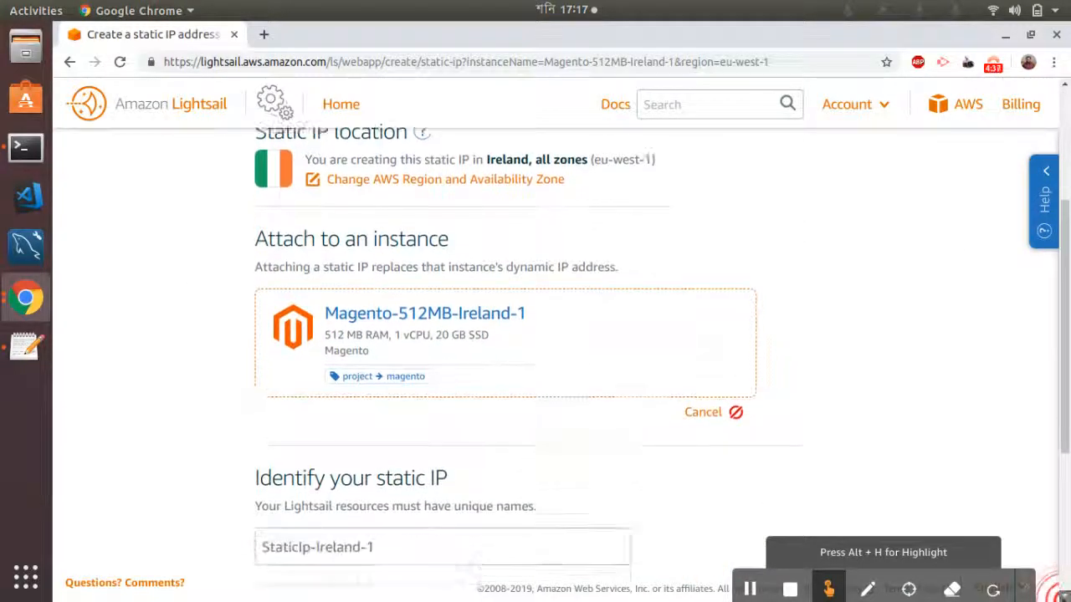
{"action": "scroll", "scroll_direction": "down", "scroll_amount": 3}
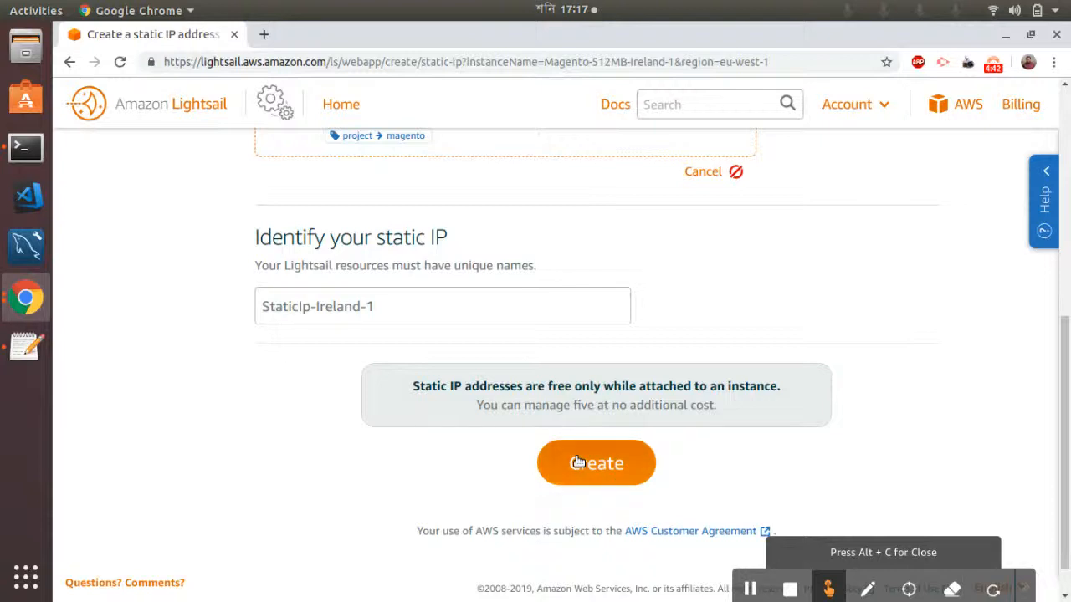
{"action": "left_click", "coordinate": [596, 462]}
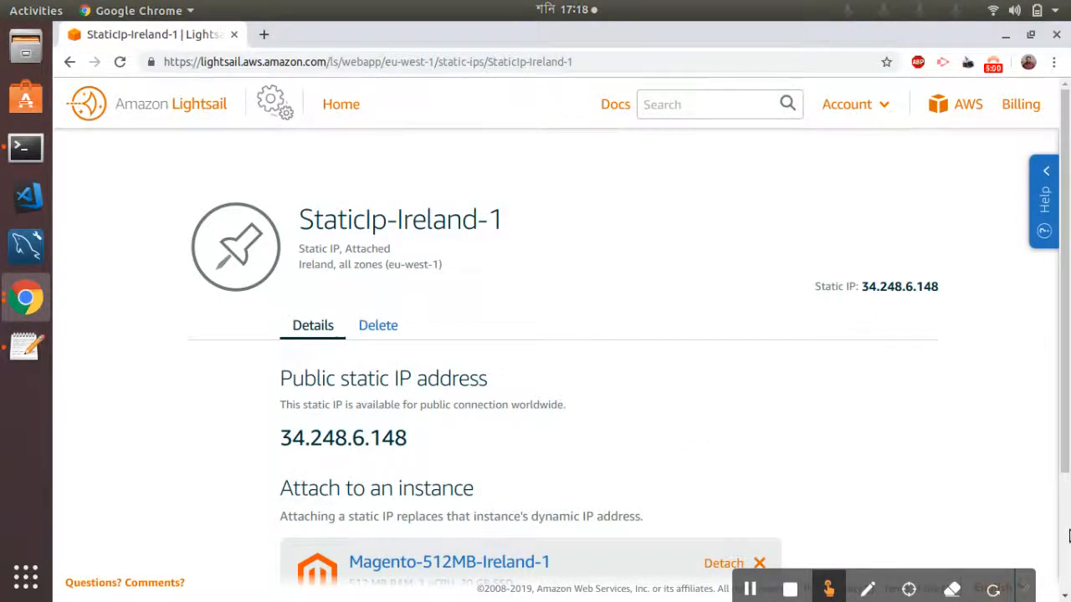
- Check the attached instance's SSH details with public IP 34.248.6.148, then switch to Terminal
{"action": "scroll", "scroll_direction": "down", "scroll_amount": 3}
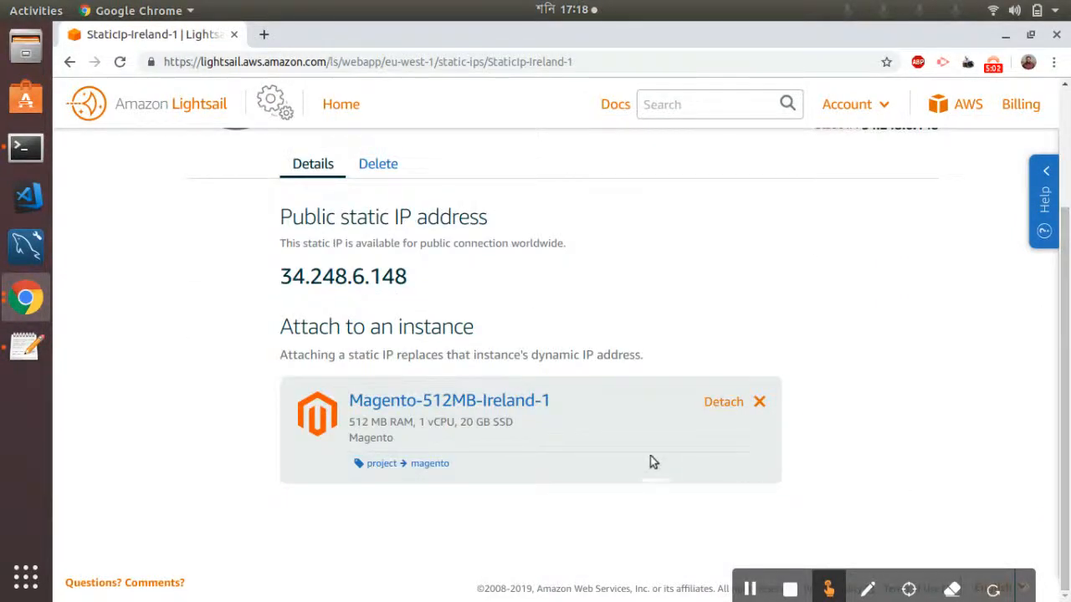
{"action": "left_click", "coordinate": [449, 400]}
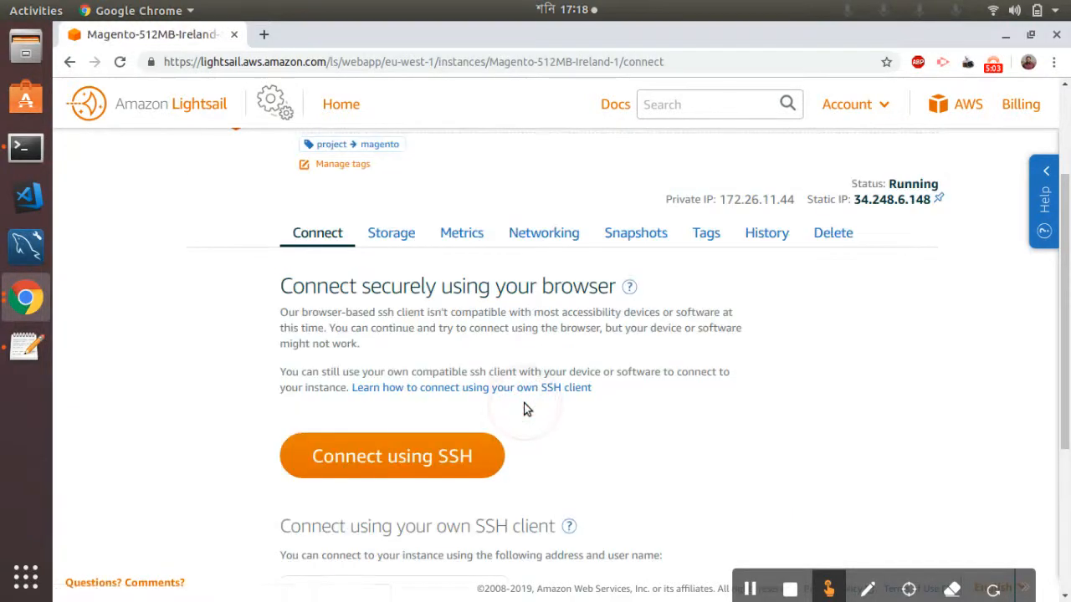
{"action": "mouse_move", "coordinate": [852, 216]}
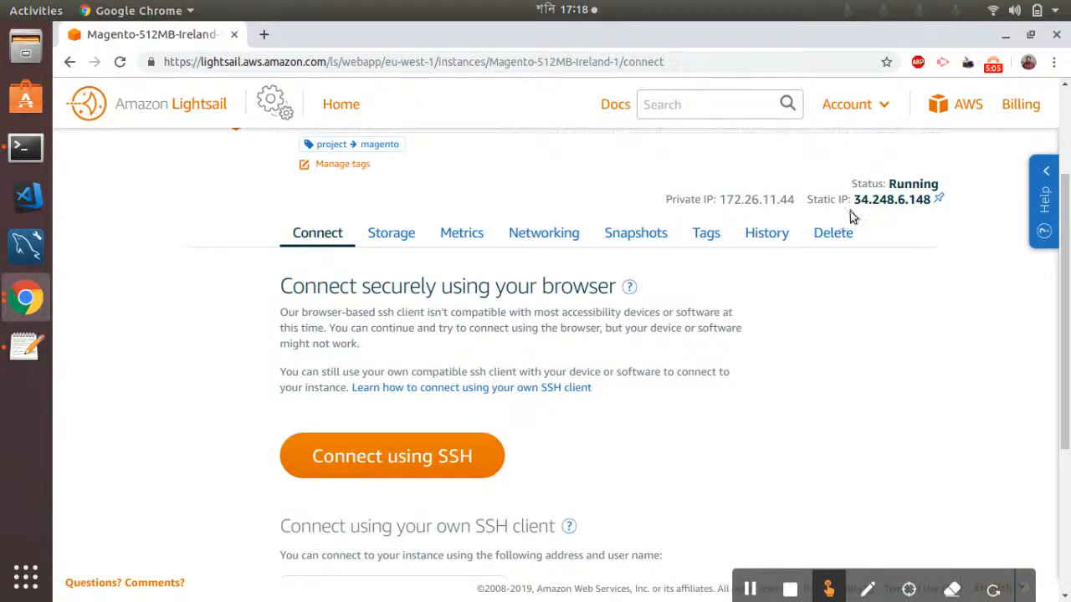
{"action": "scroll", "scroll_direction": "down", "scroll_amount": 3}
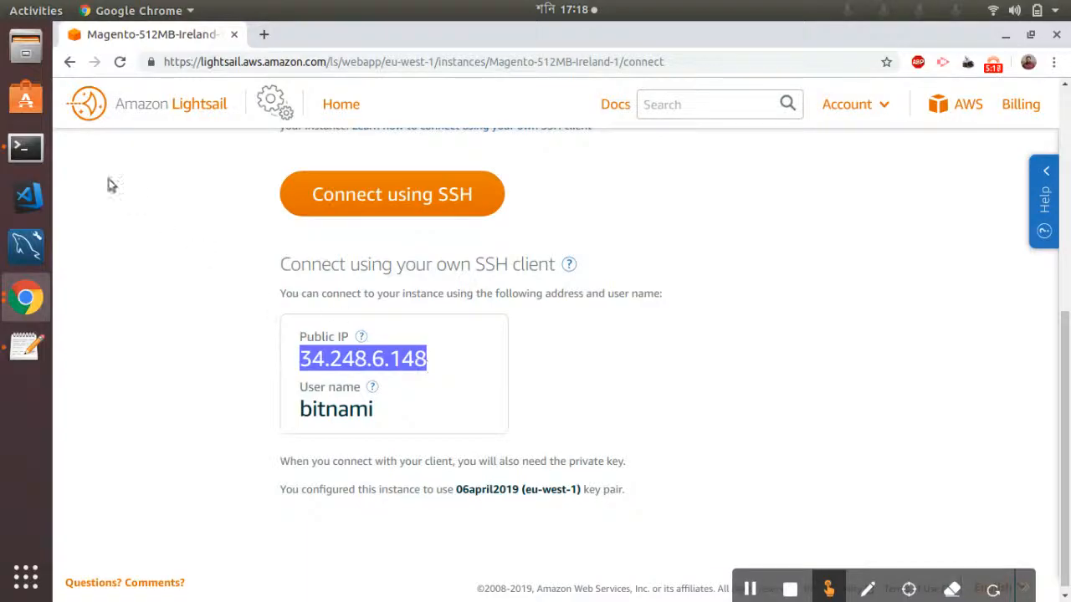
{"action": "left_click", "coordinate": [26, 149]}
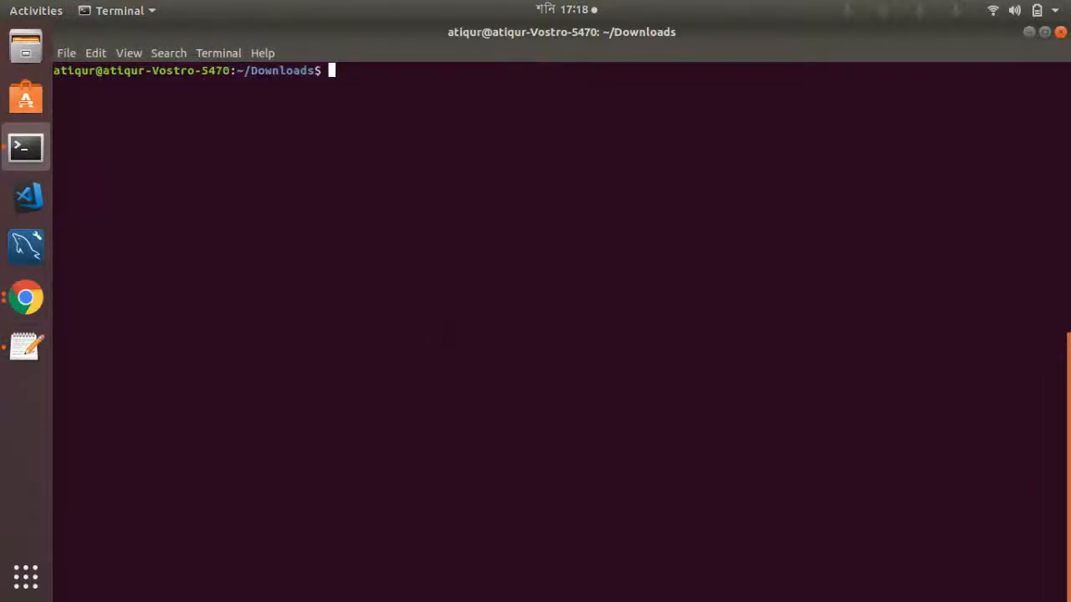
{"action": "type", "text": "ssh"}
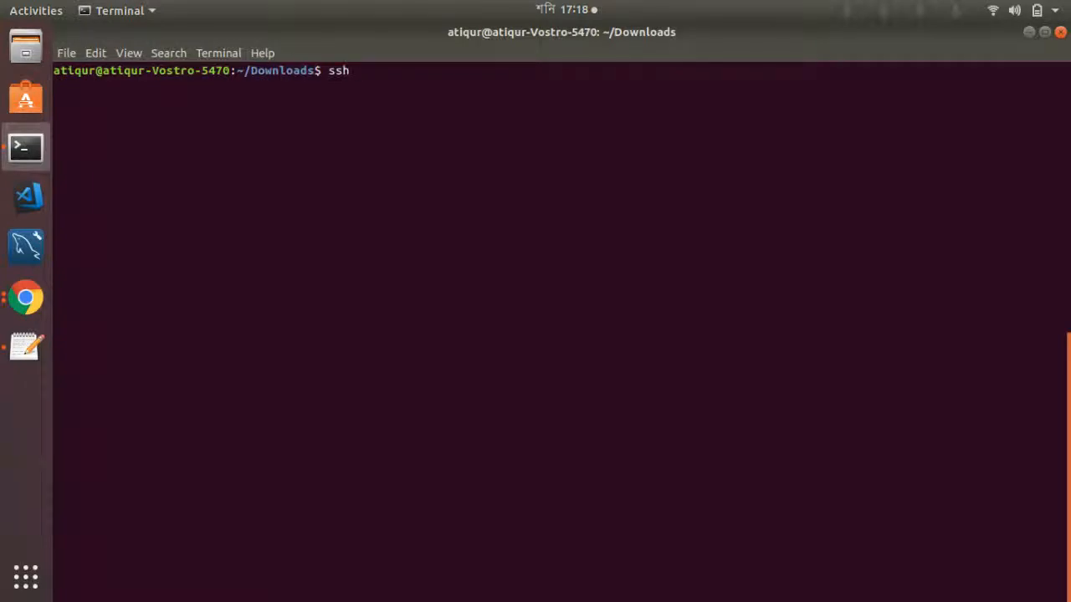
{"action": "type", "text": "-i"}
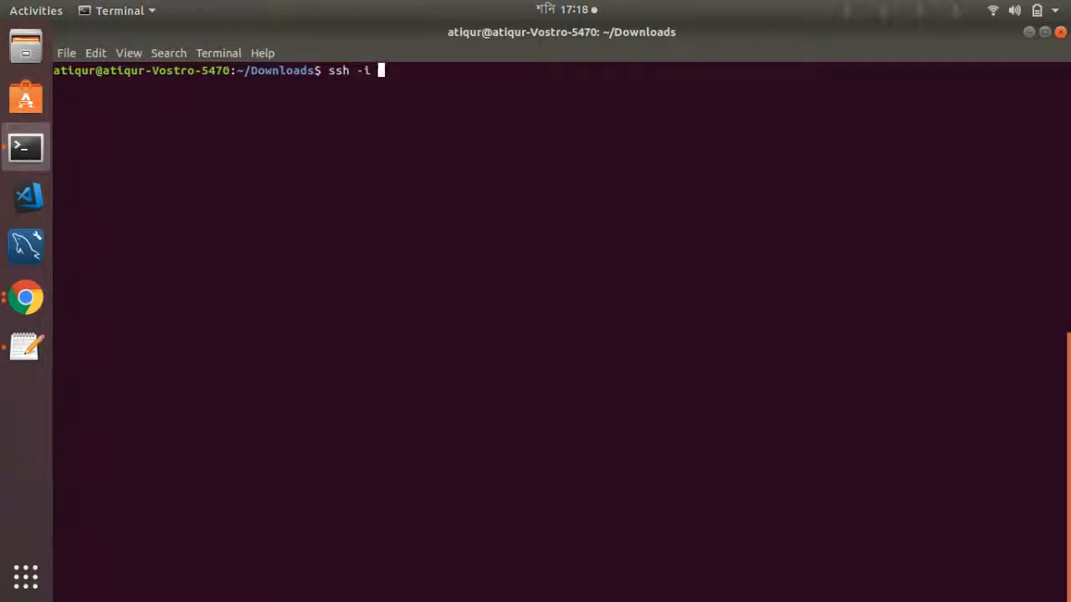
{"action": "type", "text": "06"}
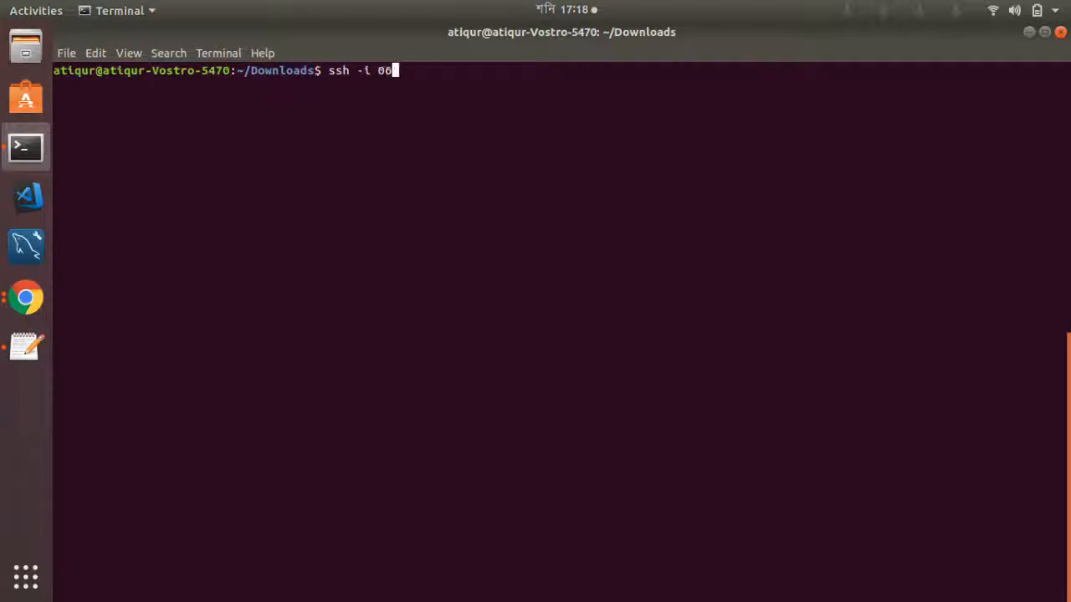
{"action": "type", "text": "april2019.pem"}
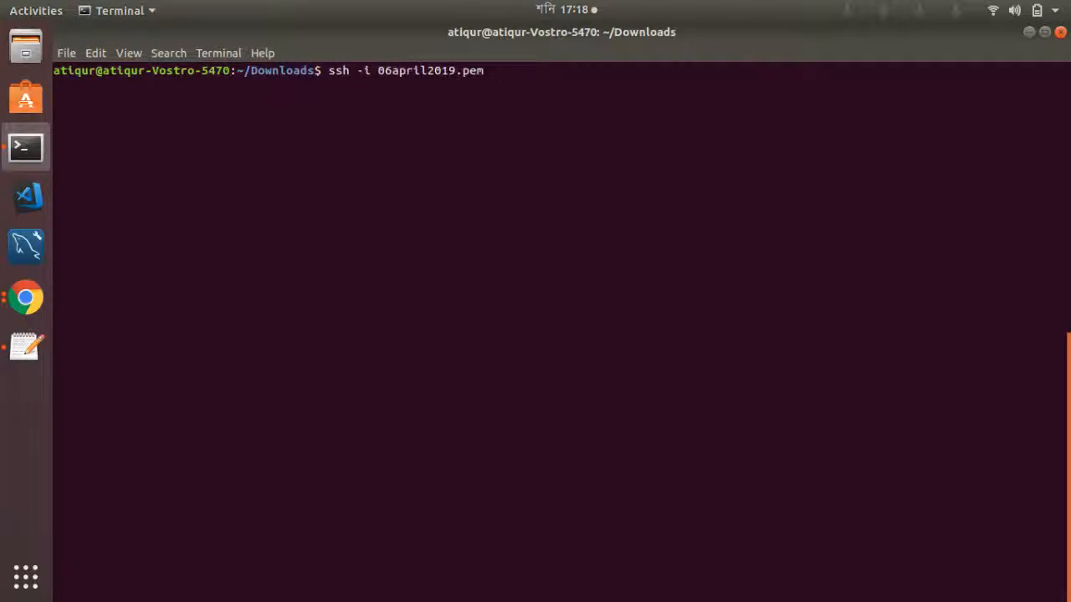
{"action": "type", "text": "bi"}
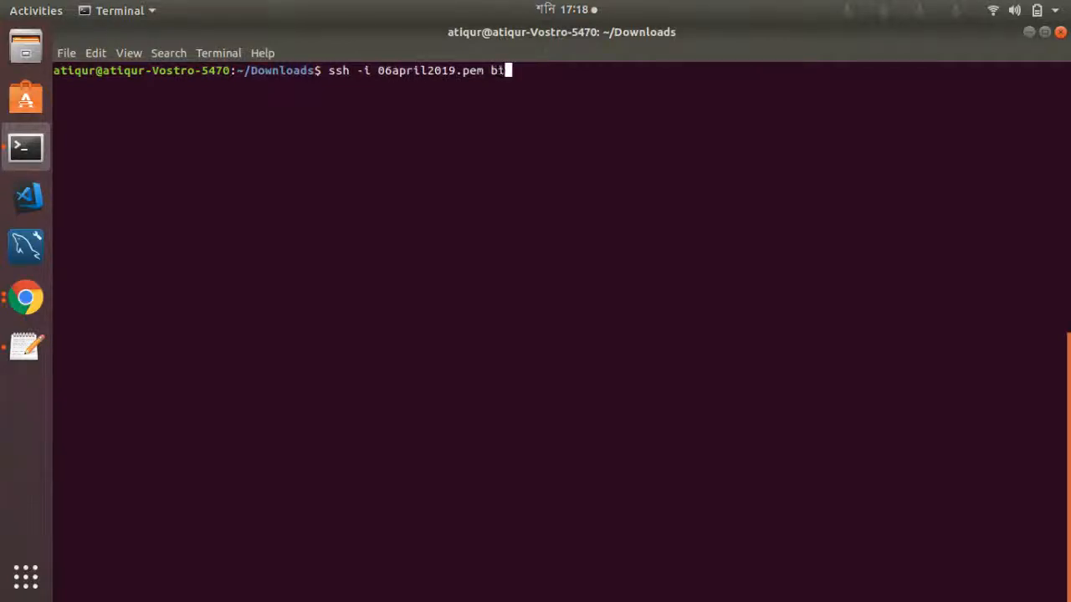
{"action": "type", "text": "tnami"}
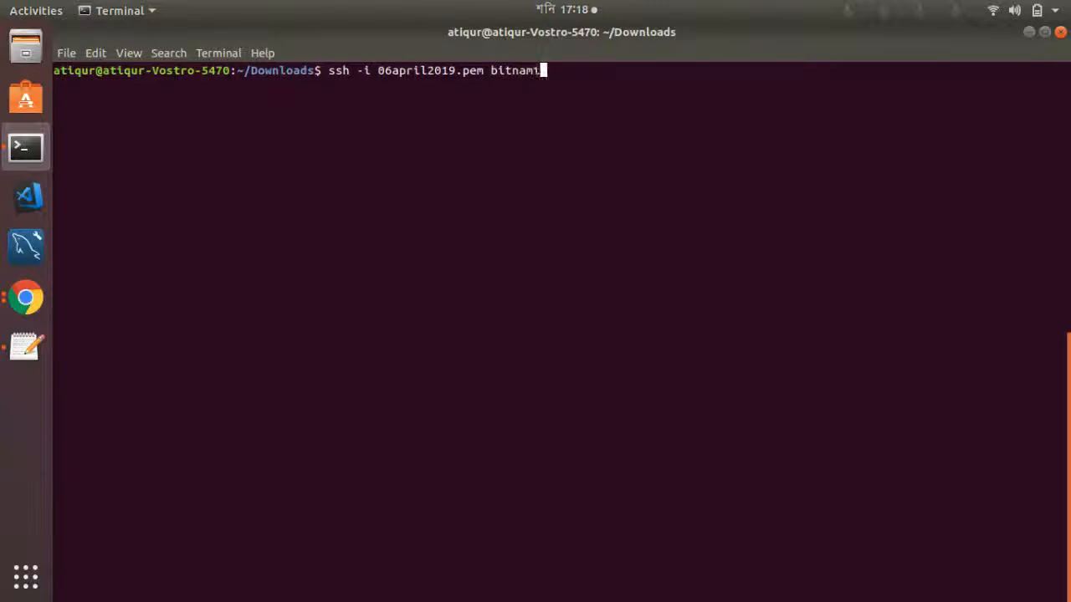
{"action": "type", "text": "@"}
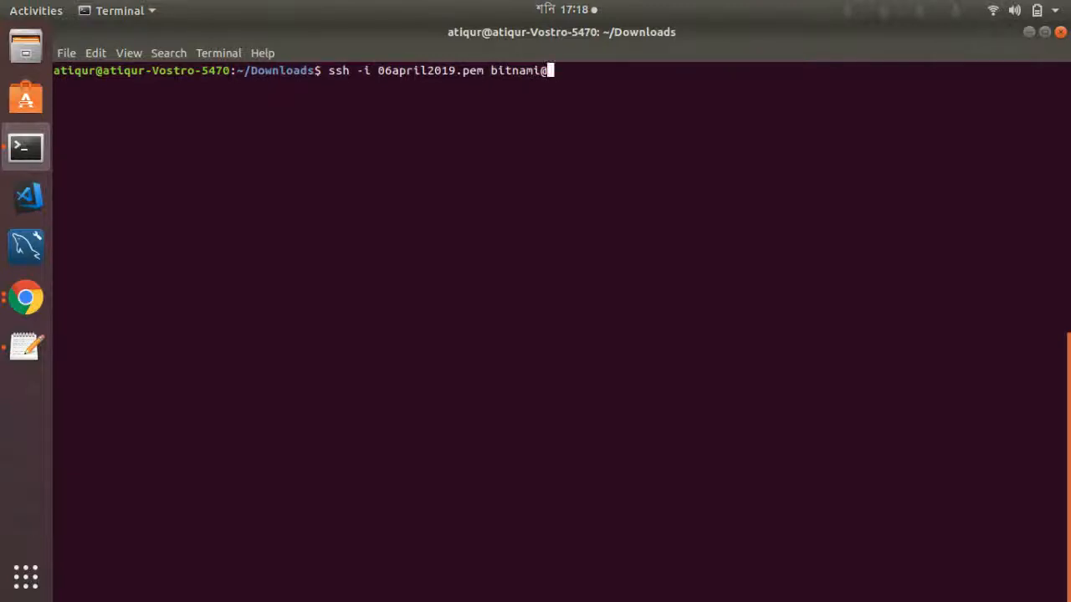
{"action": "right_click", "coordinate": [562, 75]}
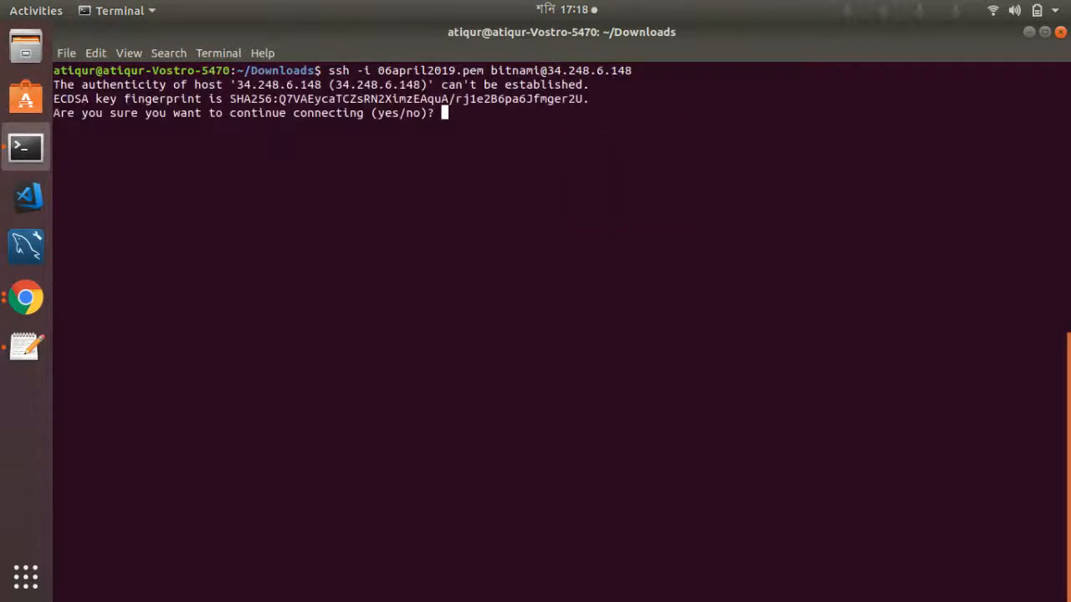
{"action": "type", "text": "yes"}
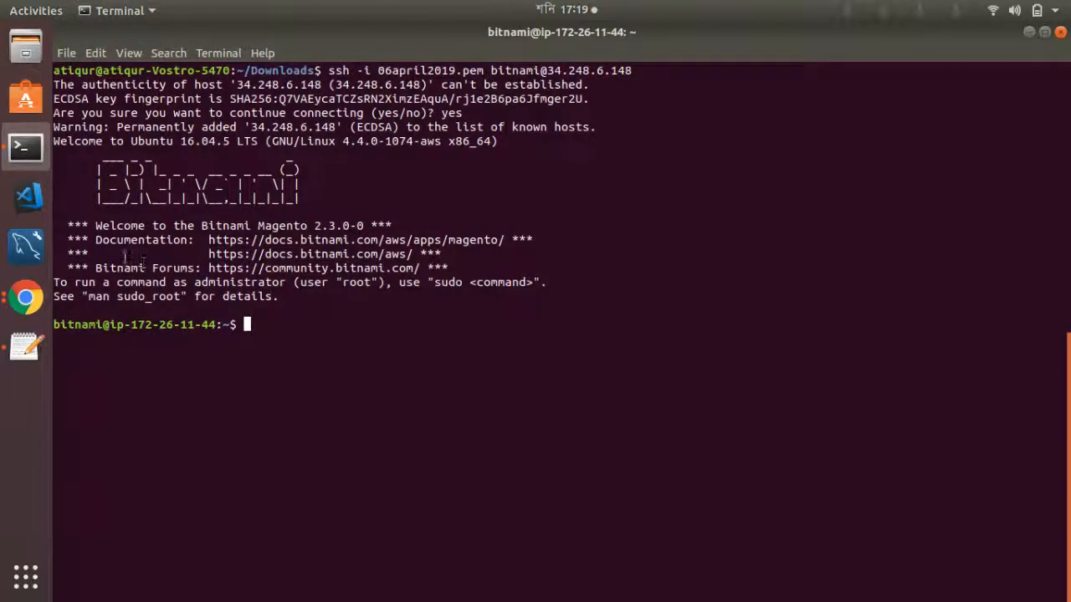
{"action": "type", "text": "l"}
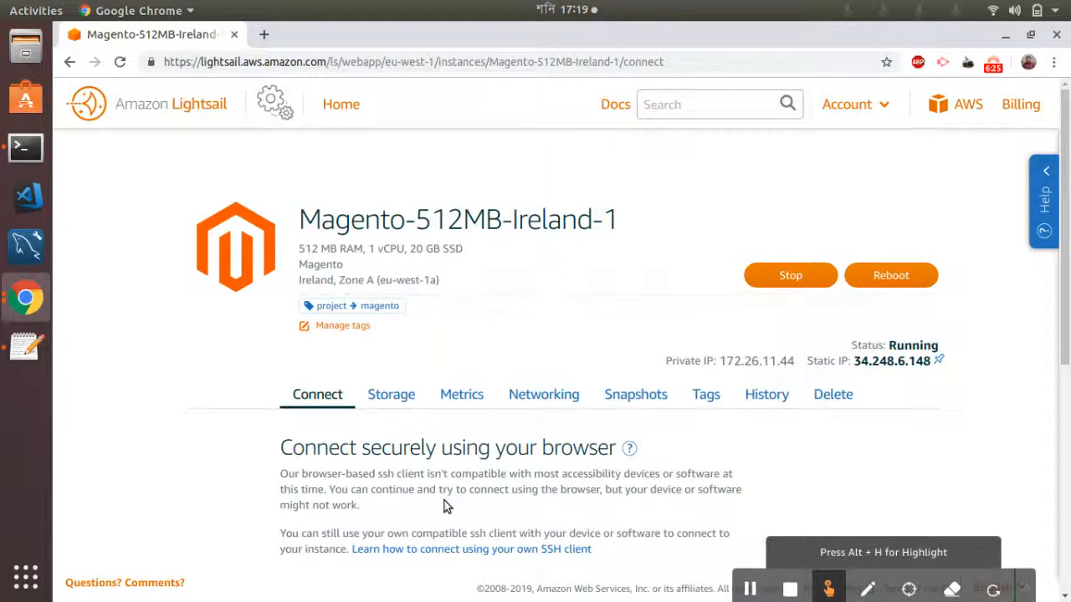
{"action": "mouse_move", "coordinate": [977, 492]}
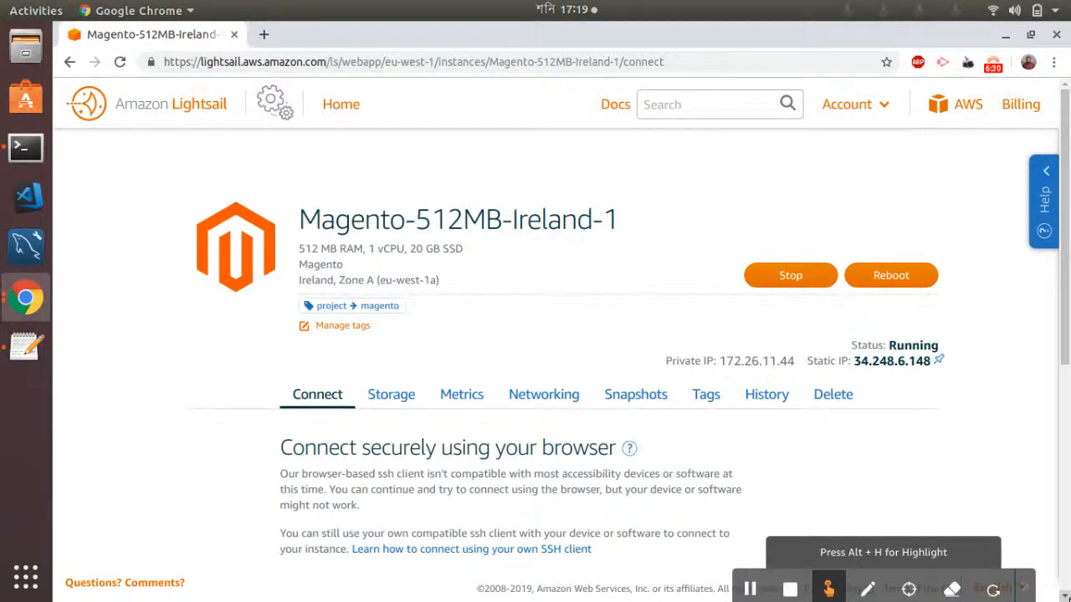
- Scroll the instance Connect tab to recheck the SSH client details
{"action": "scroll", "scroll_direction": "down", "scroll_amount": 3}
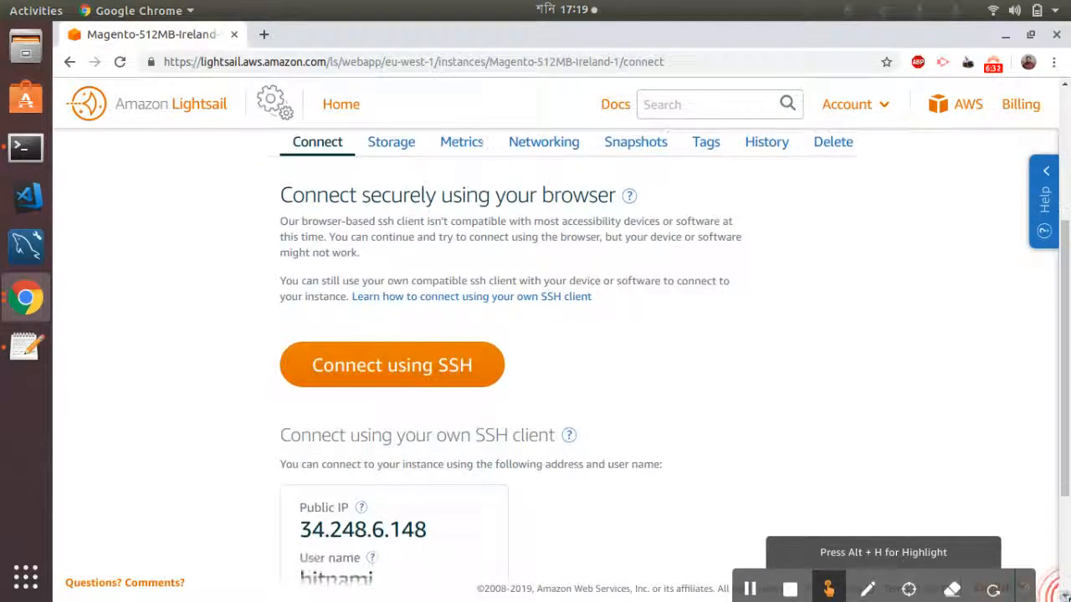
{"action": "scroll", "scroll_direction": "down", "scroll_amount": 3}
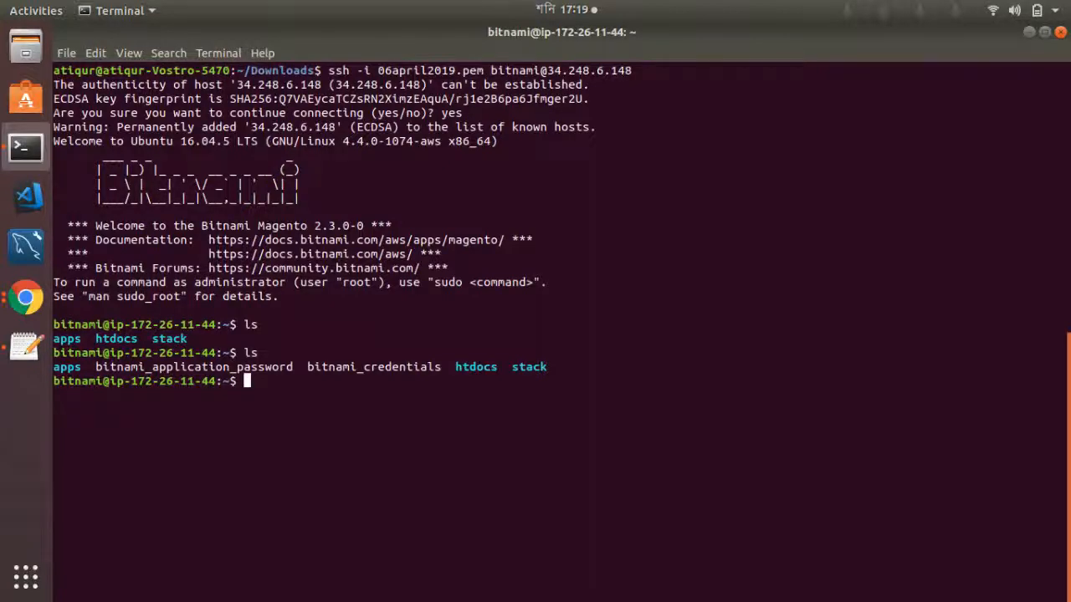
- Print bitnami_application_password with cat and copy the revealed password
{"action": "type", "text": "cat"}
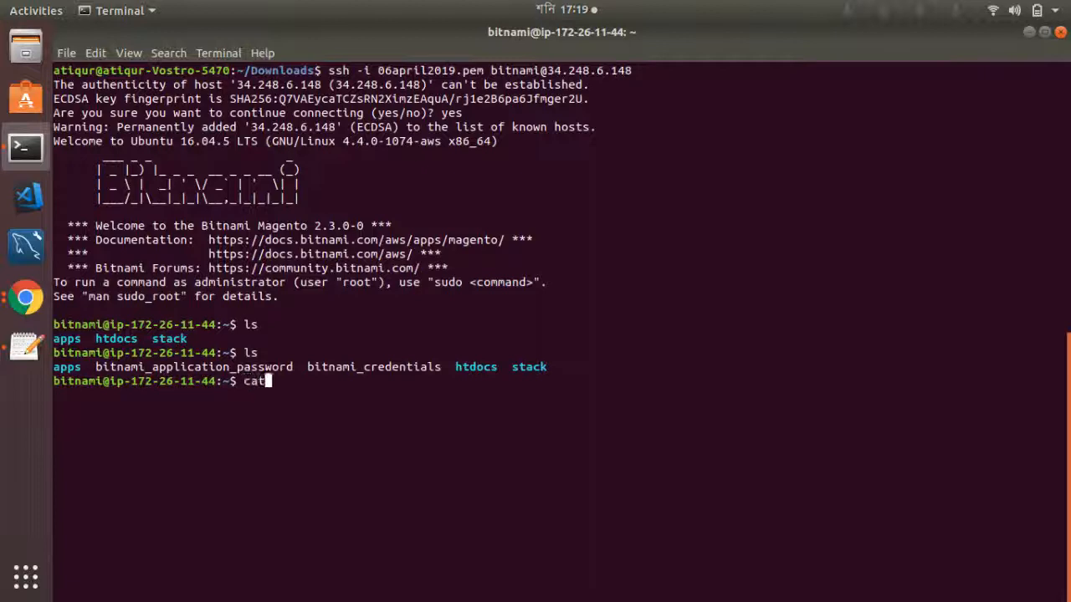
{"action": "type", "text": "bitnami_application_password"}
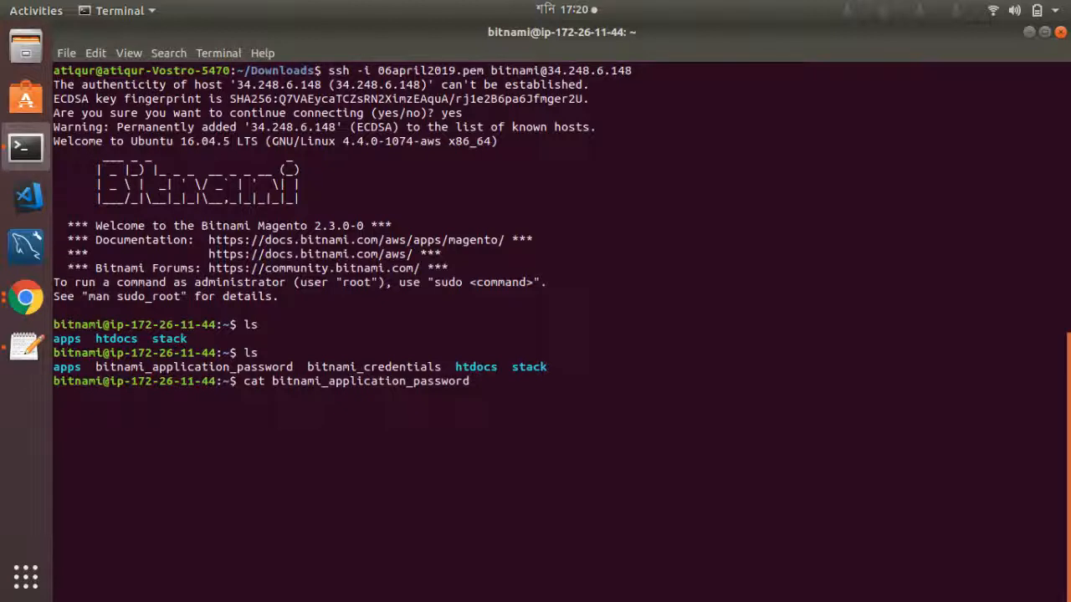
{"action": "key", "text": "Return"}
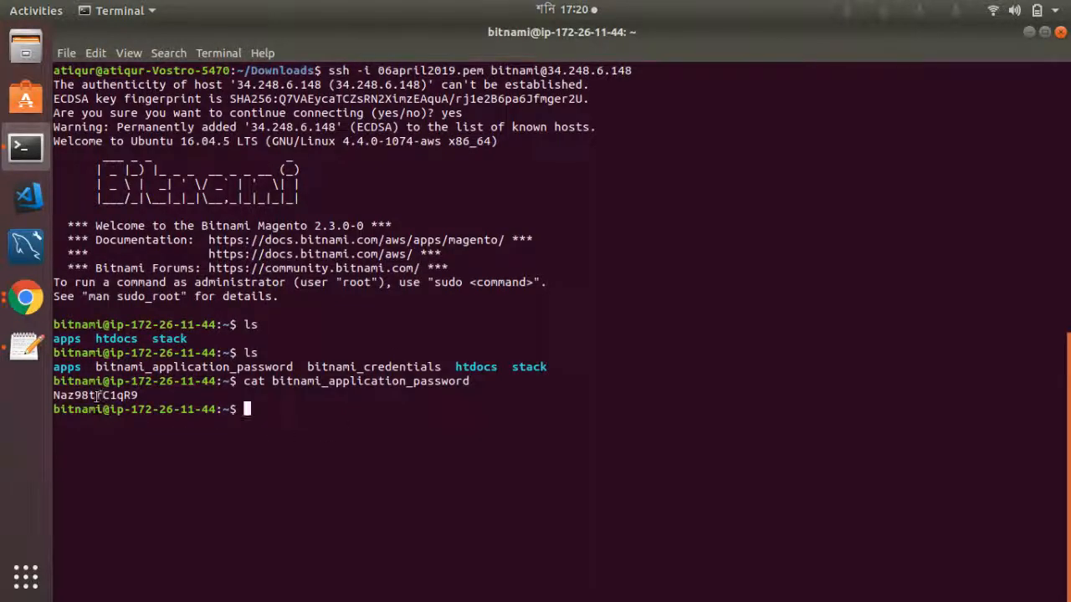
{"action": "right_click", "coordinate": [114, 410]}
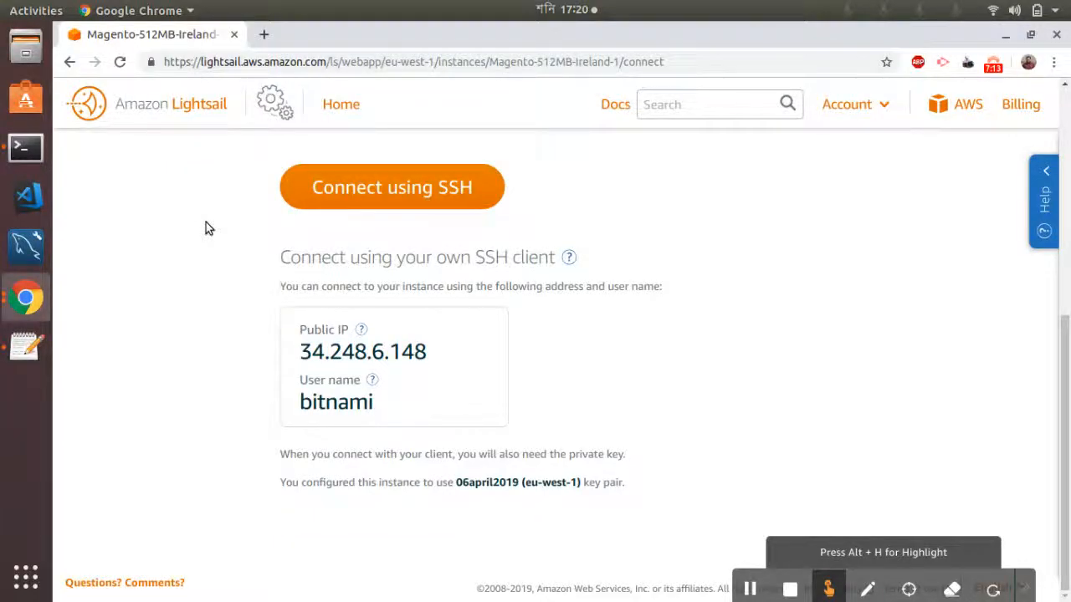
{"action": "mouse_move", "coordinate": [305, 286]}
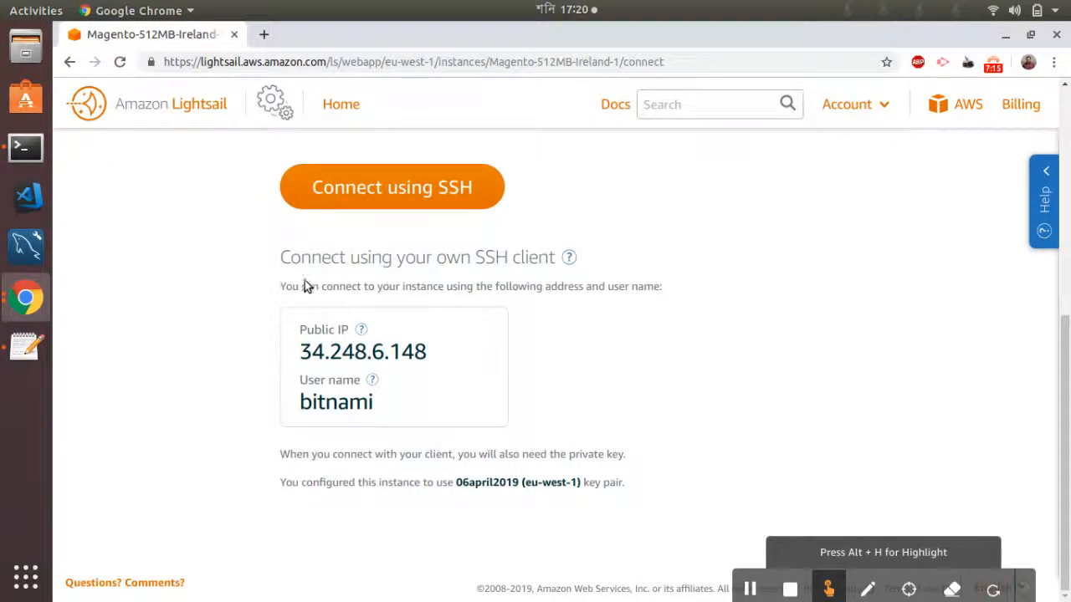
{"action": "mouse_move", "coordinate": [265, 33]}
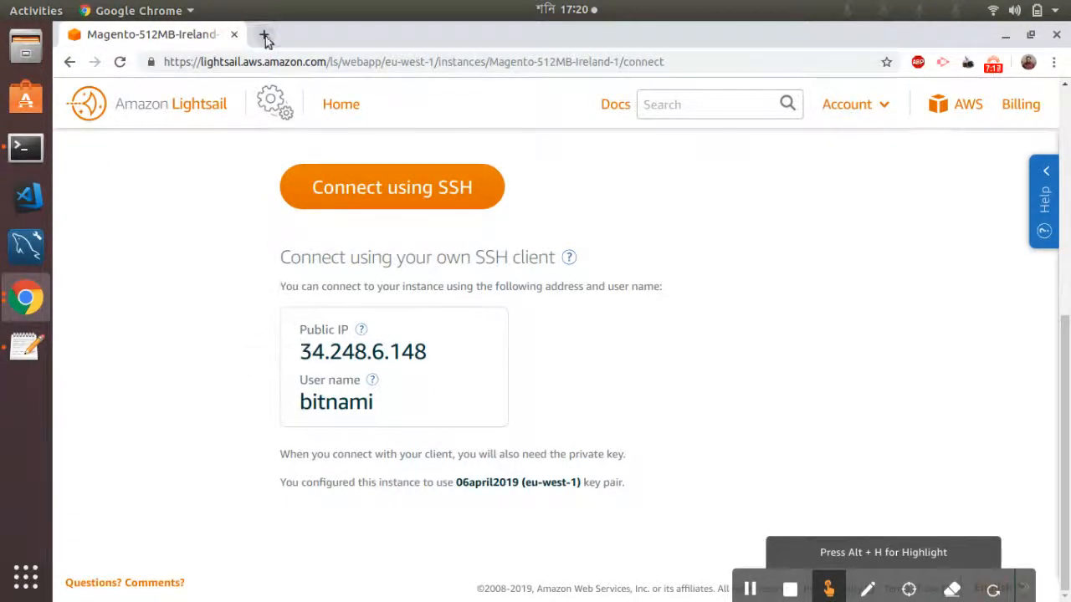
- Load the store's /admin URL in a new browser tab at 34.248.6.148
{"action": "left_click", "coordinate": [264, 34]}
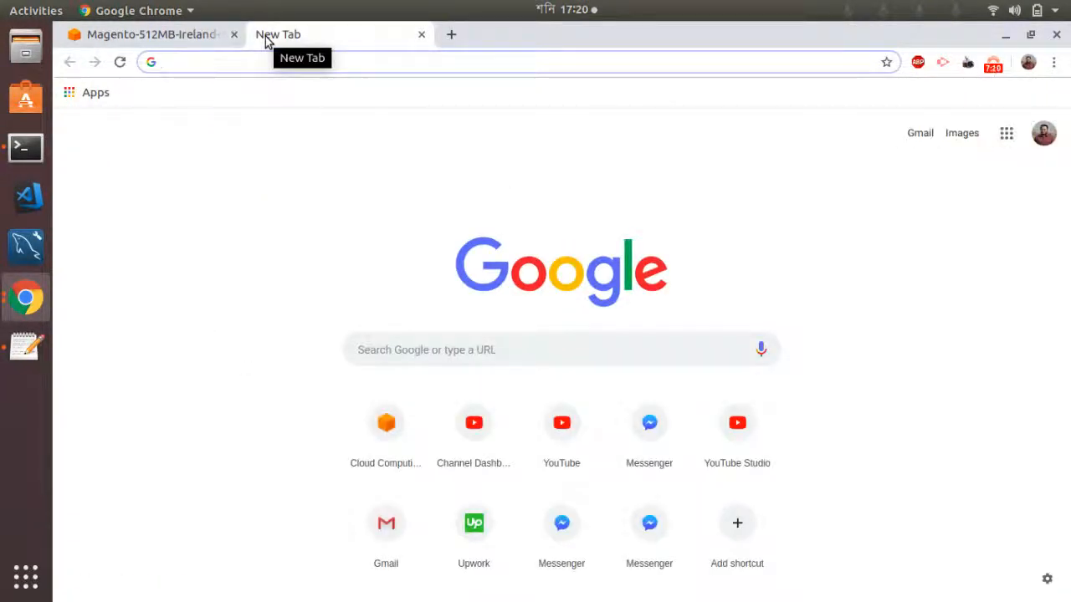
{"action": "left_click", "coordinate": [150, 33]}
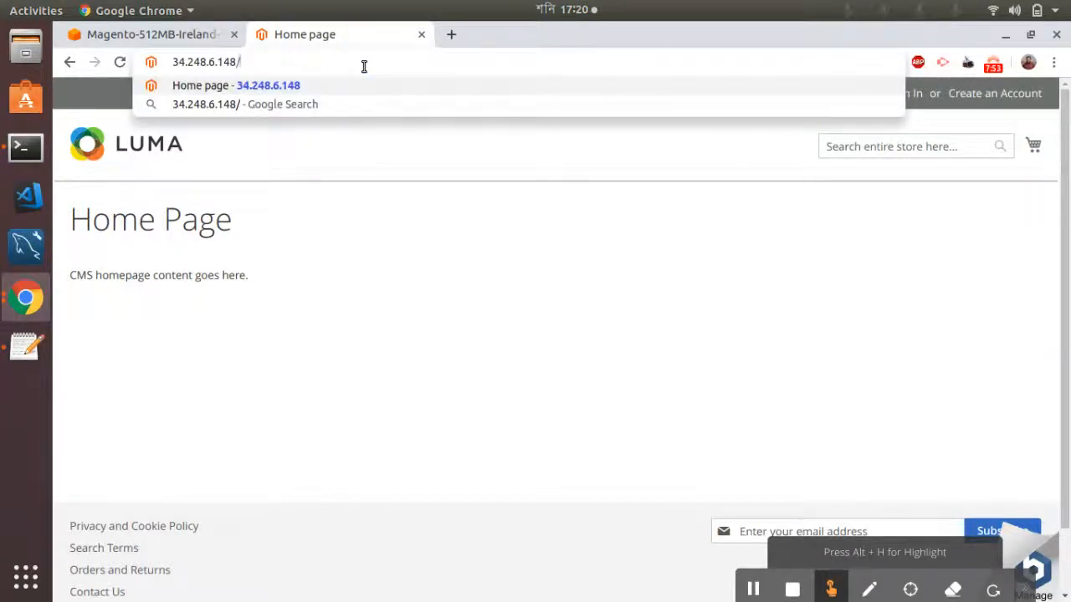
{"action": "type", "text": "admin"}
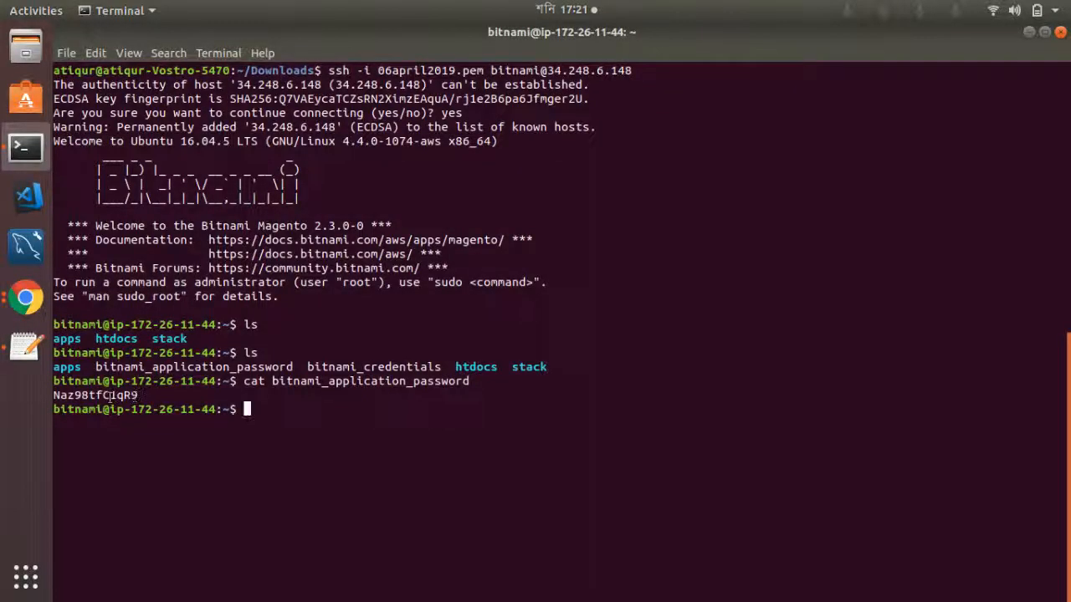
- Sign in to Magento Admin as user with the copied application password
{"action": "right_click", "coordinate": [97, 395]}
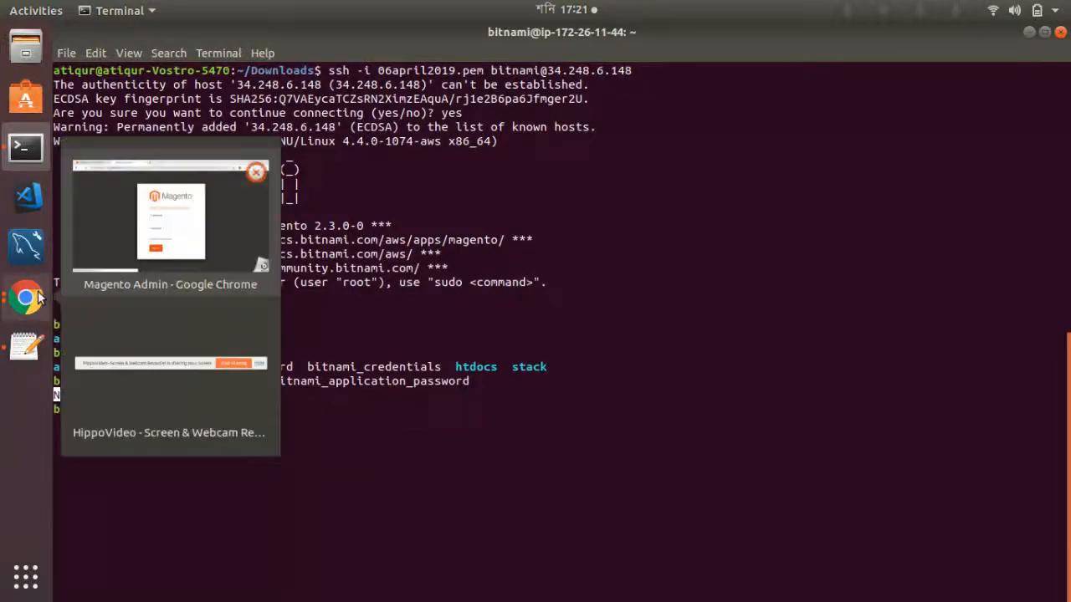
{"action": "left_click", "coordinate": [171, 221]}
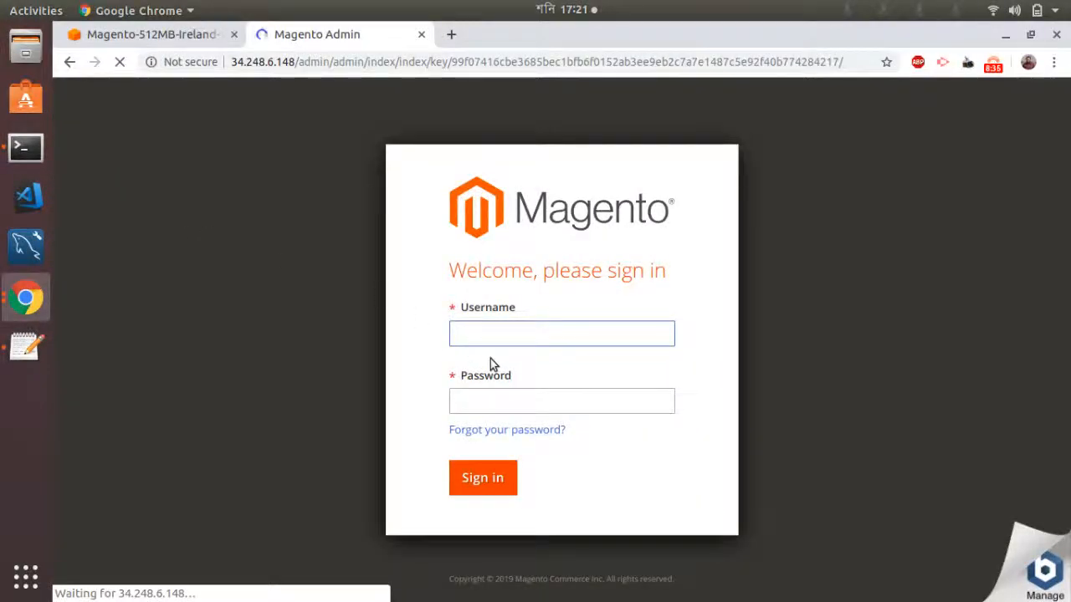
{"action": "left_click", "coordinate": [562, 333]}
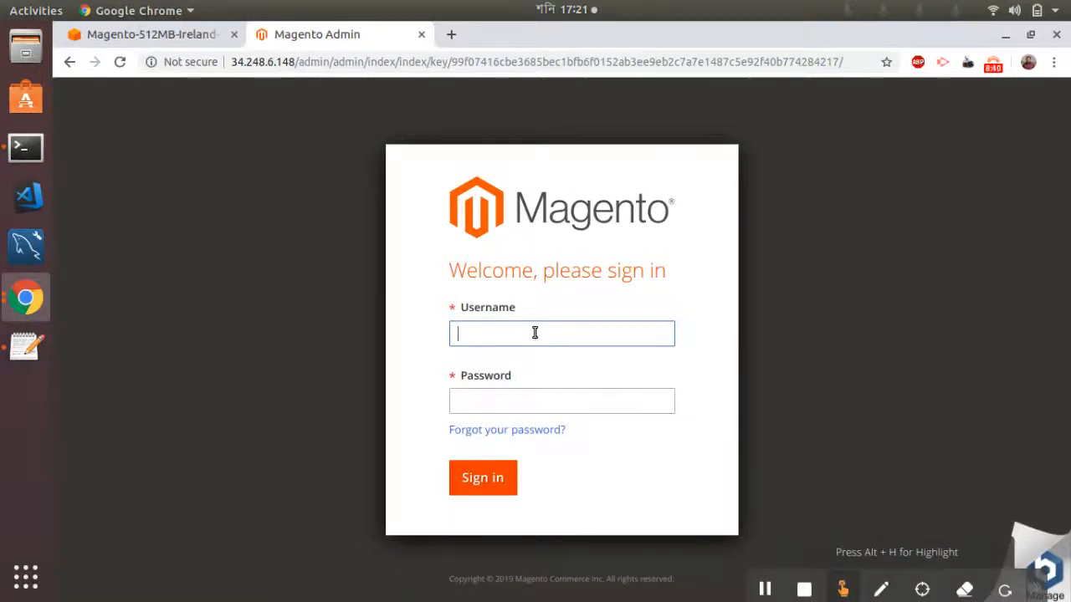
{"action": "type", "text": "user"}
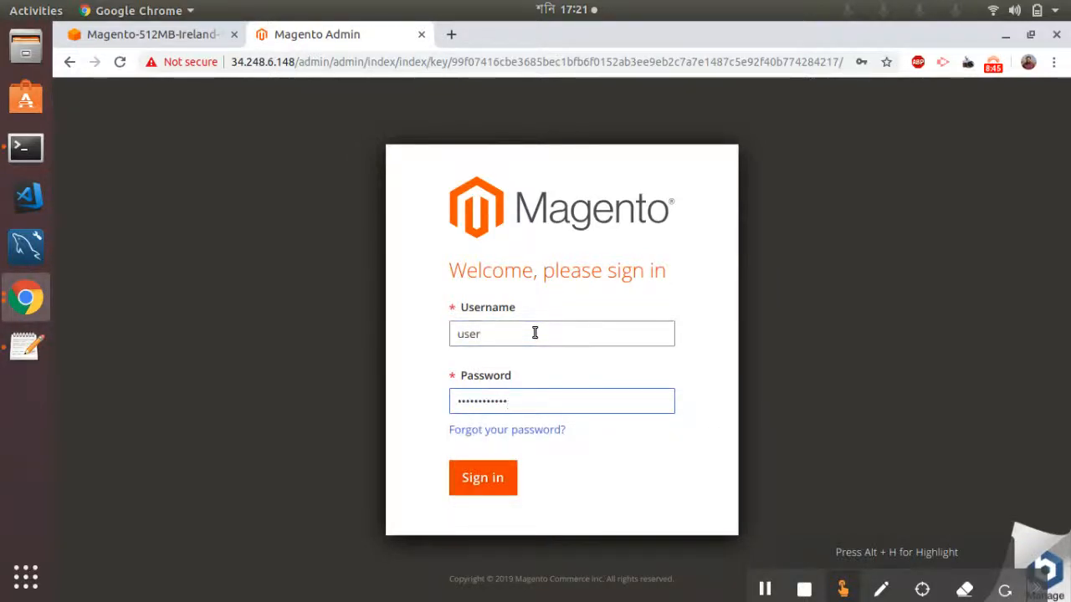
{"action": "left_click", "coordinate": [481, 478]}
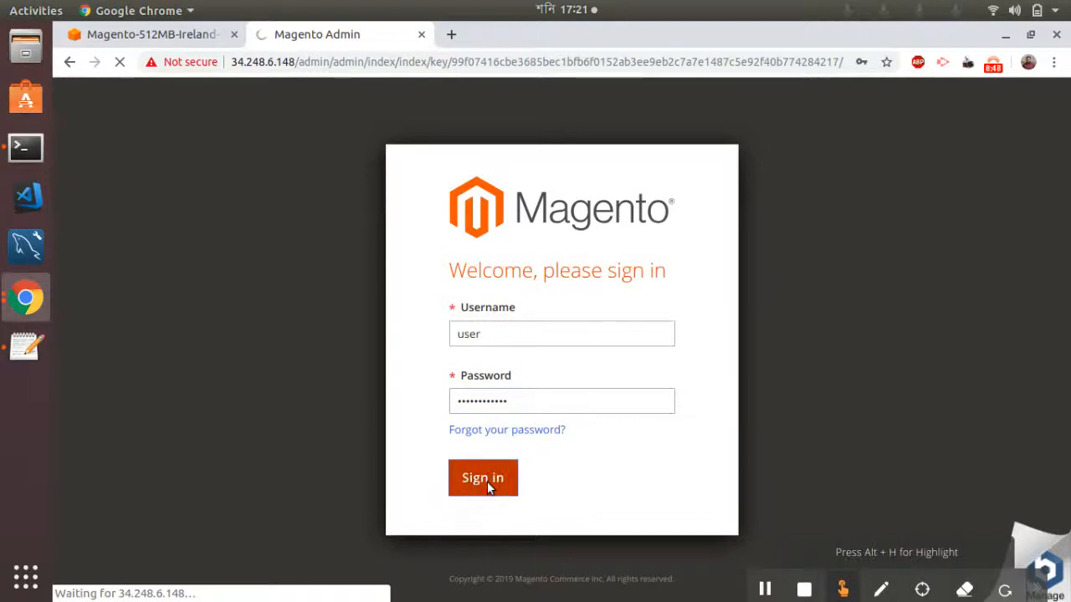
{"action": "left_click", "coordinate": [482, 479]}
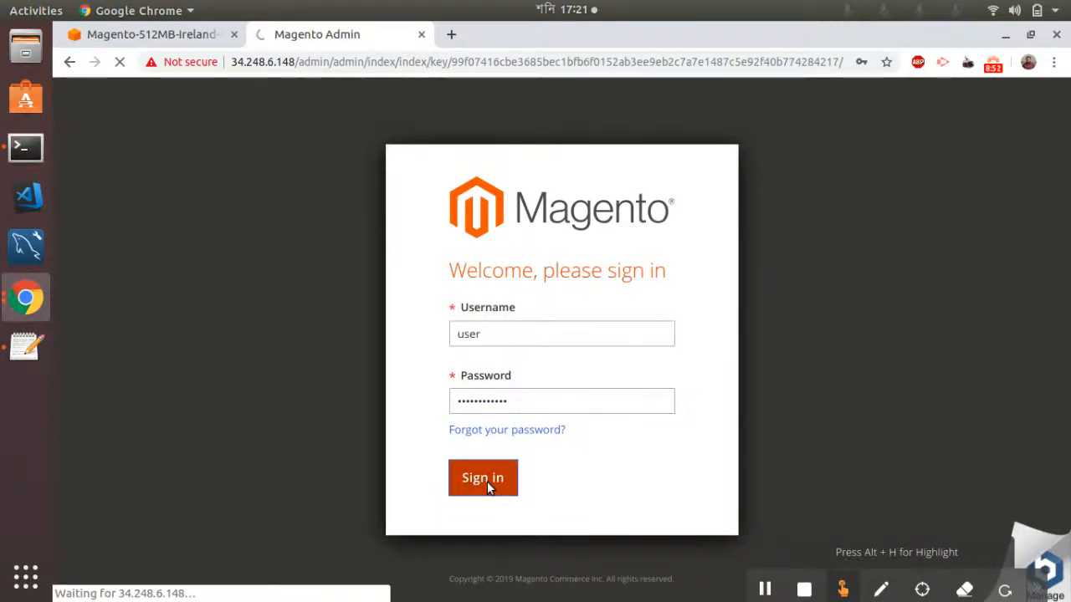
{"action": "left_click", "coordinate": [482, 479]}
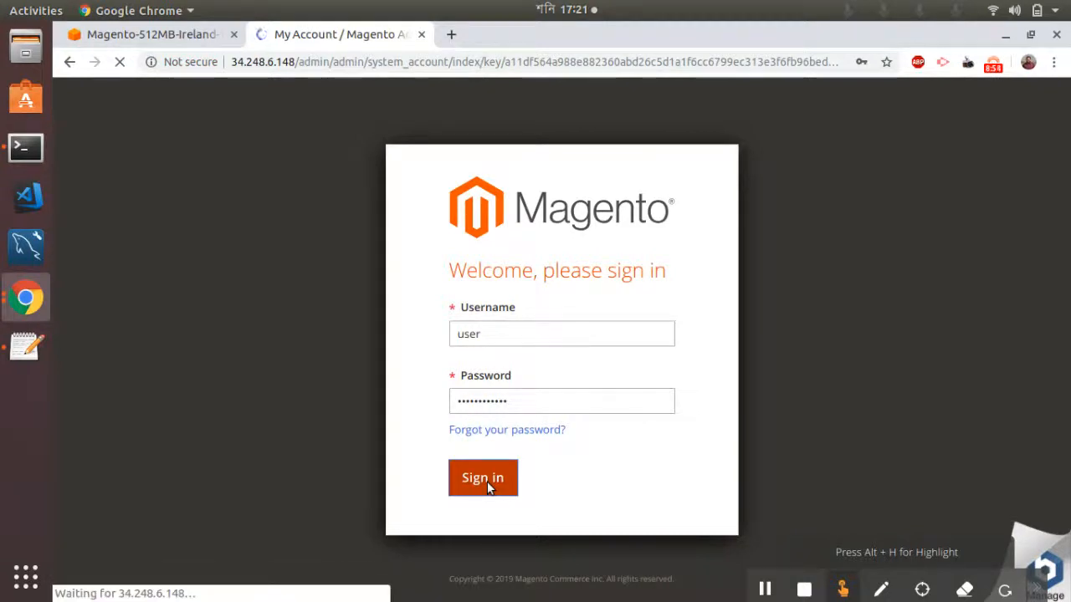
{"action": "left_click", "coordinate": [482, 479]}
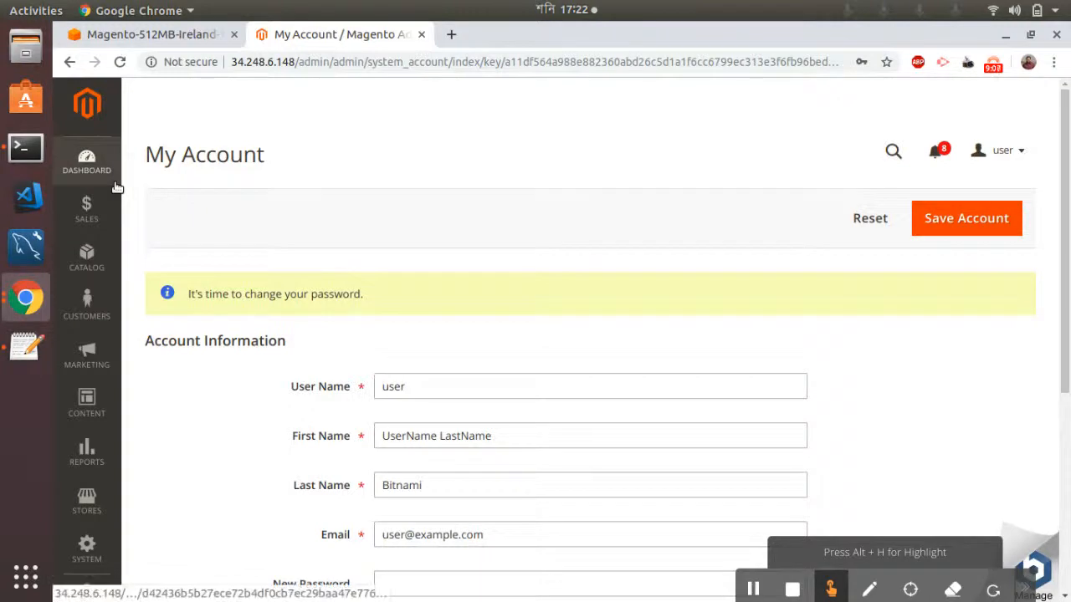
- Browse the Catalog section of the admin sidebar
{"action": "left_click", "coordinate": [87, 159]}
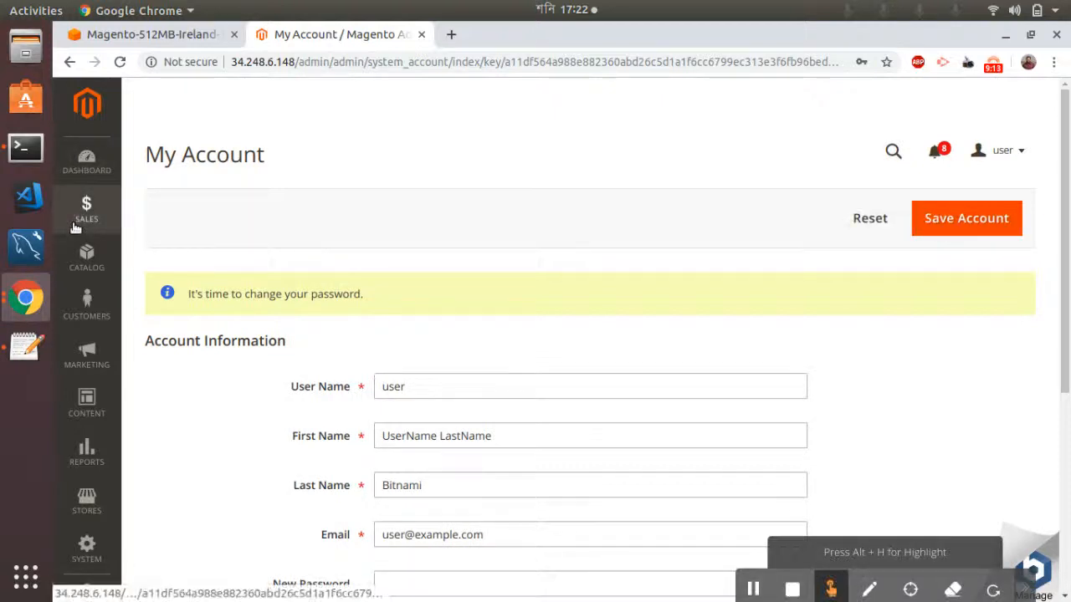
{"action": "left_click", "coordinate": [87, 208]}
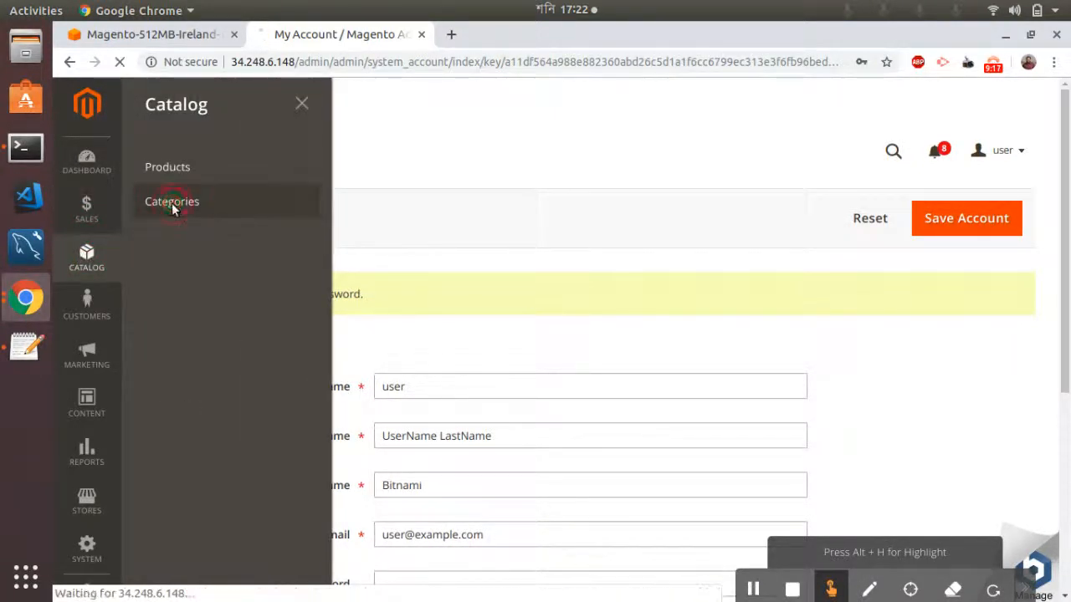
{"action": "left_click", "coordinate": [171, 204]}
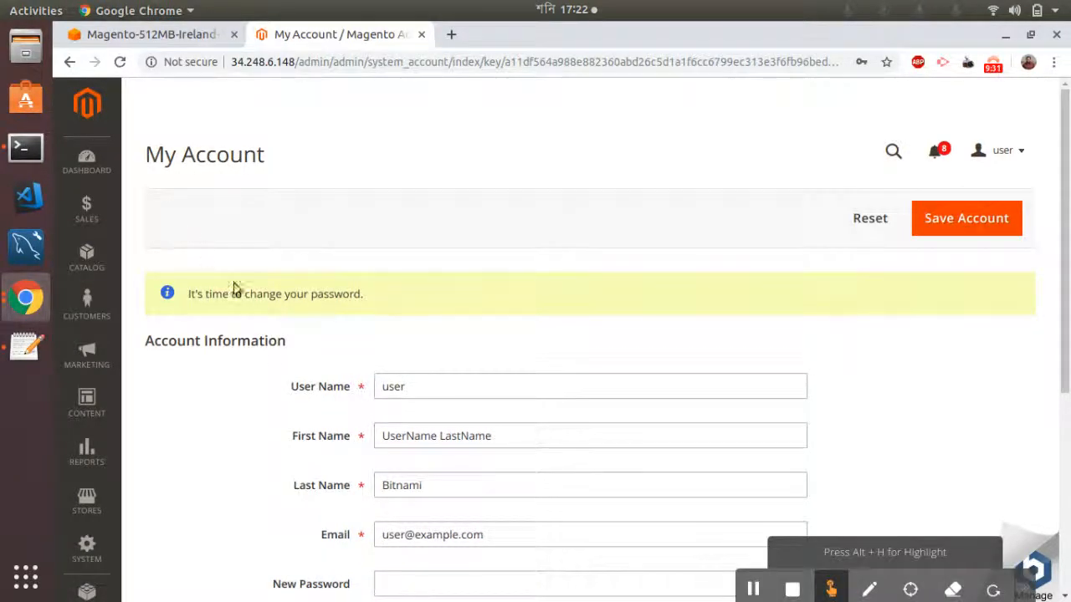
- Verify the current password and change the account email to the suggested 'mark' address
{"action": "scroll", "scroll_direction": "down", "scroll_amount": 3}
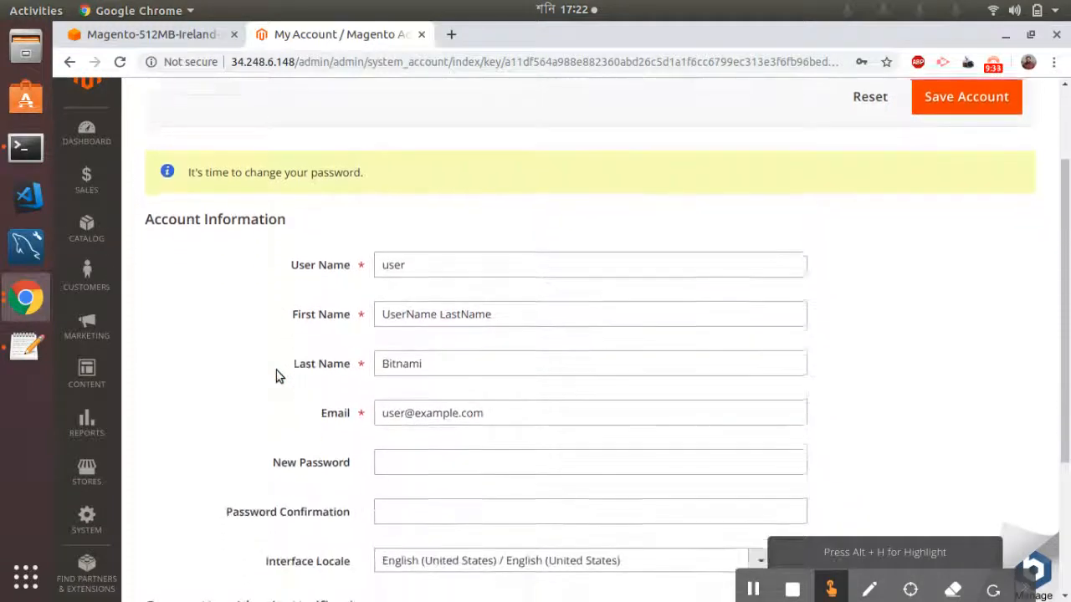
{"action": "scroll", "scroll_direction": "down", "scroll_amount": 3}
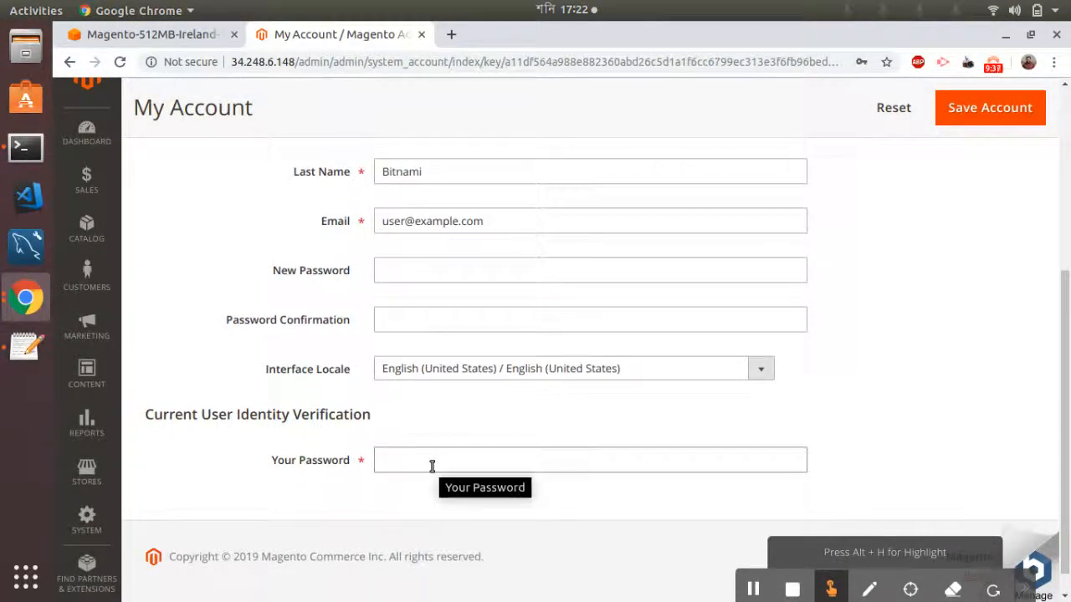
{"action": "mouse_move", "coordinate": [428, 438]}
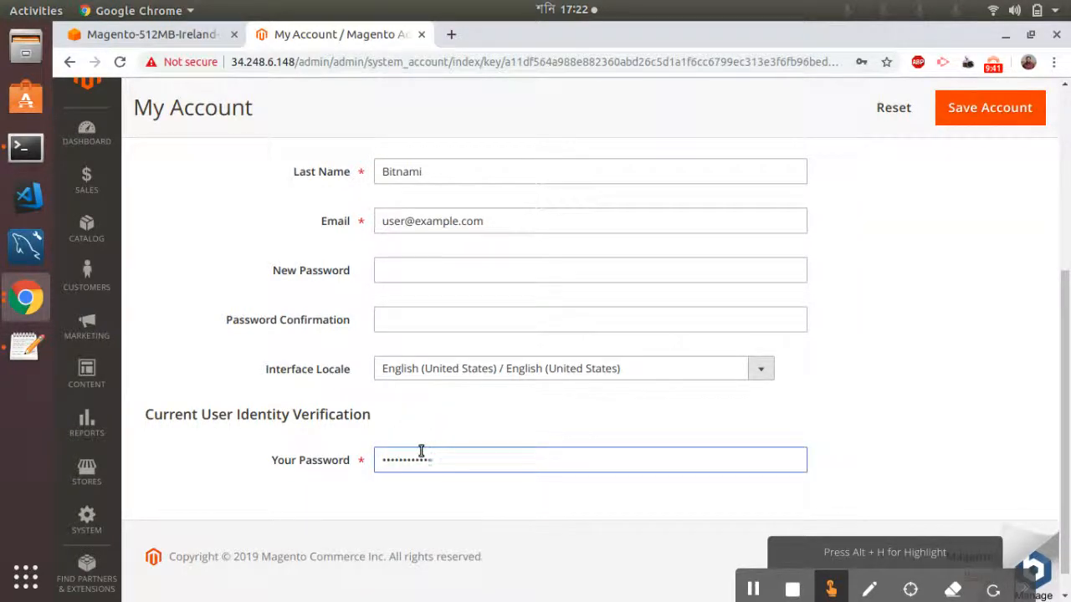
{"action": "left_click", "coordinate": [422, 271]}
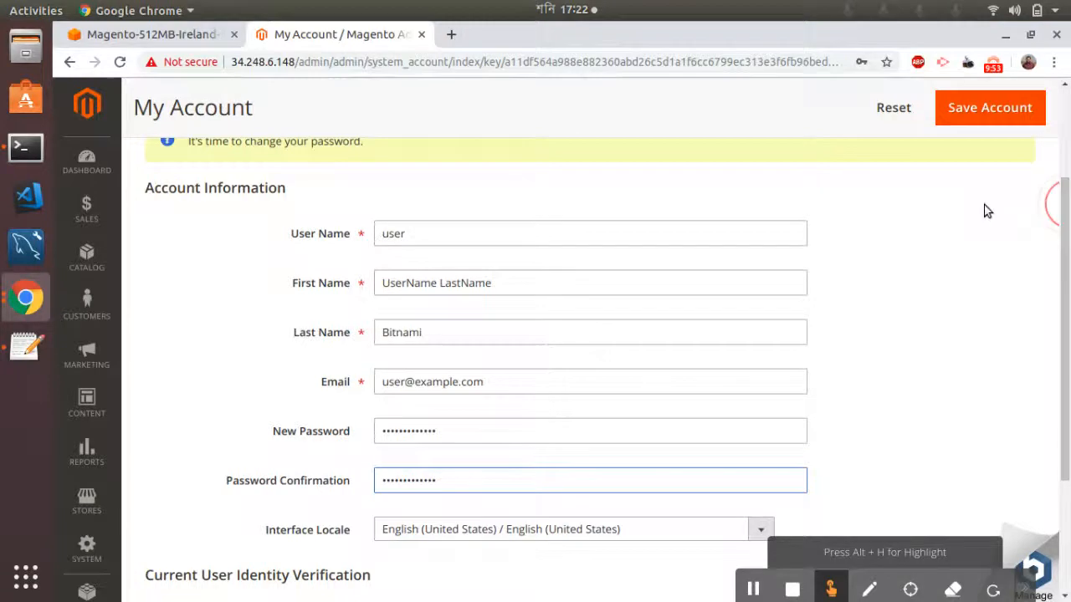
{"action": "left_click", "coordinate": [534, 382]}
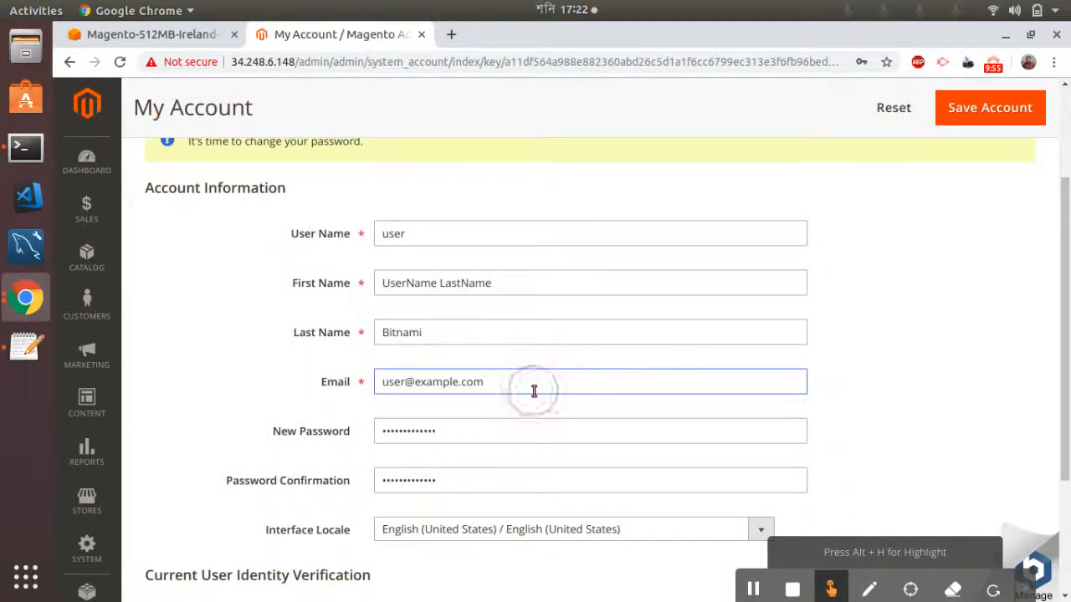
{"action": "type", "text": "mark"}
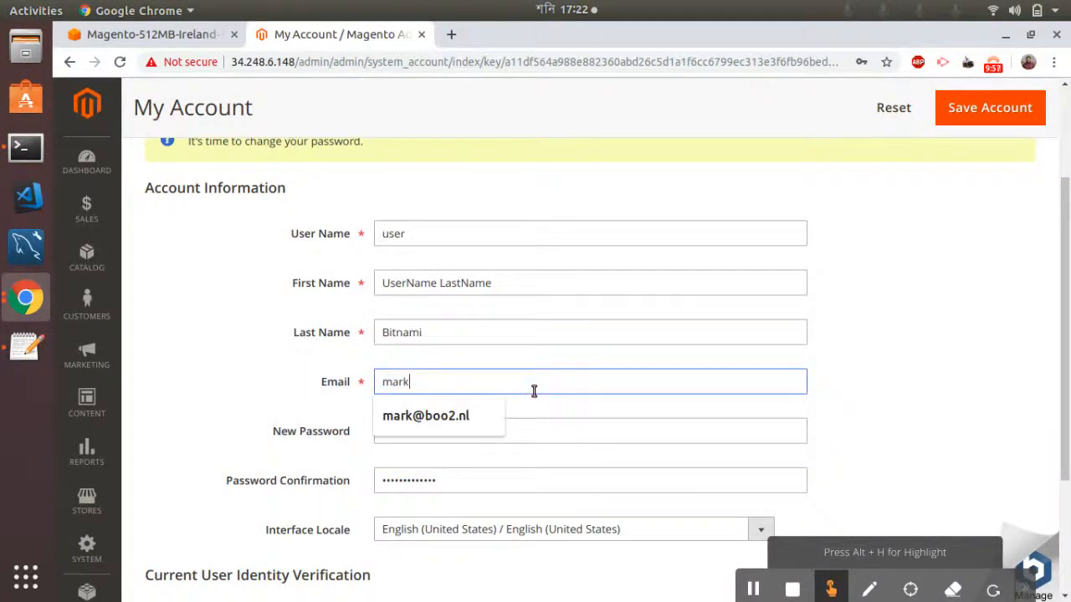
{"action": "left_click", "coordinate": [425, 415]}
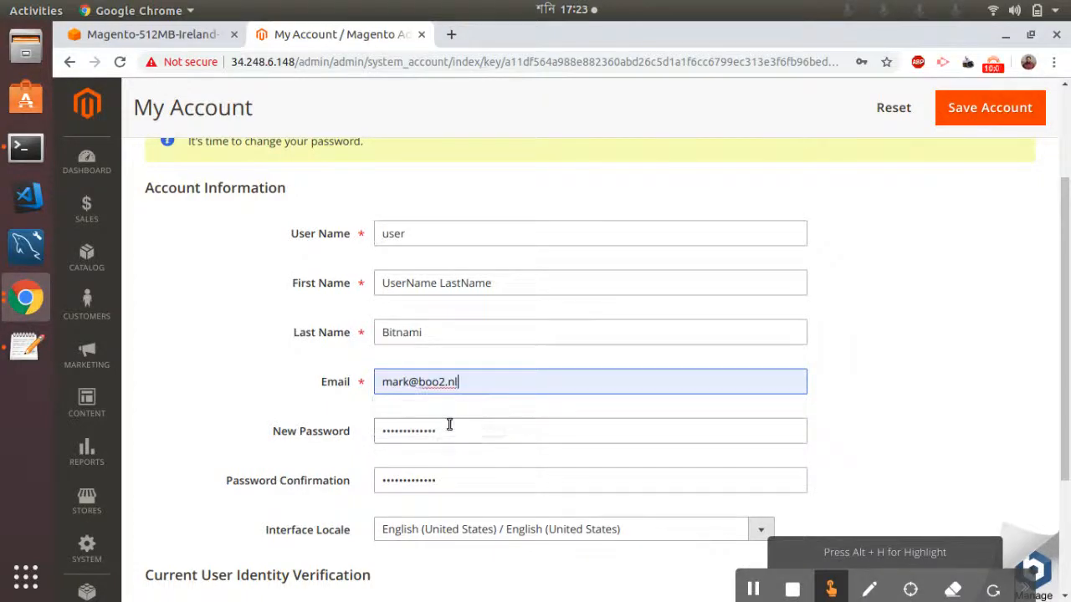
- Save the account, producing the 'Username and Password not accepted' mail error
{"action": "left_click", "coordinate": [990, 107]}
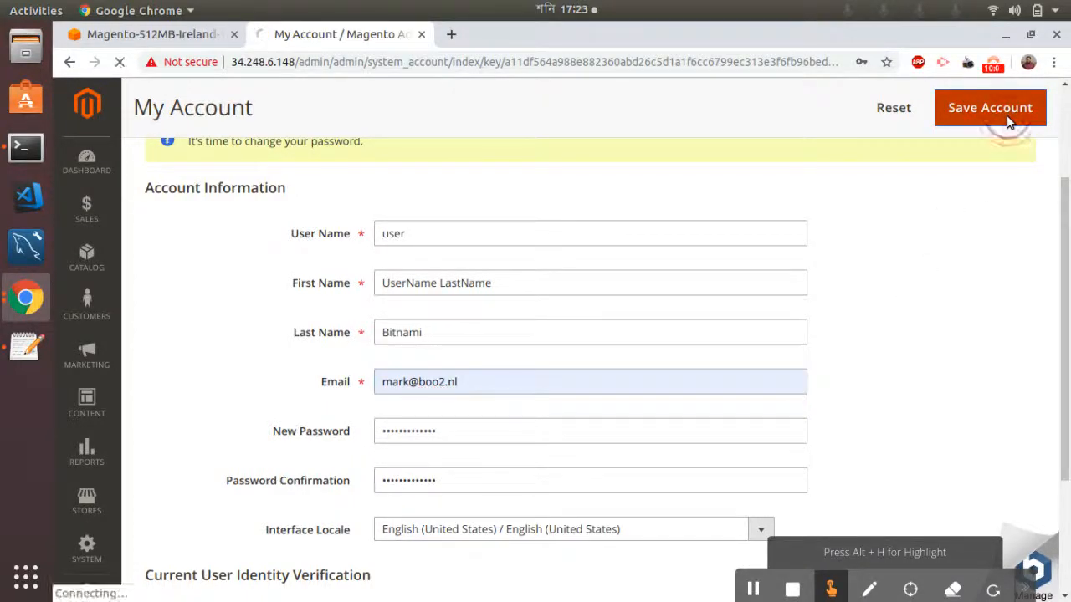
{"action": "left_click", "coordinate": [990, 107]}
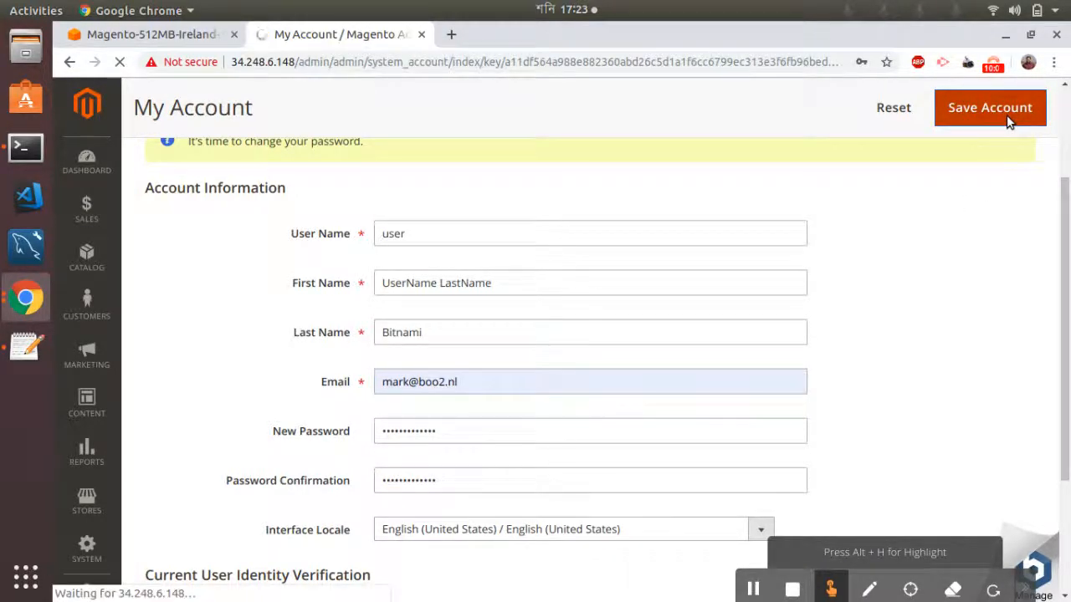
{"action": "left_click", "coordinate": [990, 107]}
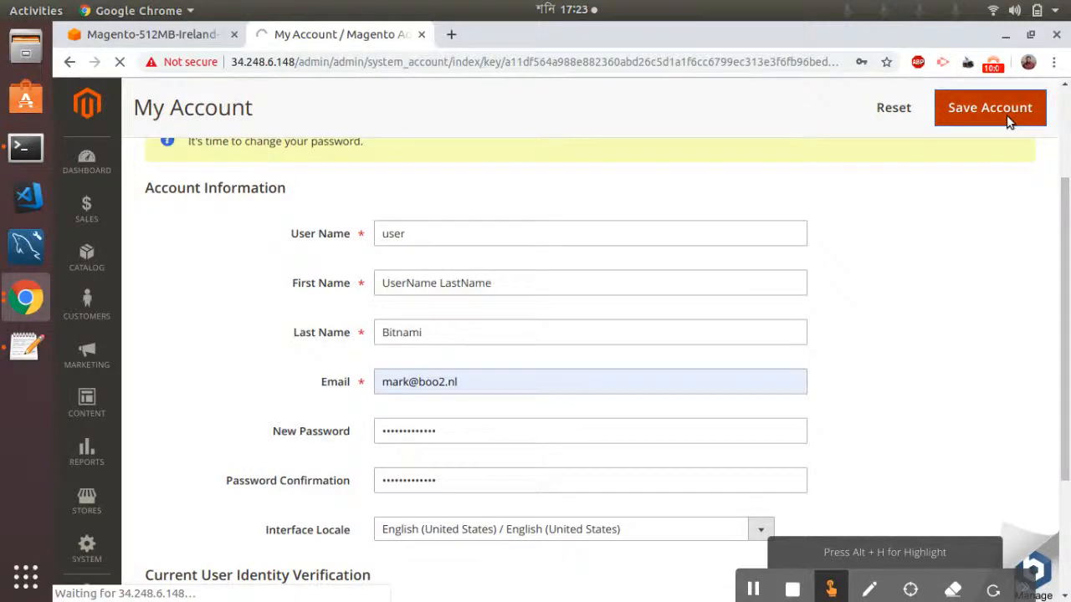
{"action": "left_click", "coordinate": [990, 107]}
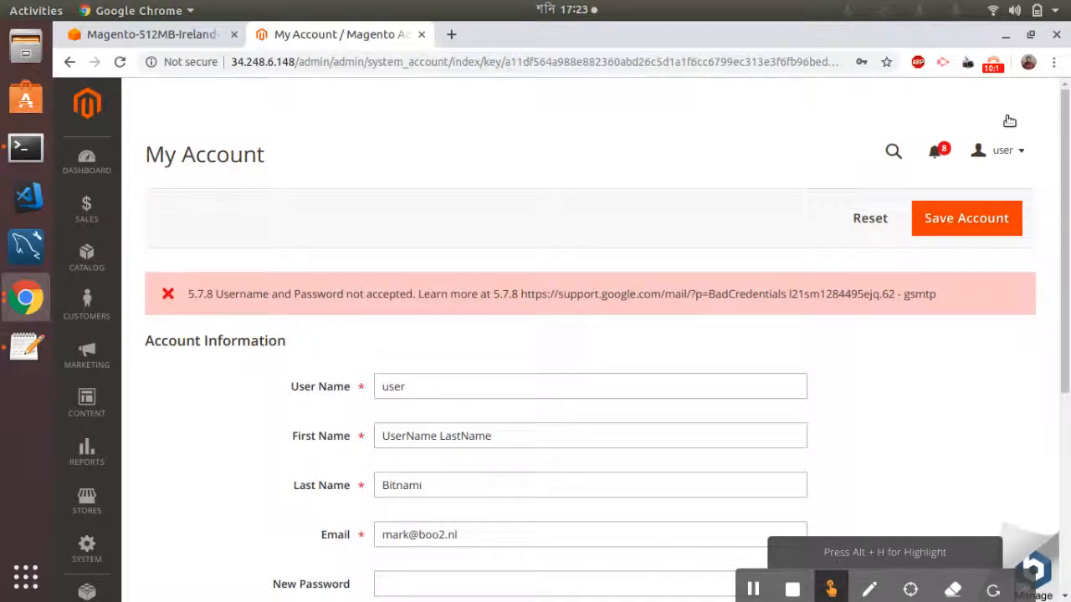
{"action": "mouse_move", "coordinate": [1014, 151]}
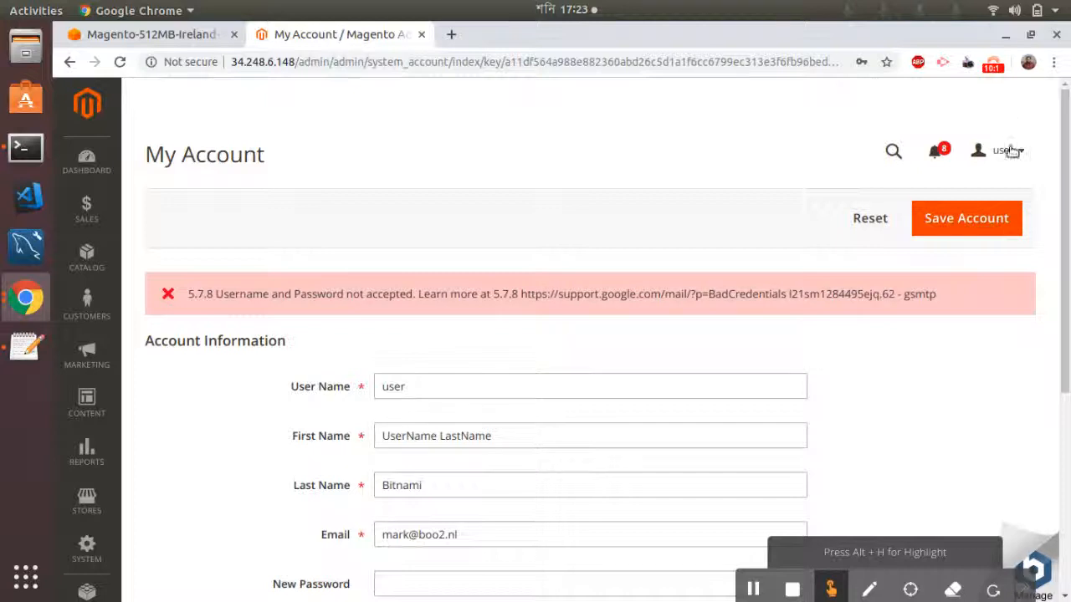
- View the empty Products catalog, then return to the admin user's My Account page
{"action": "scroll", "scroll_direction": "down", "scroll_amount": 3}
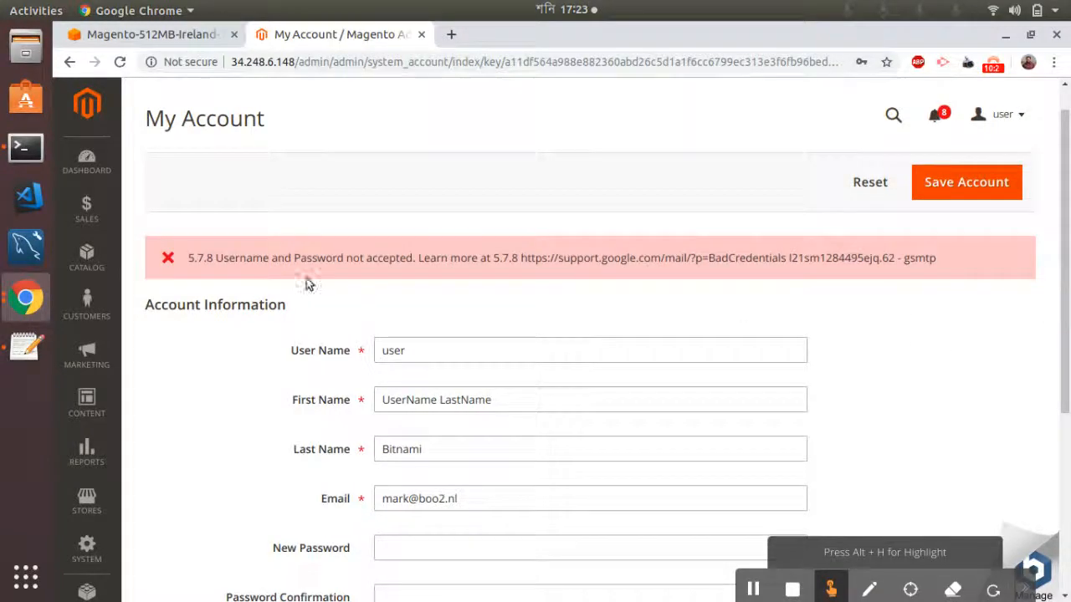
{"action": "left_click", "coordinate": [87, 254]}
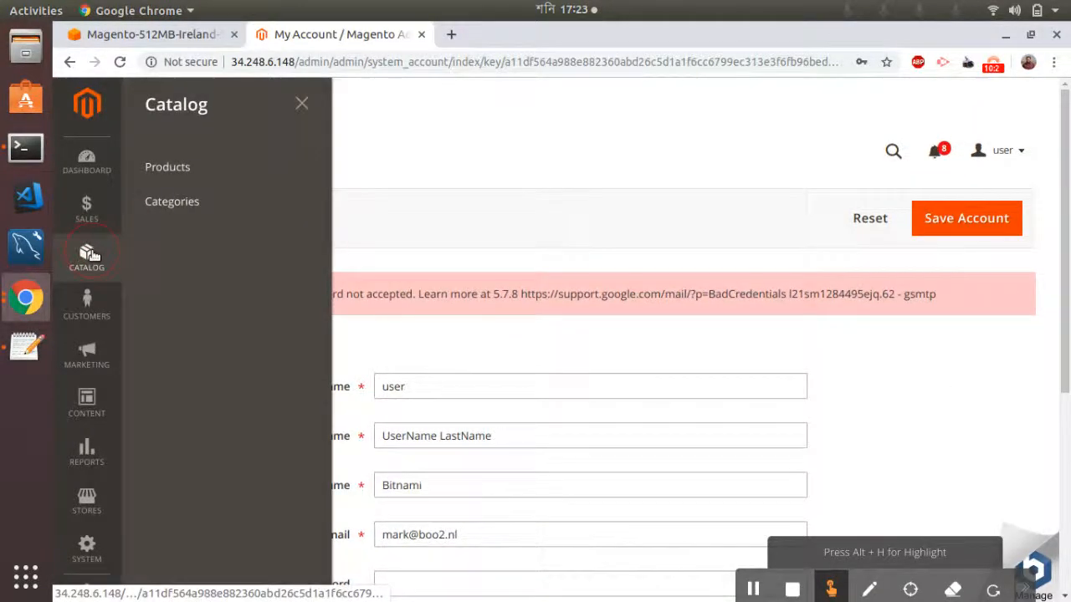
{"action": "left_click", "coordinate": [167, 167]}
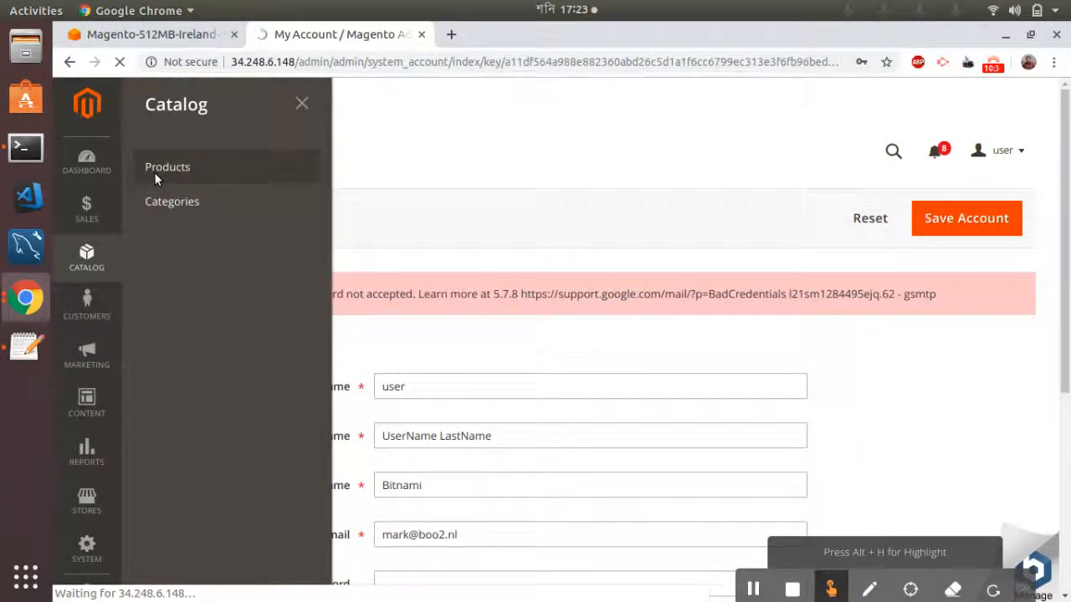
{"action": "left_click", "coordinate": [168, 167]}
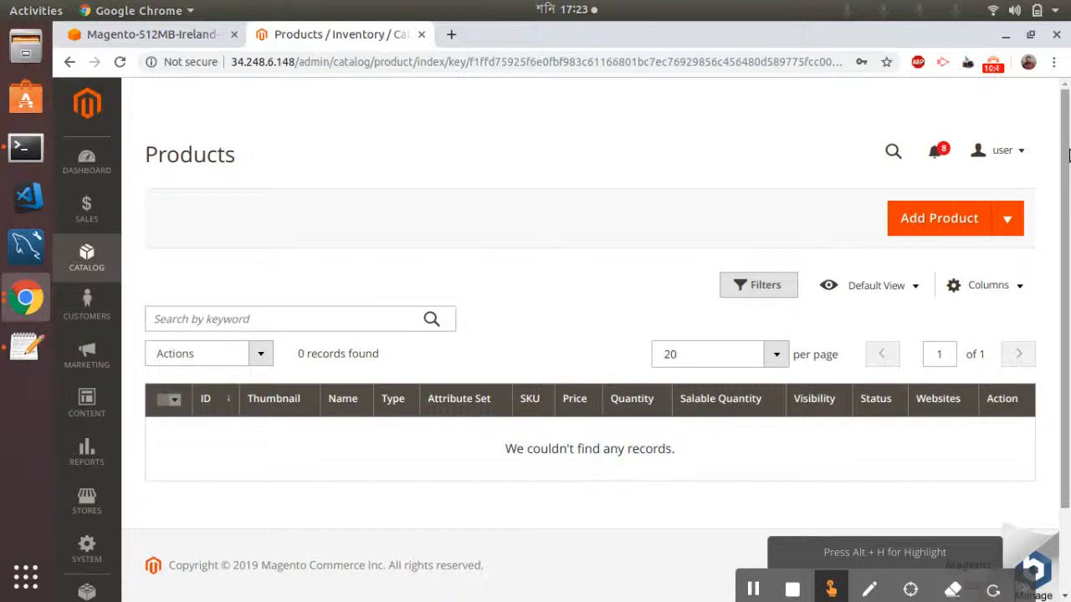
{"action": "mouse_move", "coordinate": [1017, 150]}
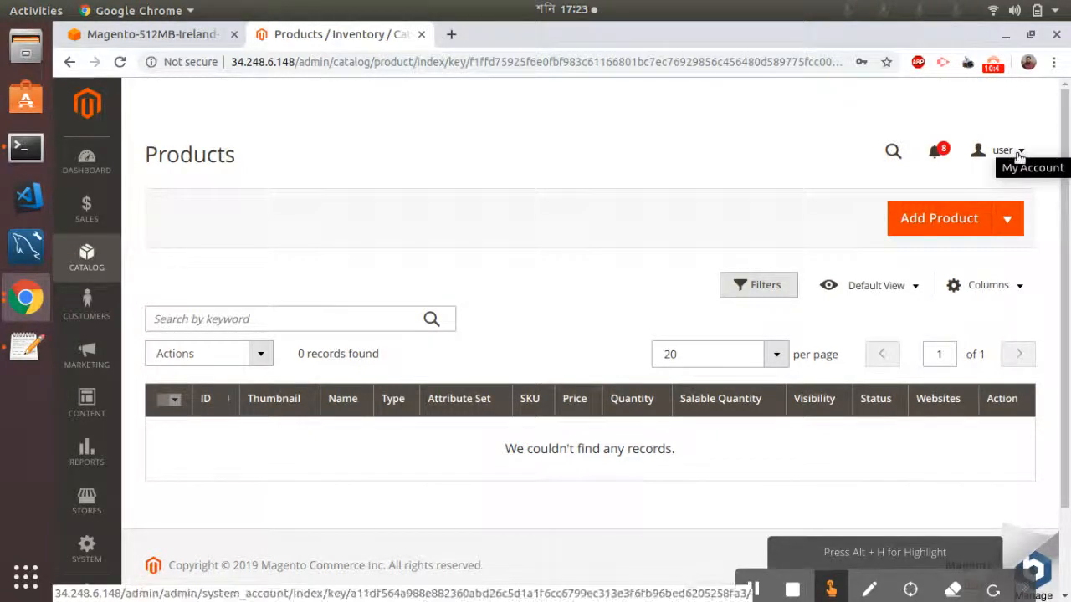
{"action": "left_click", "coordinate": [1000, 151]}
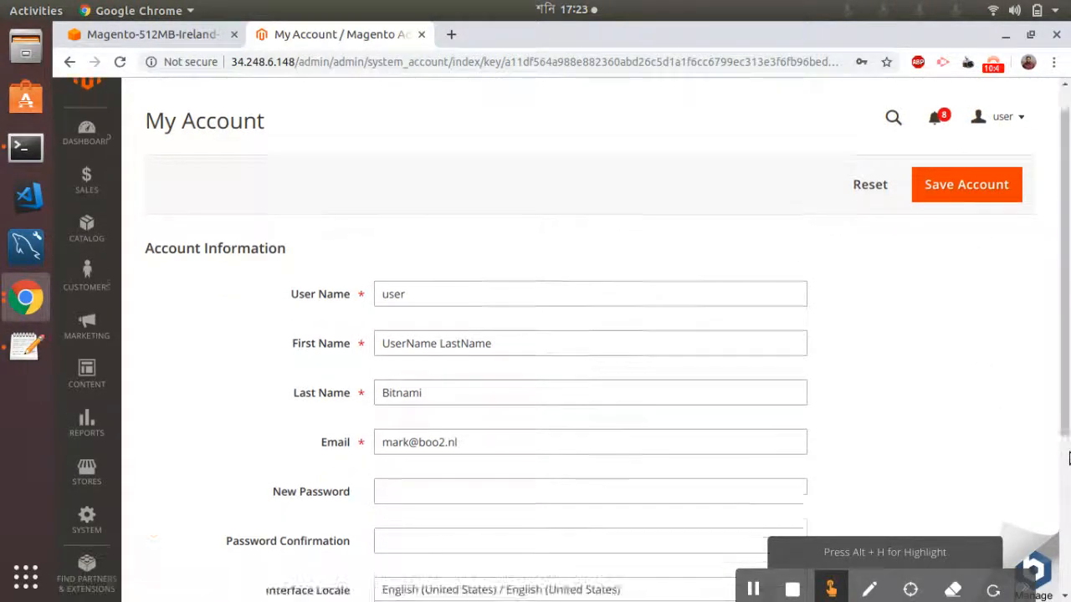
- Verify the account password and go to the Dashboard showing the Magento 2.3.0 announcement
{"action": "scroll", "scroll_direction": "down", "scroll_amount": 3}
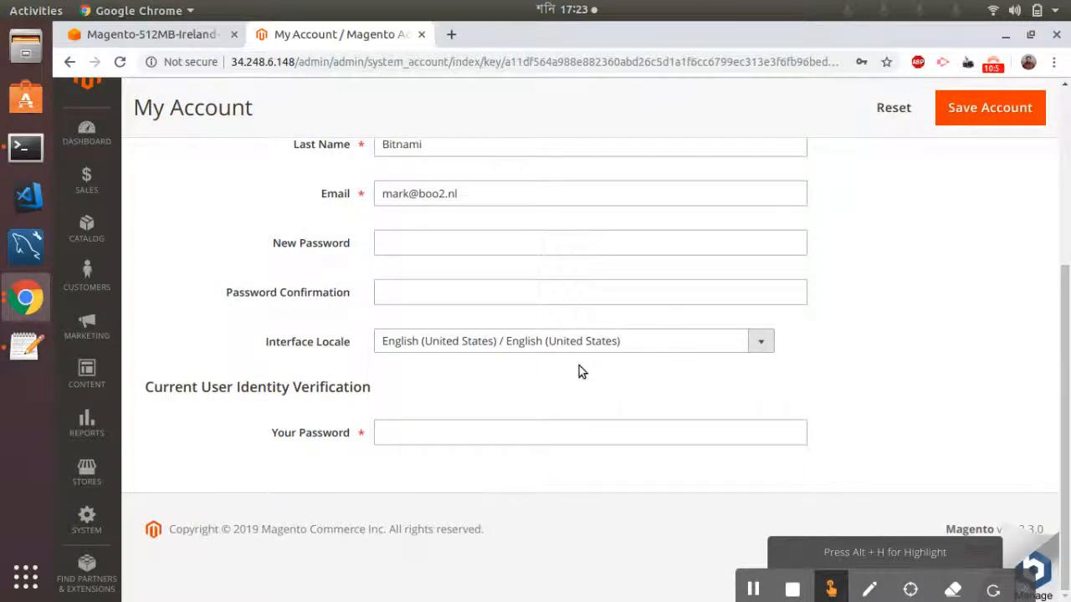
{"action": "mouse_move", "coordinate": [99, 369]}
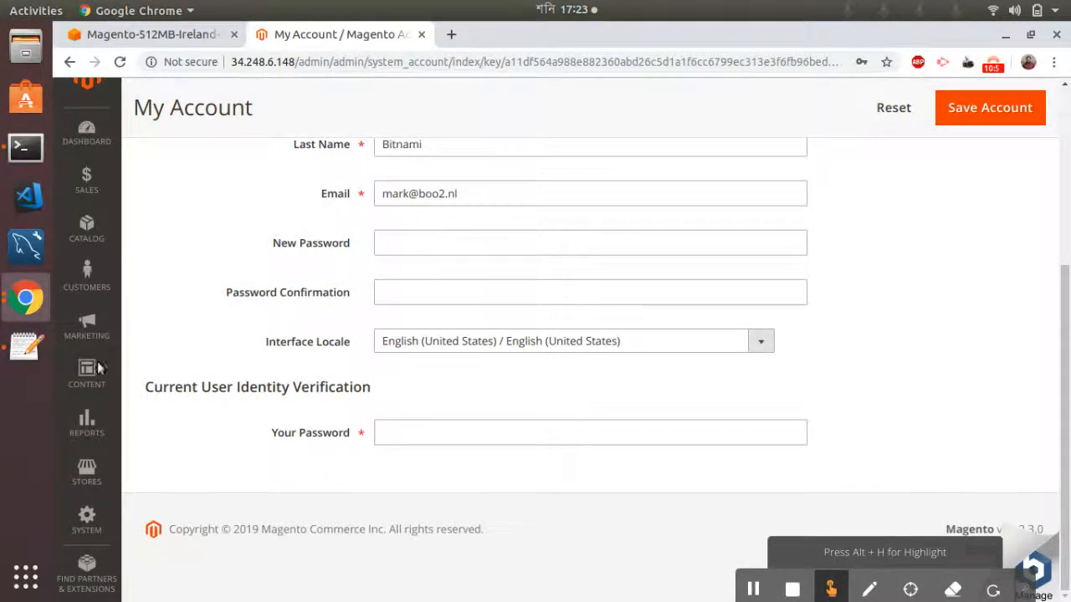
{"action": "left_click", "coordinate": [414, 422]}
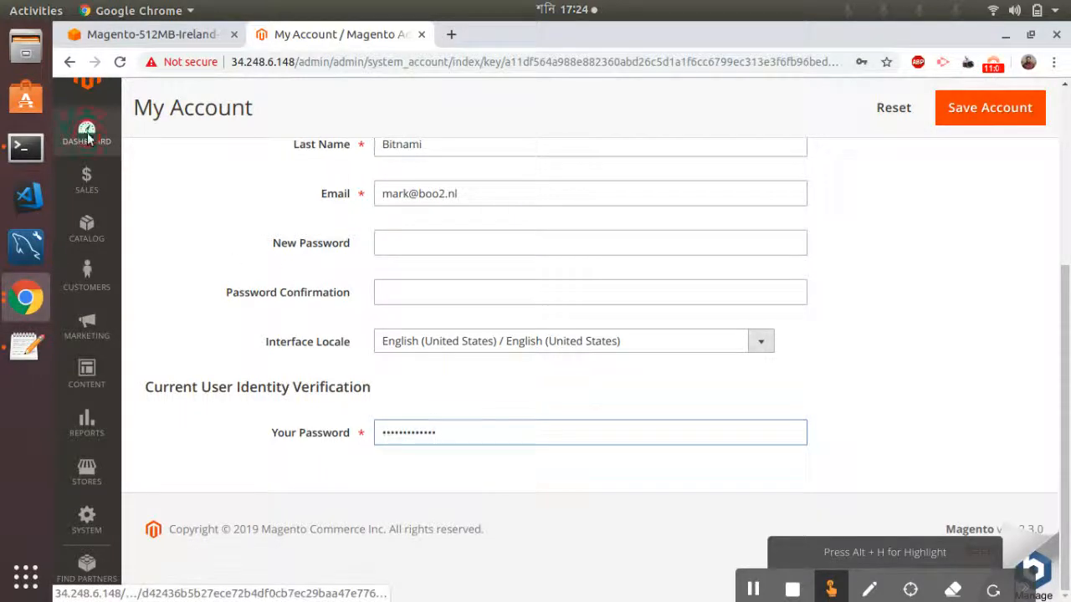
{"action": "left_click", "coordinate": [87, 133]}
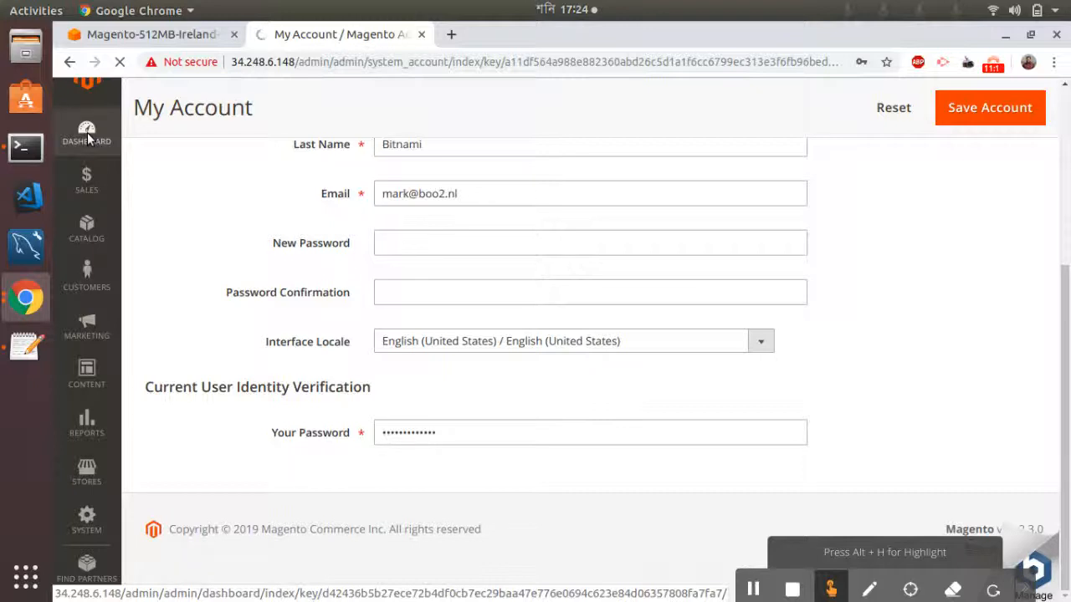
{"action": "left_click", "coordinate": [87, 134]}
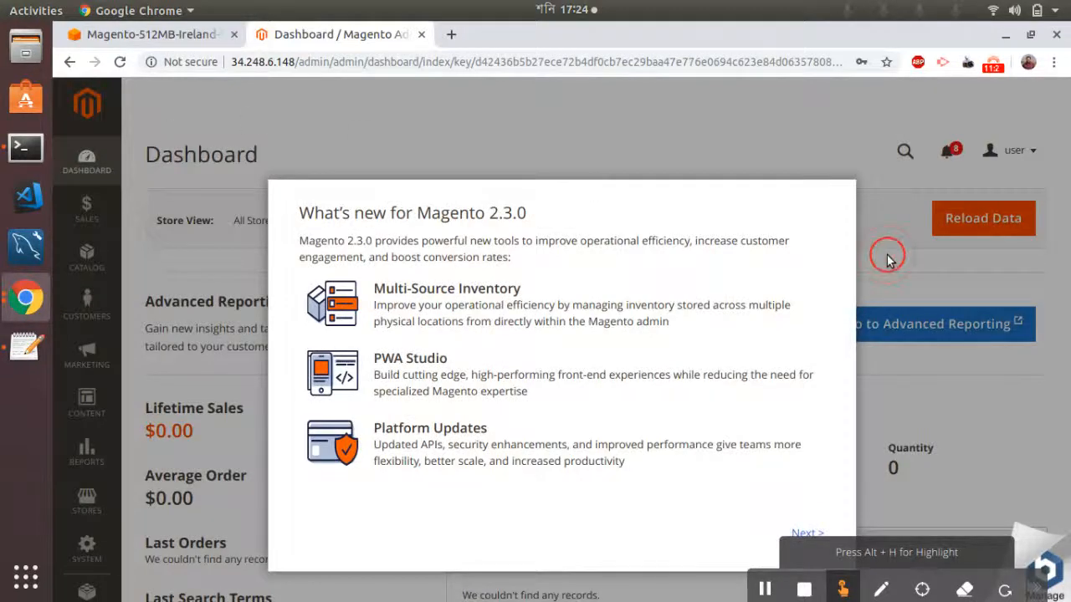
{"action": "mouse_move", "coordinate": [807, 532]}
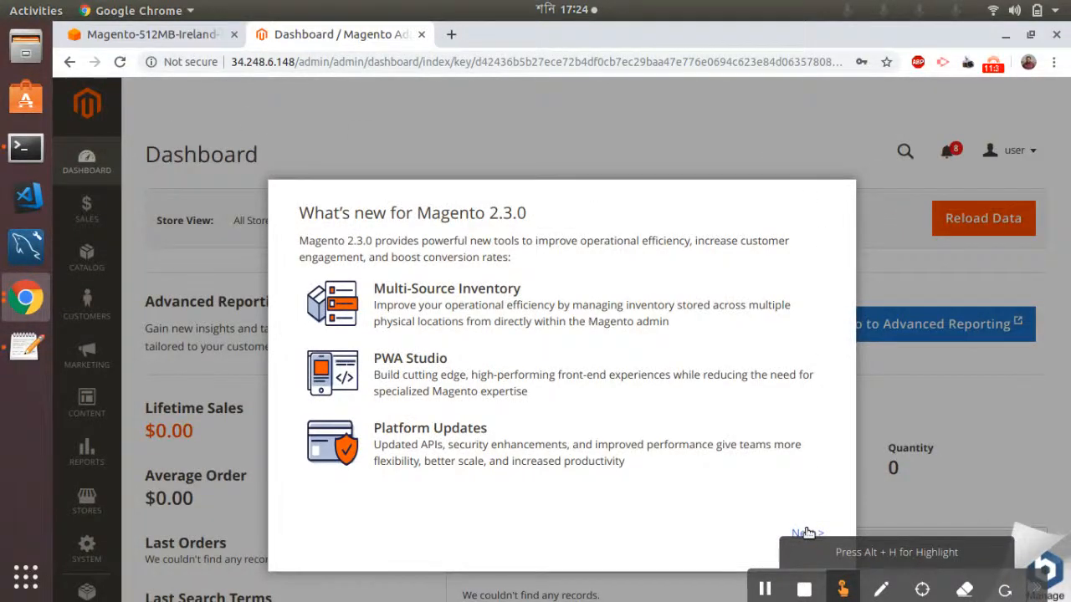
- Dismiss the What's new announcement and show the empty Catalog > Products list
{"action": "left_click", "coordinate": [803, 532]}
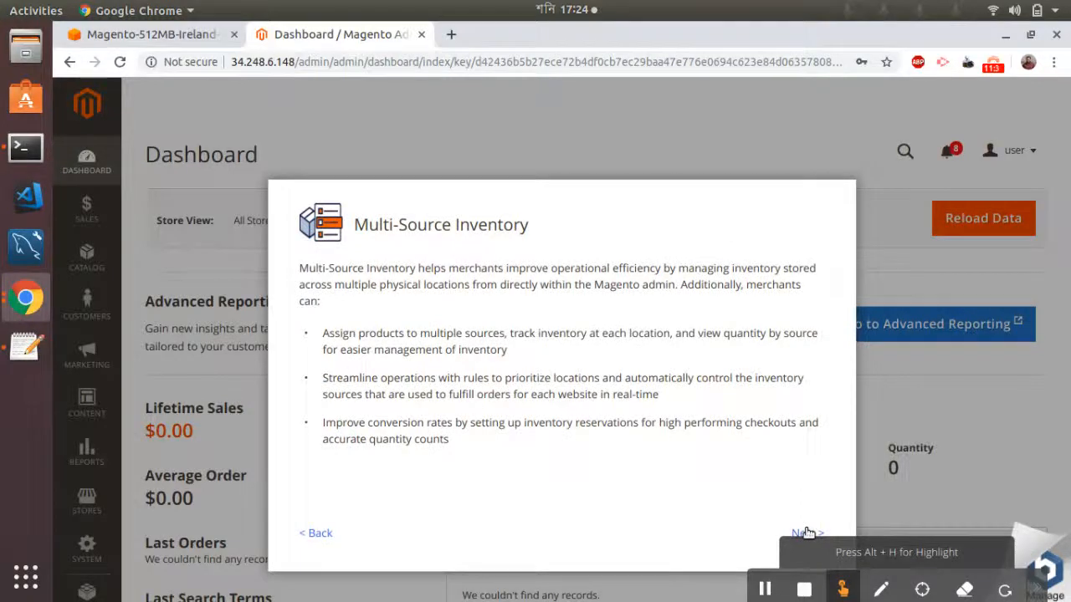
{"action": "left_click", "coordinate": [808, 532]}
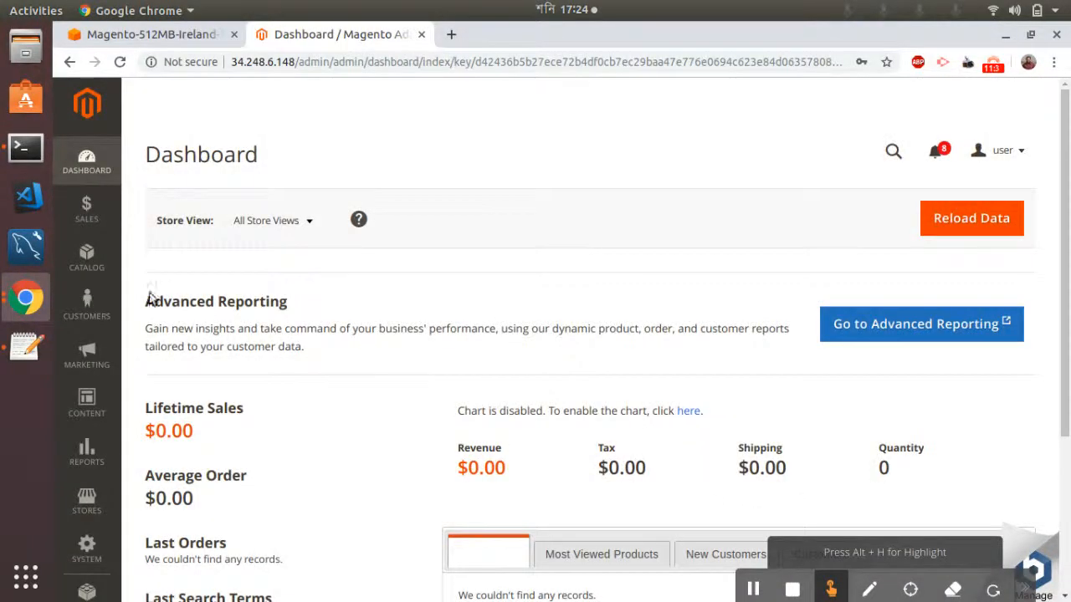
{"action": "mouse_move", "coordinate": [92, 258]}
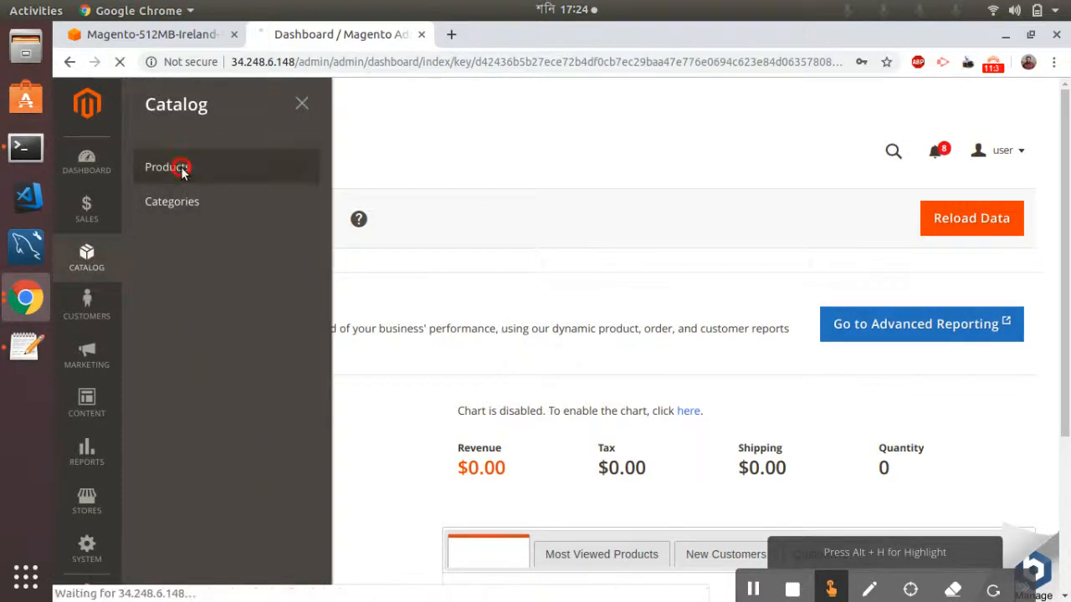
{"action": "left_click", "coordinate": [181, 168]}
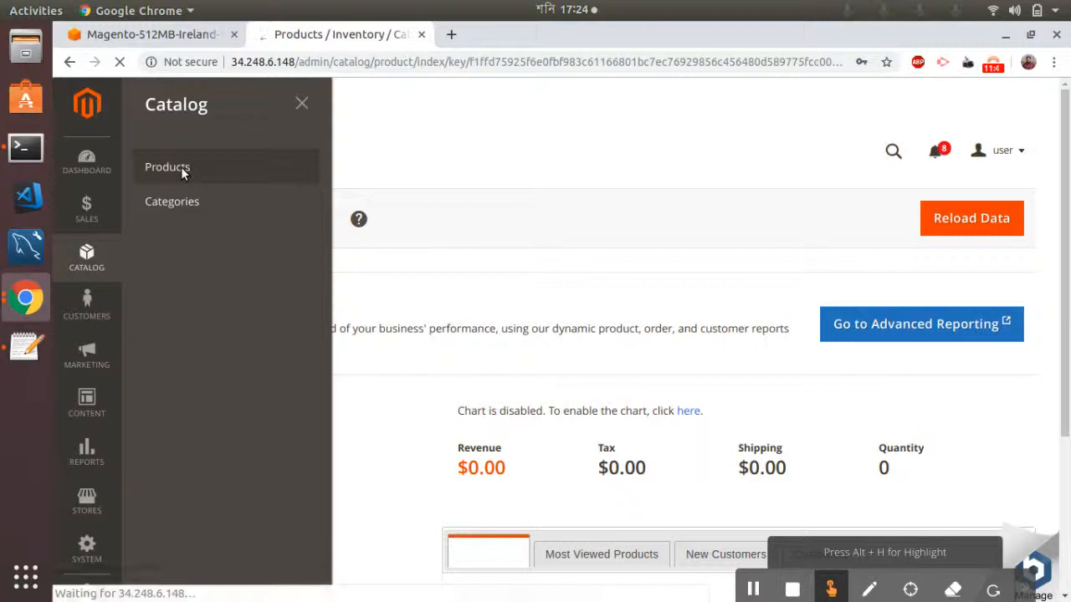
{"action": "left_click", "coordinate": [167, 167]}
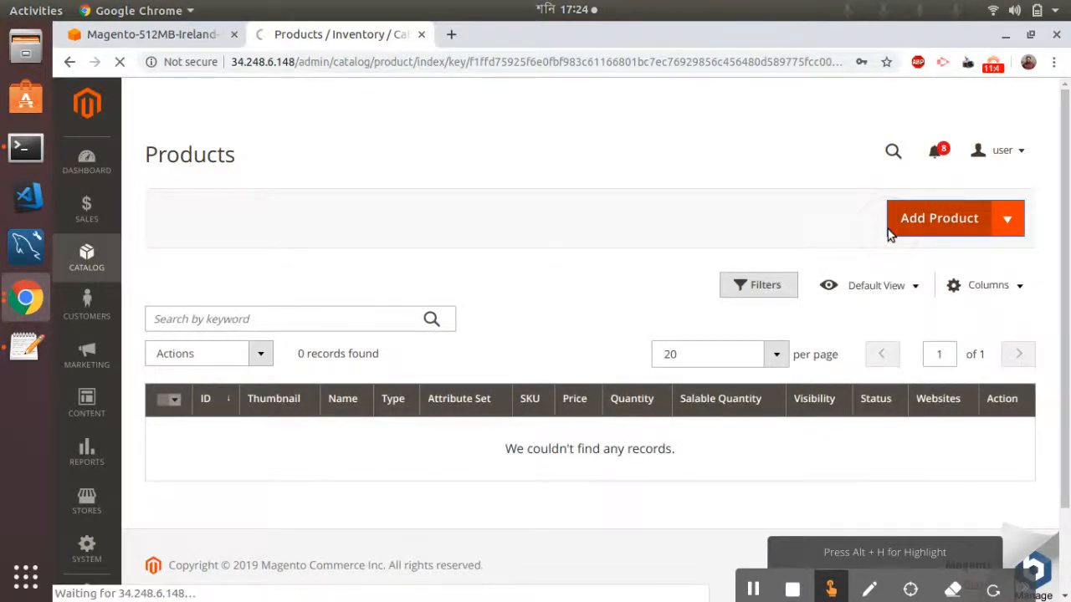
- Add a new product named shirt priced 34 and save it
{"action": "left_click", "coordinate": [938, 218]}
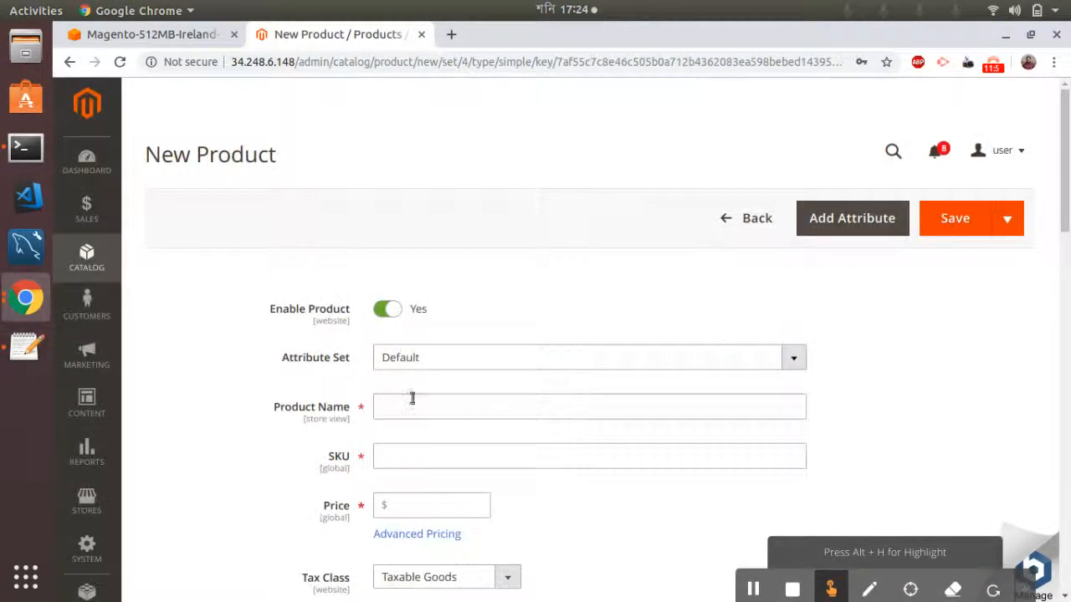
{"action": "left_click", "coordinate": [435, 415]}
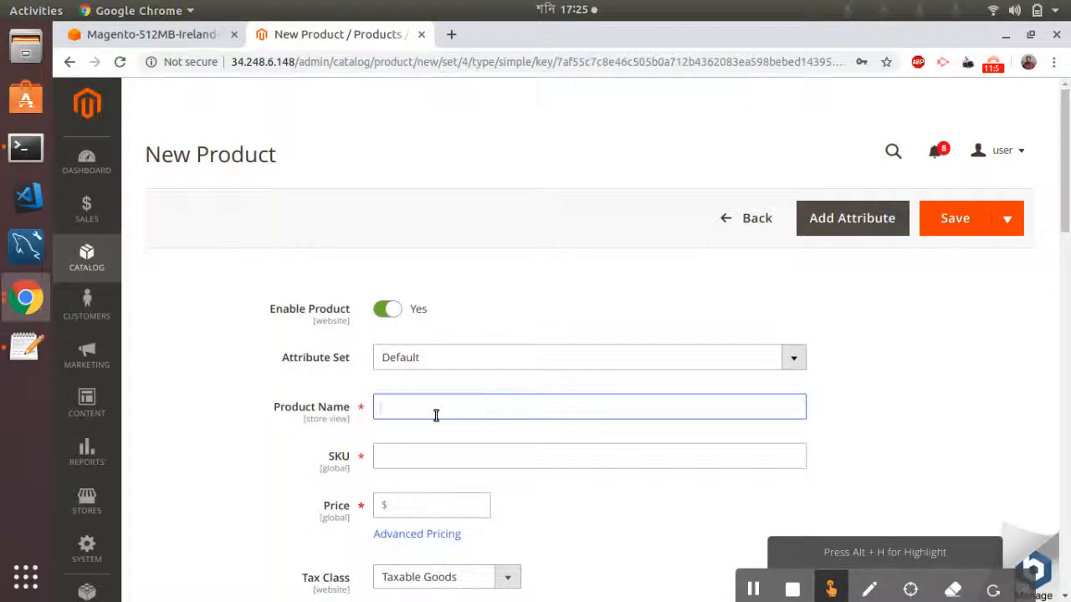
{"action": "type", "text": "shirt"}
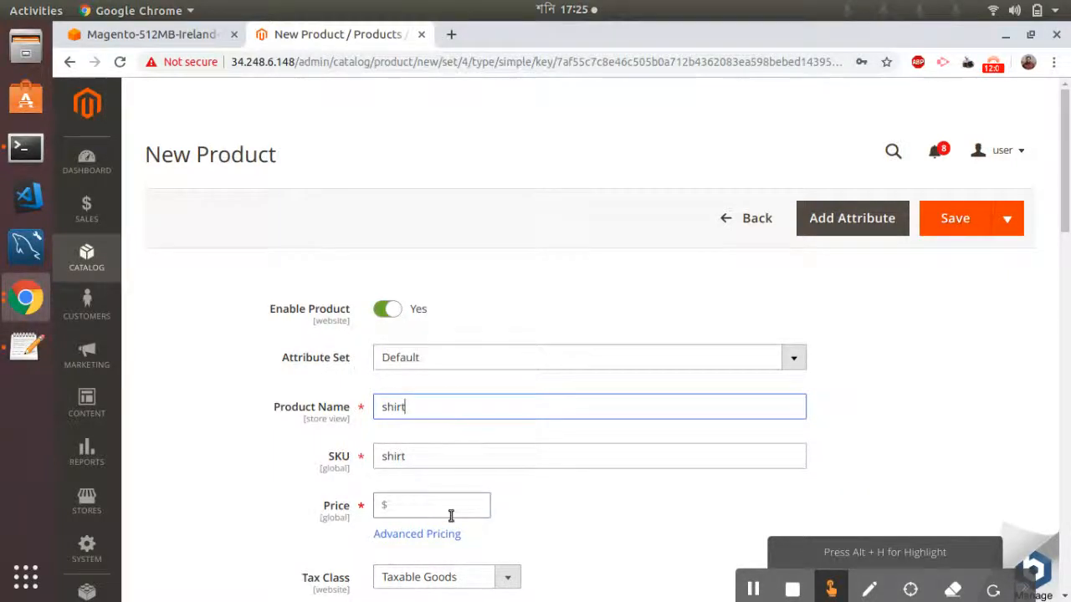
{"action": "type", "text": "34"}
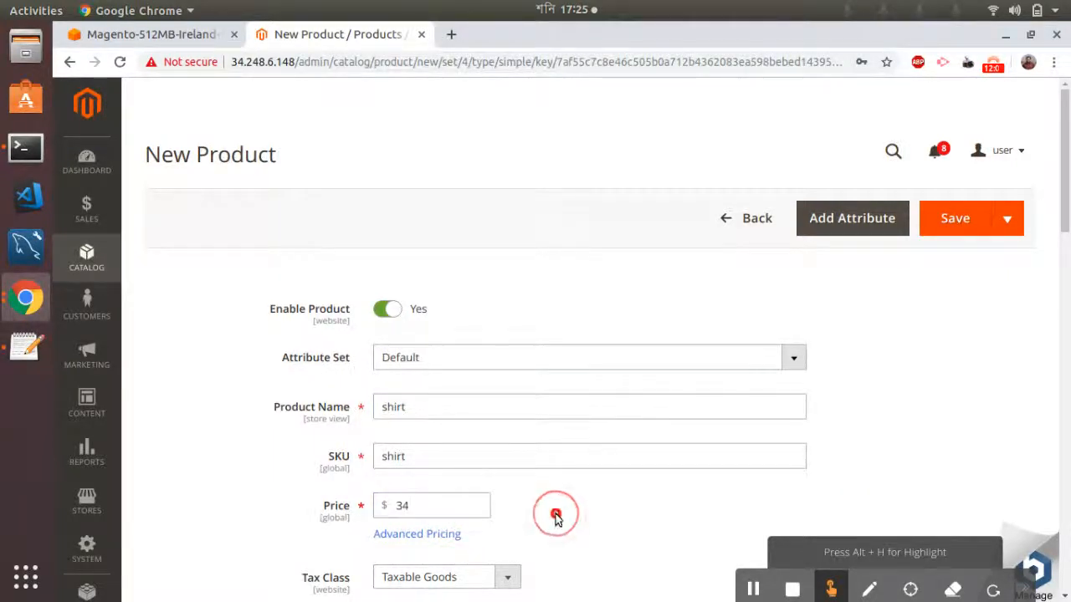
{"action": "scroll", "scroll_direction": "down", "scroll_amount": 3}
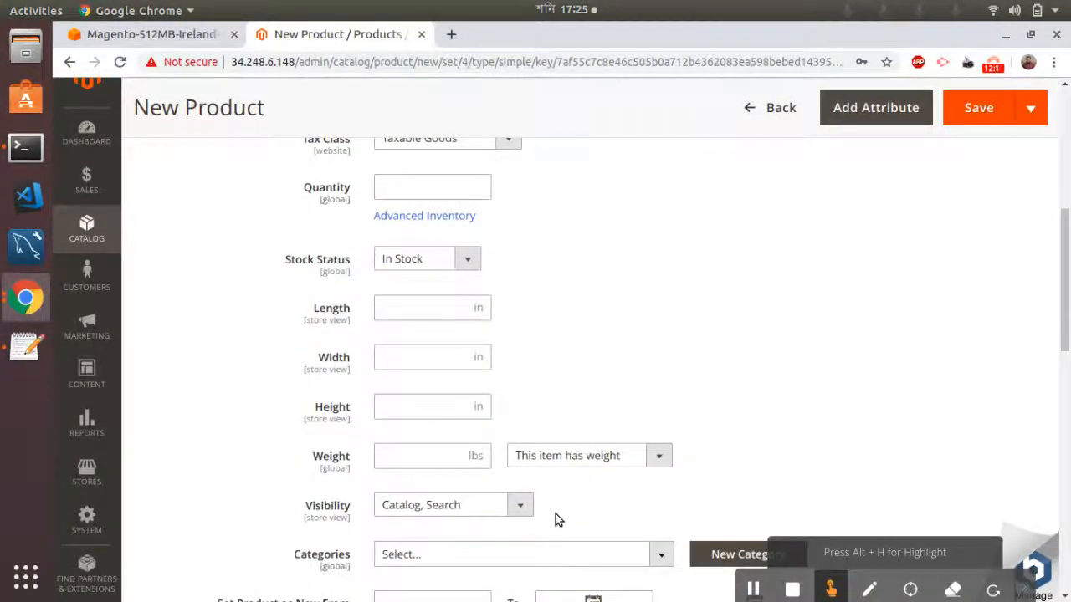
{"action": "scroll", "scroll_direction": "down", "scroll_amount": 3}
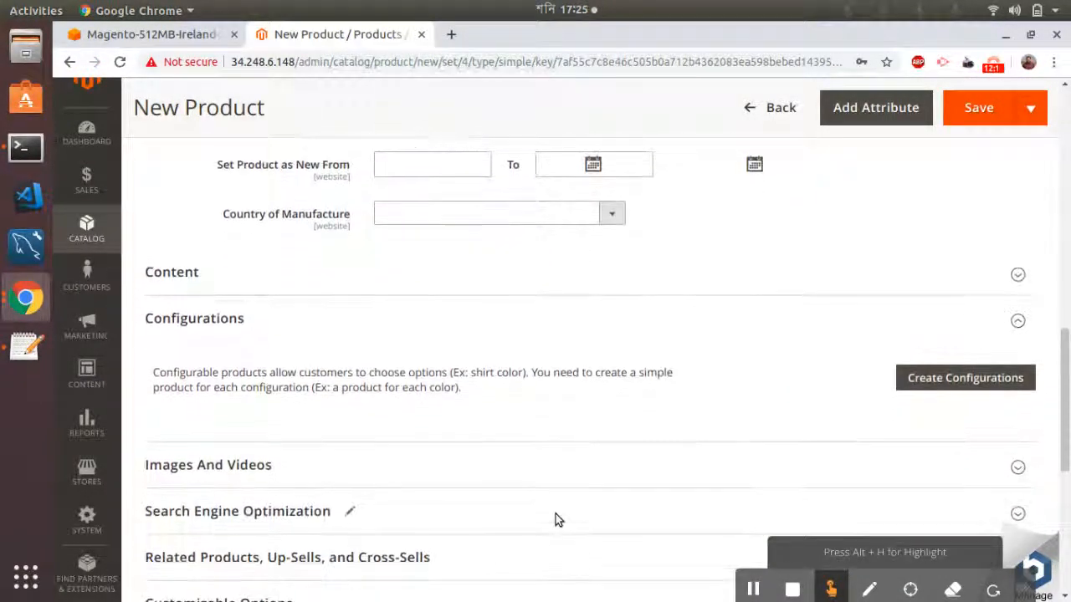
{"action": "scroll", "scroll_direction": "down", "scroll_amount": 3}
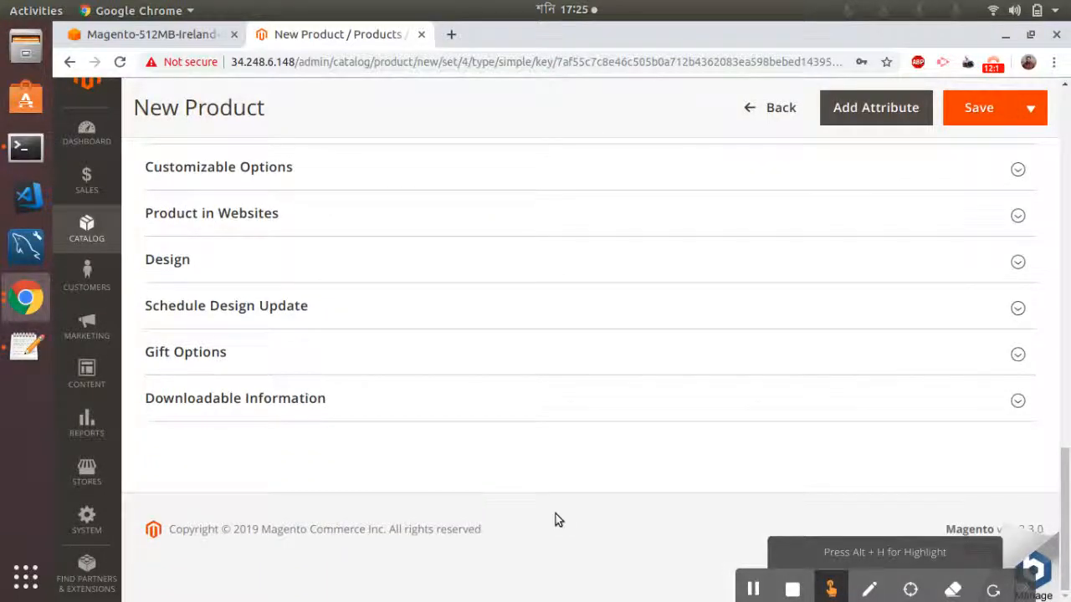
{"action": "left_click", "coordinate": [979, 107]}
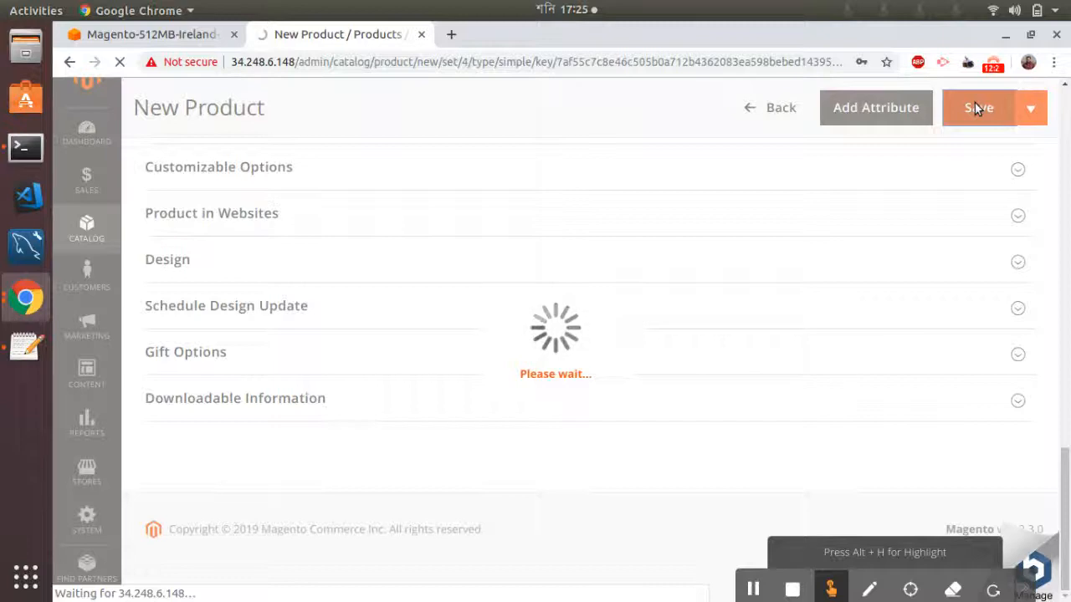
- Finish saving shirt and return to the Products grid listing it at $34.00 on Main Website
{"action": "left_click", "coordinate": [977, 107]}
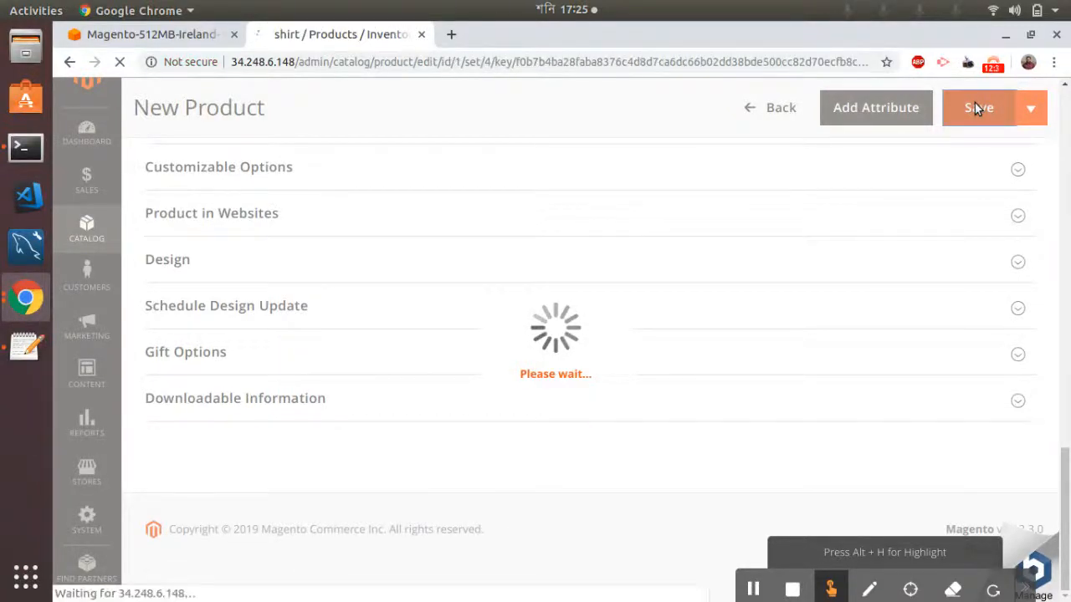
{"action": "left_click", "coordinate": [977, 107]}
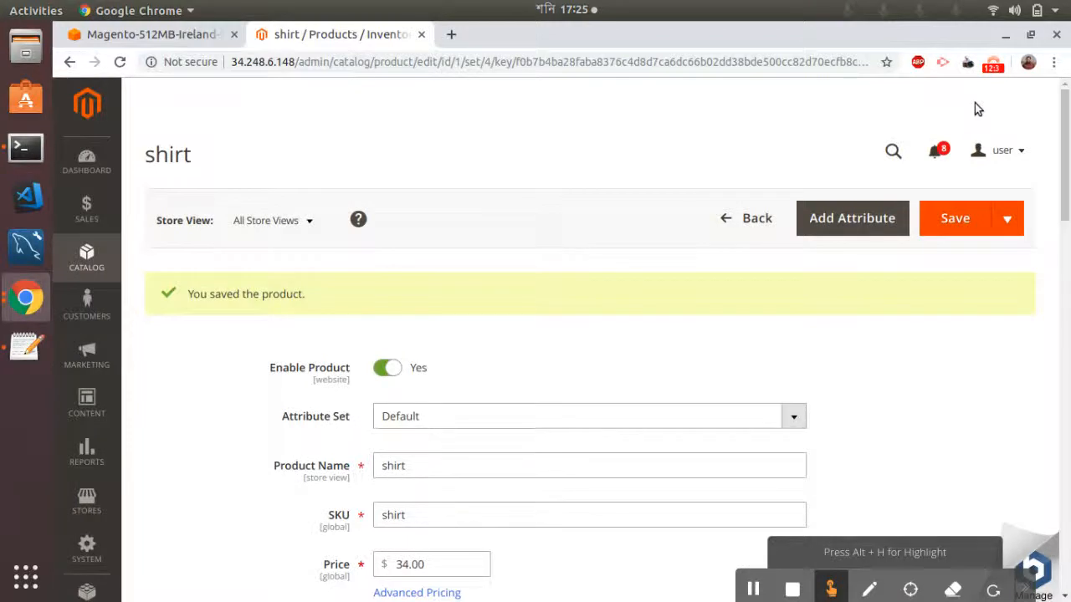
{"action": "left_click", "coordinate": [738, 218]}
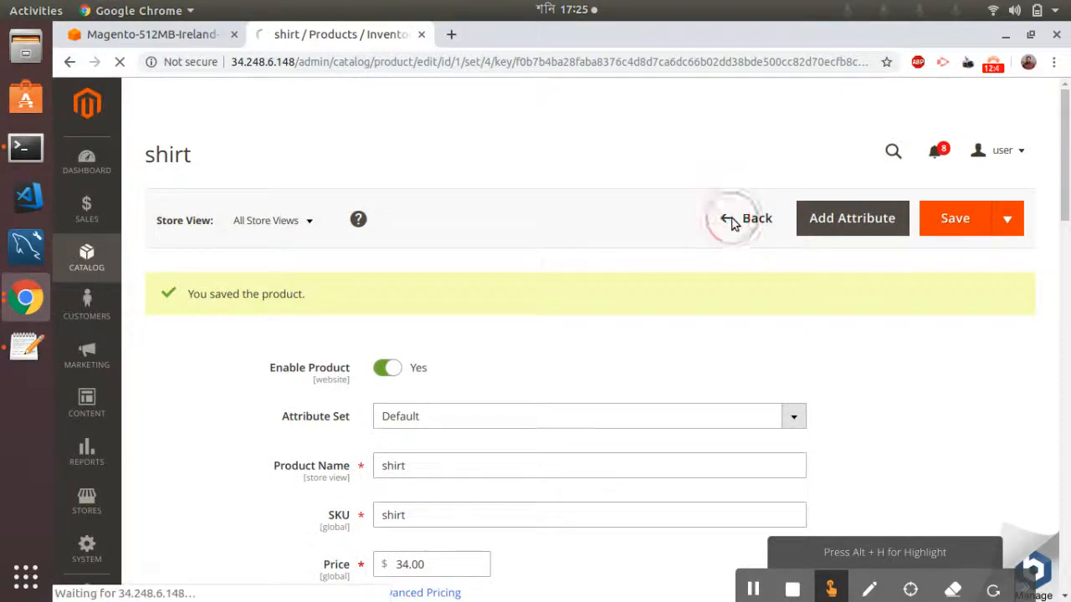
{"action": "left_click", "coordinate": [736, 218]}
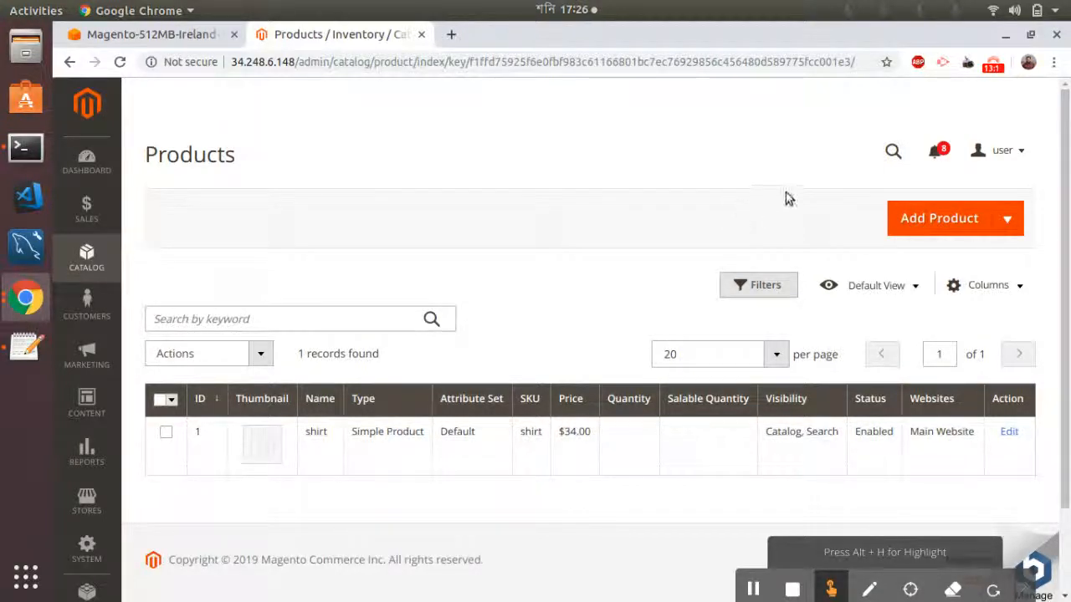
{"action": "mouse_move", "coordinate": [505, 266]}
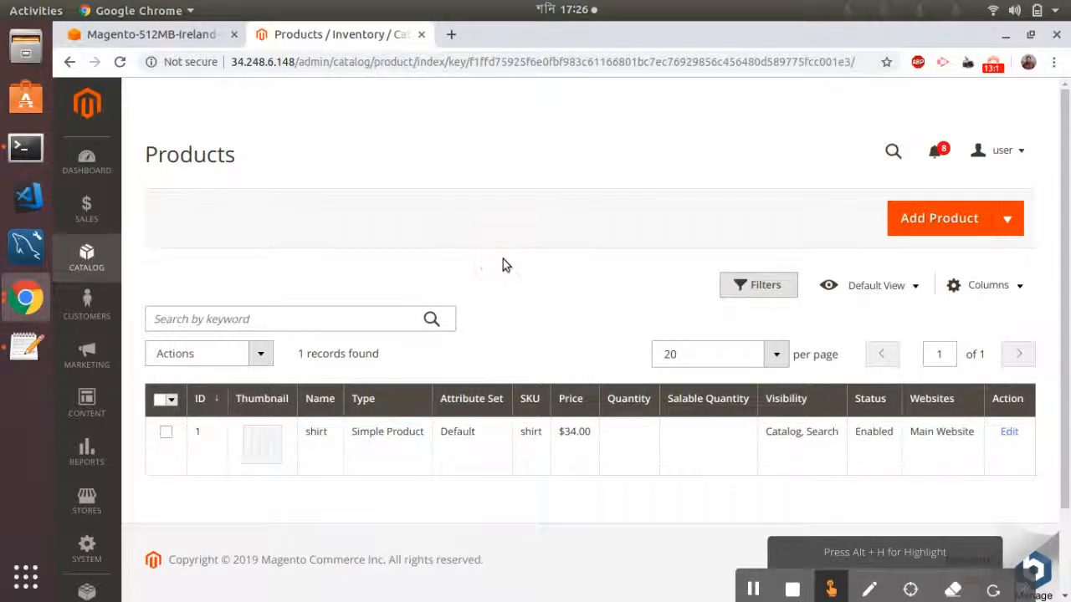